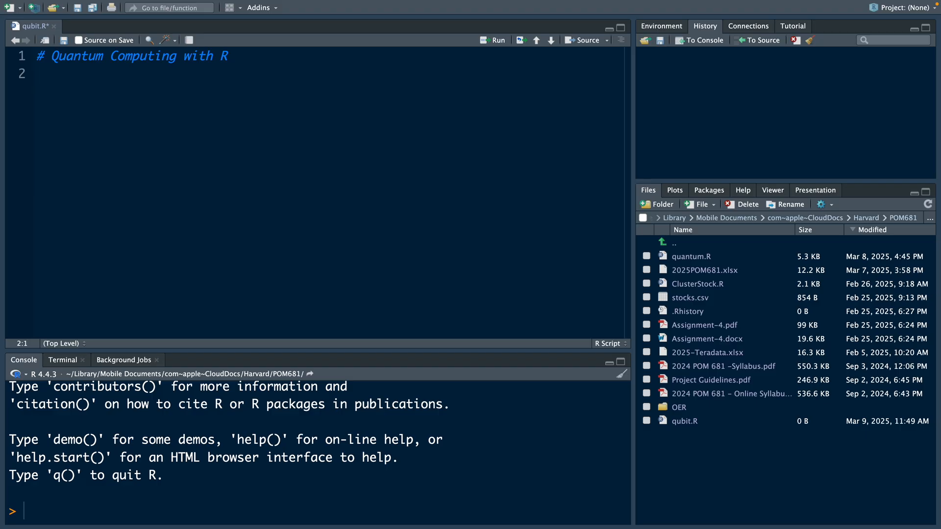
Load ggplot2 and set the amplitudes alpha and beta to 1/sqrt(2)
left_click(38, 74)
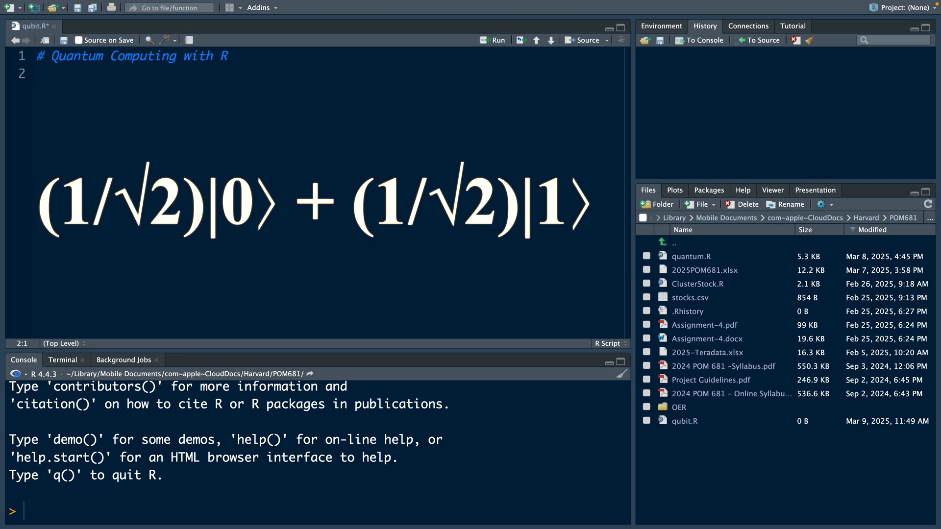
left_click(37, 74)
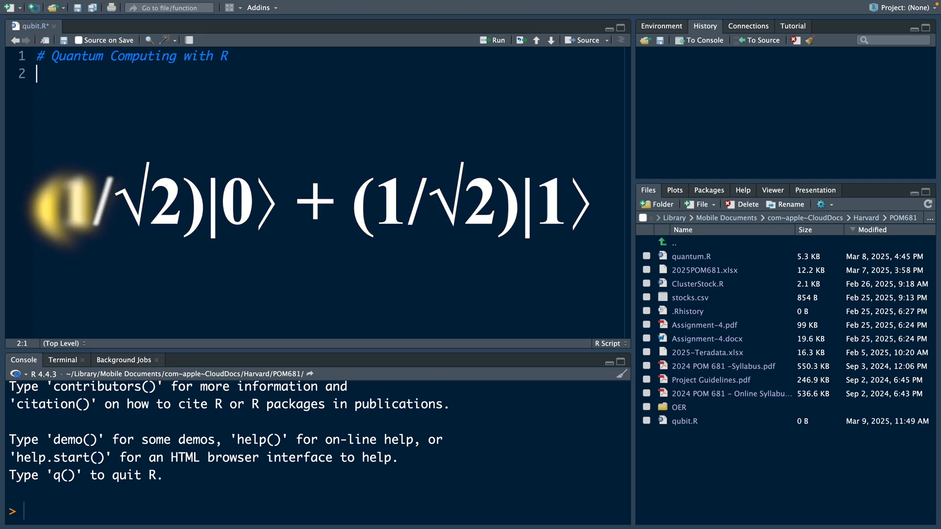
type("library(ggplot2")
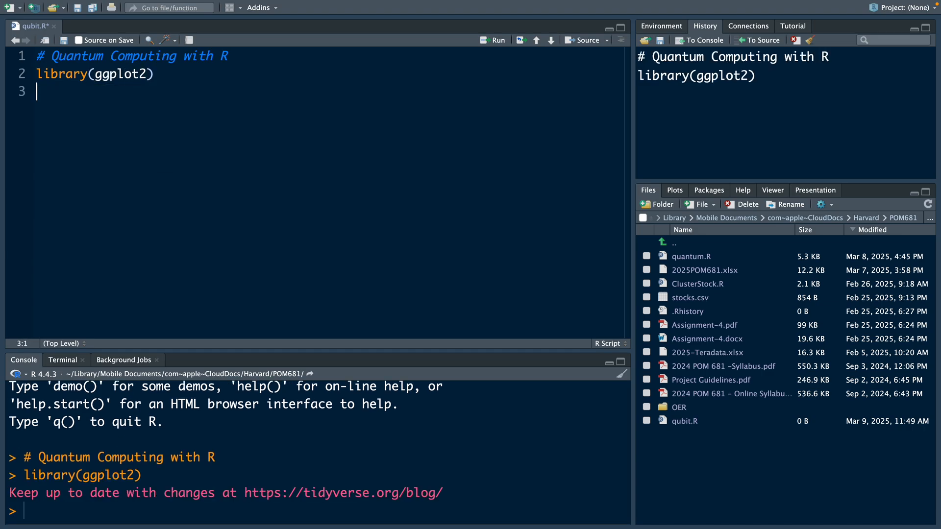
type("alpha <- 1/sqrt(2")
type("beta <- 1/sqrt(2)")
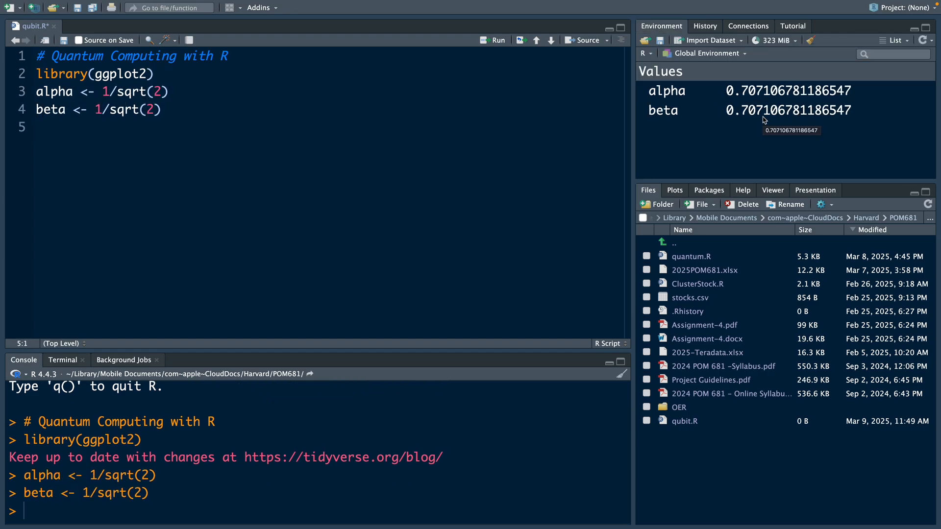
Compute the probabilities p0 and p1 as abs() squared, each 0.5
left_click(37, 127)
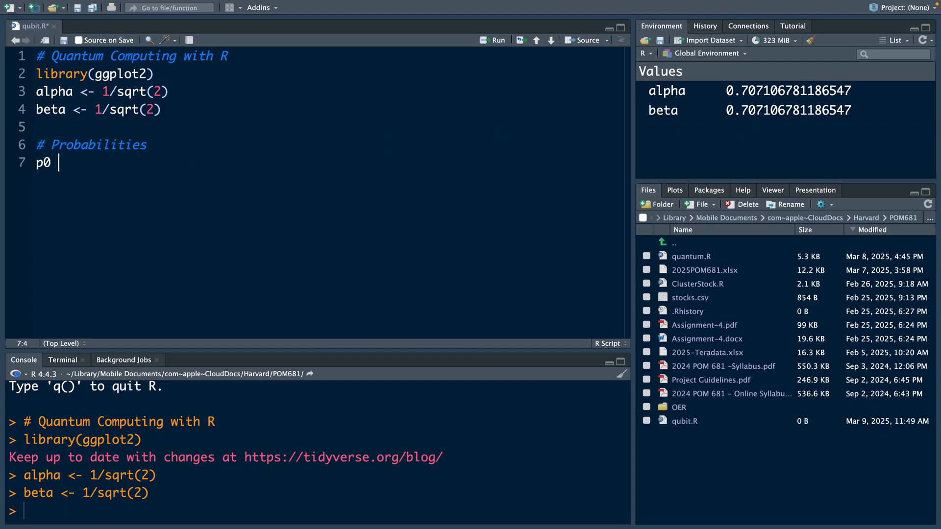
type("<-")
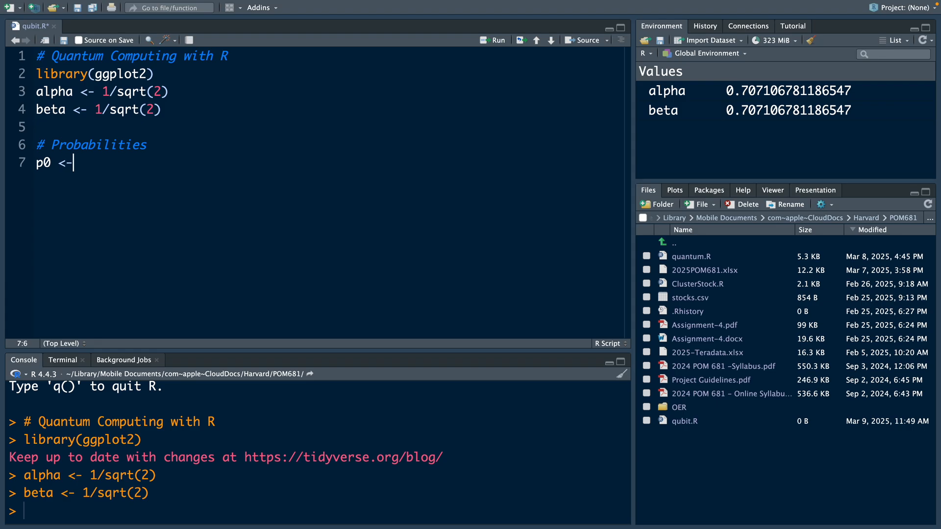
type("abs(alpha)^2")
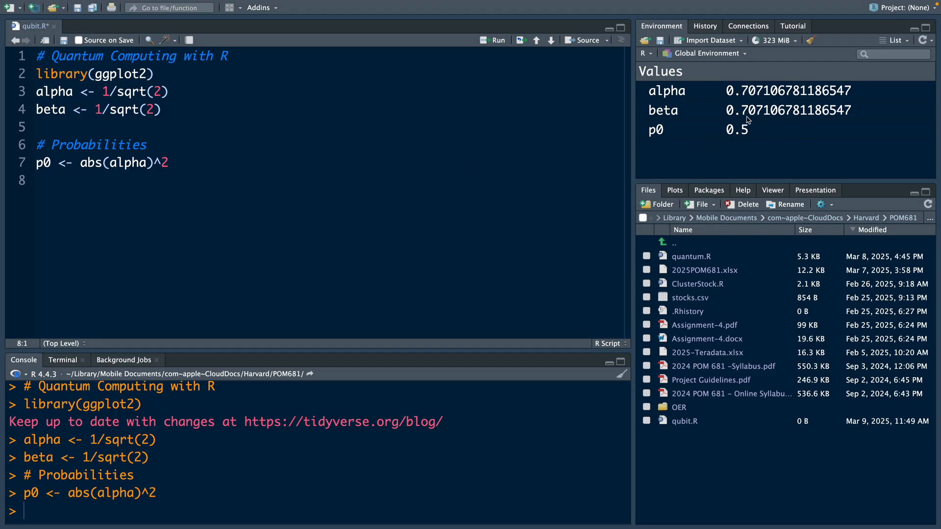
type("p")
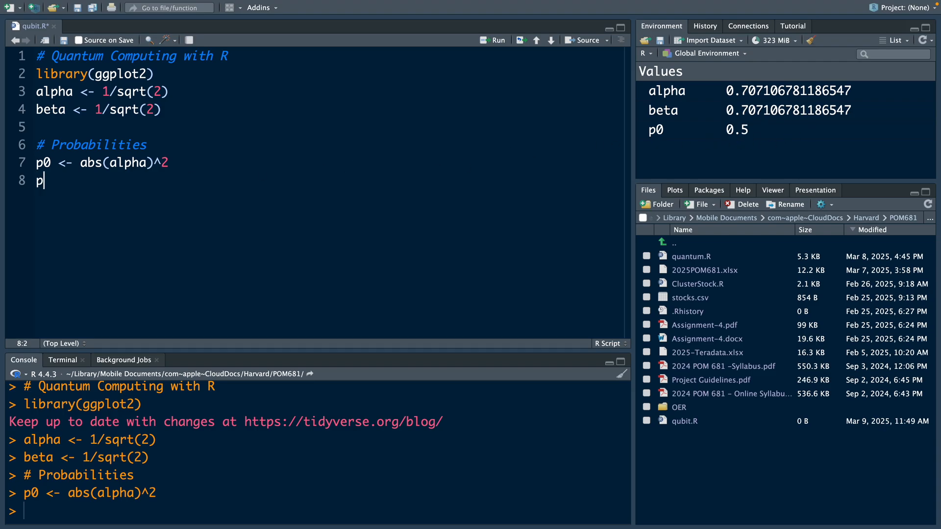
type("1 <- abs(beta)^2")
type("# Data Frame")
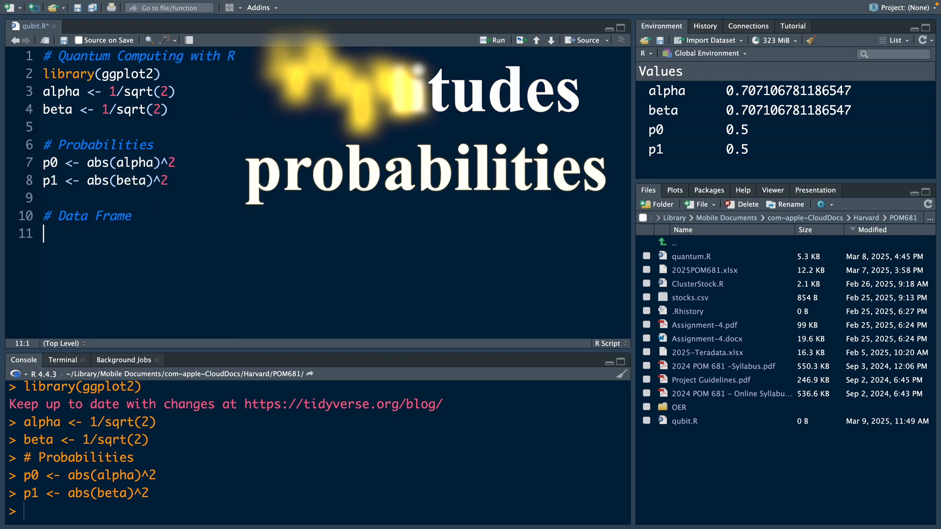
Define df <- data.frame with states "|0>", "|1>" and probabilities p0, p1
type("df")
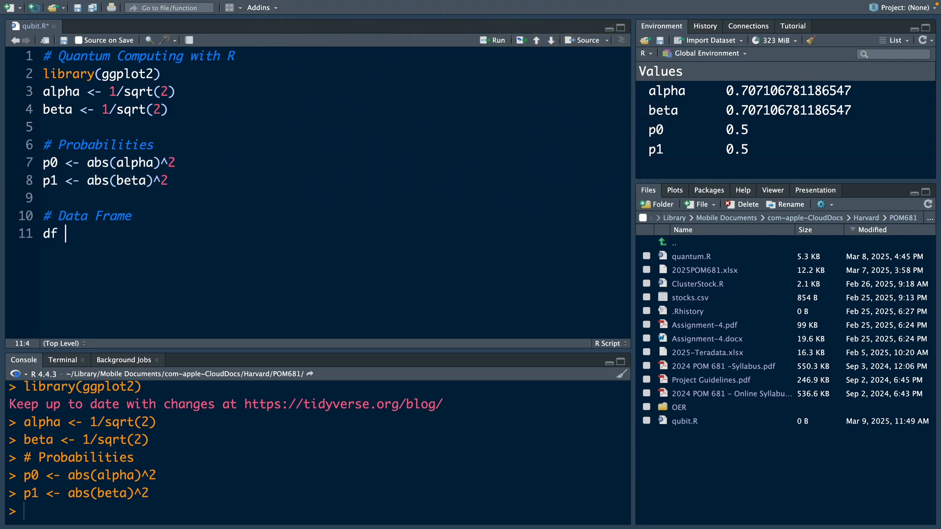
type("<- data.frame(state = c(\"")
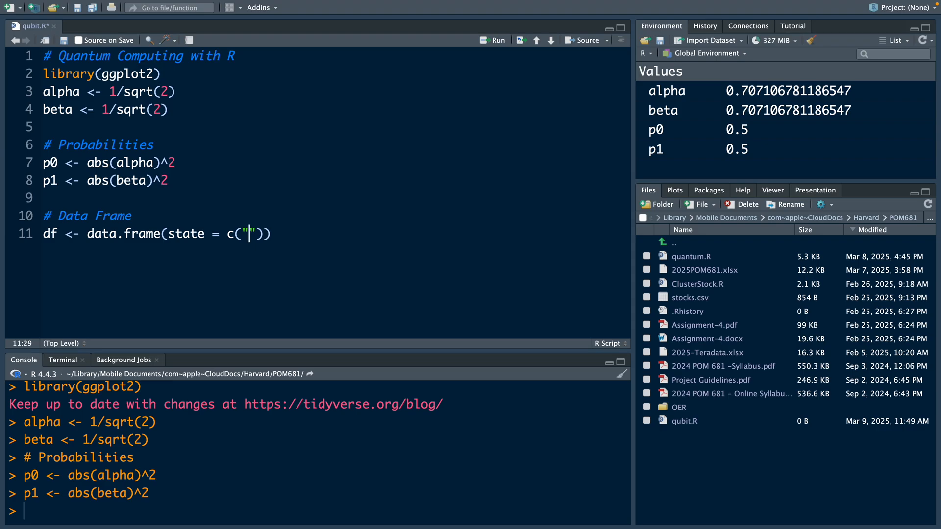
type("0>\",")
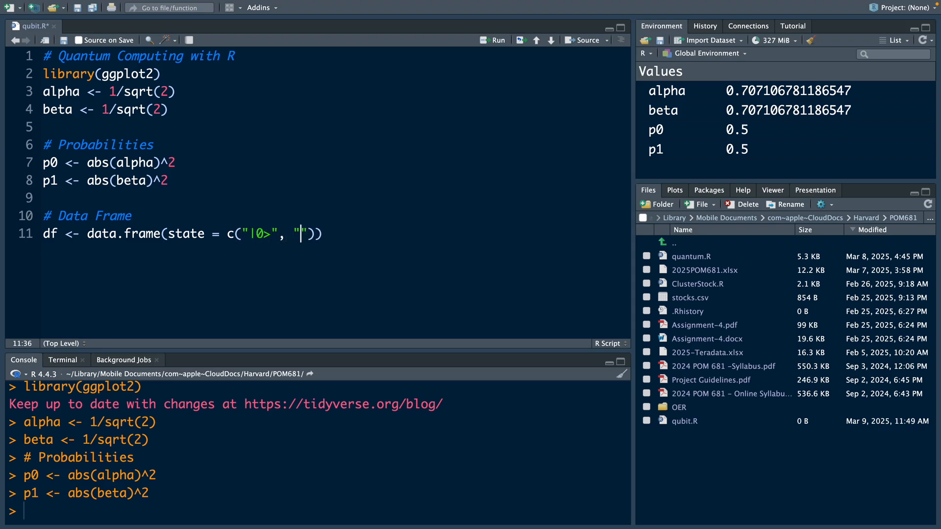
type("|1>")
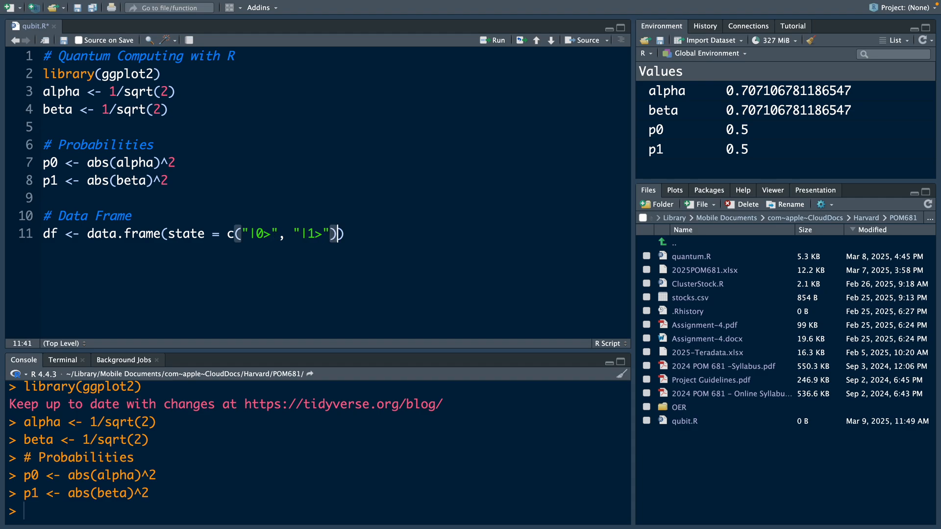
key("Enter")
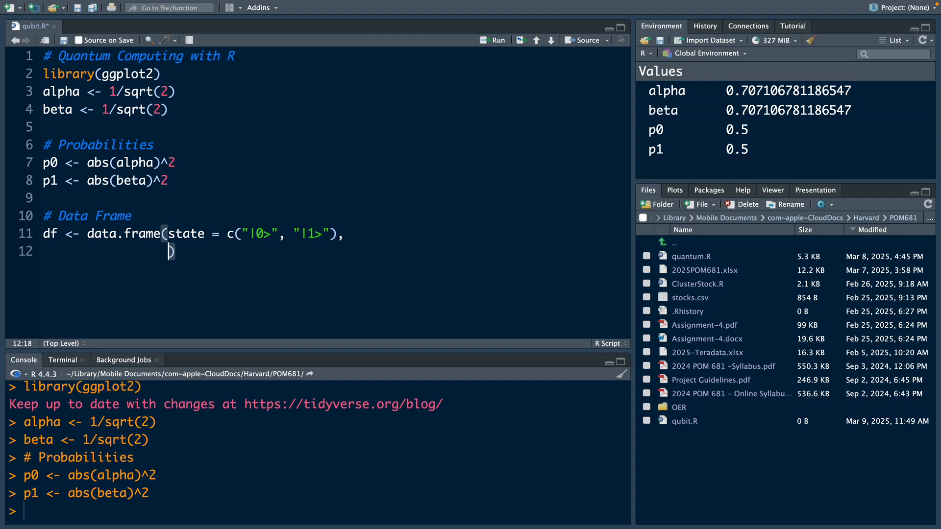
type("probability = c(")
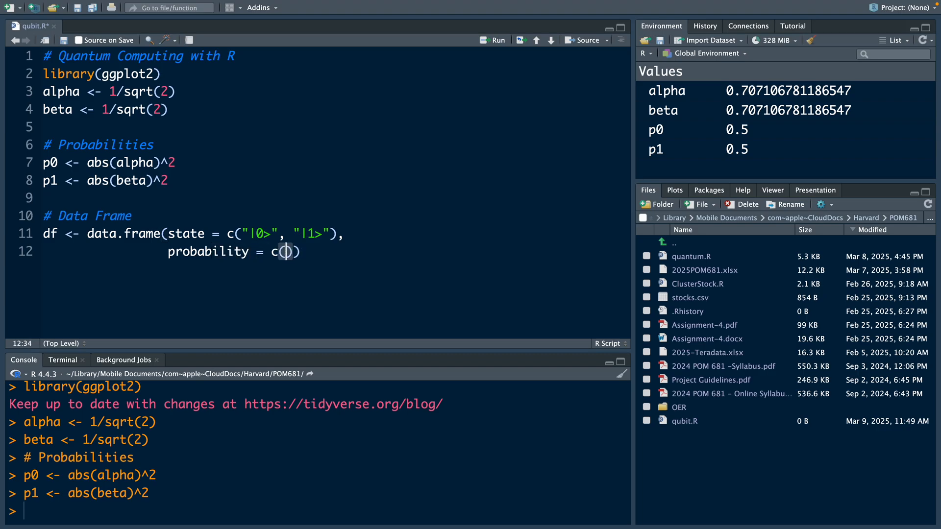
type("p0, p1")
type("ggplot(df, ")
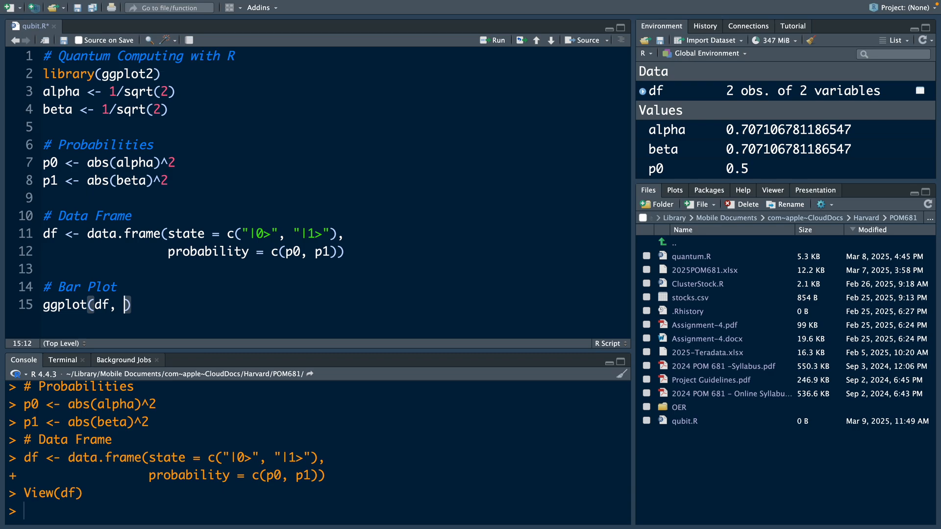
Map aes(x = state, y = probability) in the ggplot call
type("aes(")
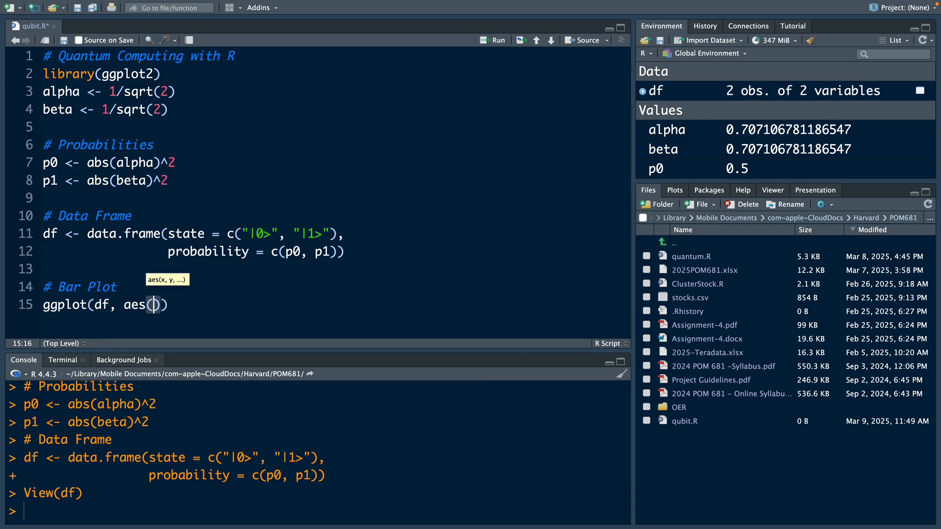
type("x=")
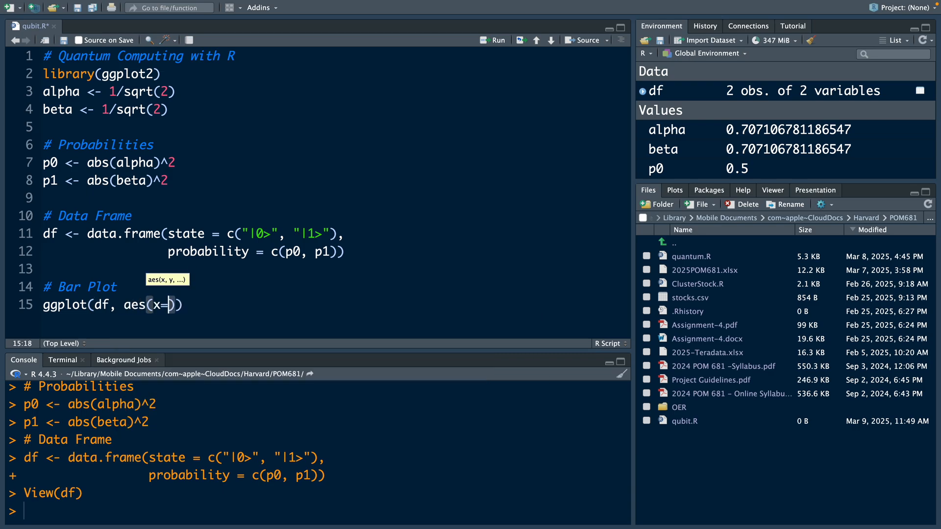
type("state, y =")
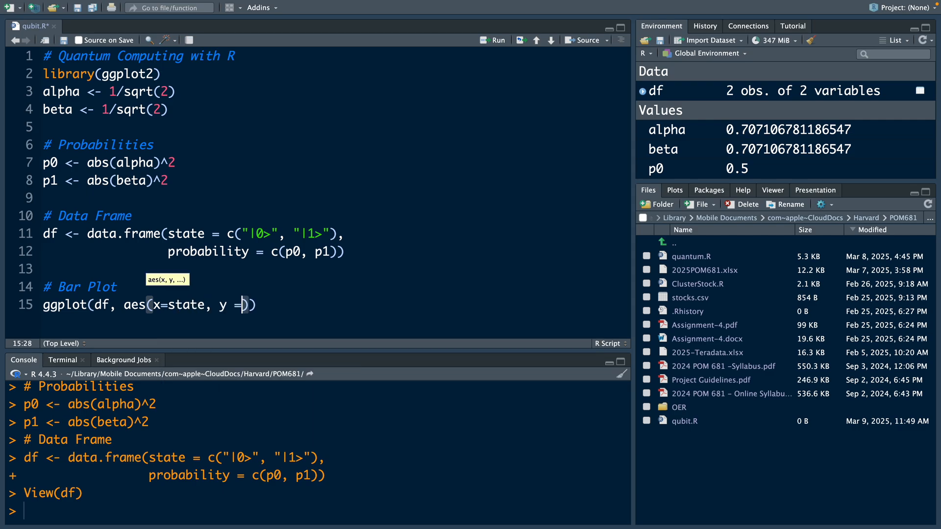
type("prob")
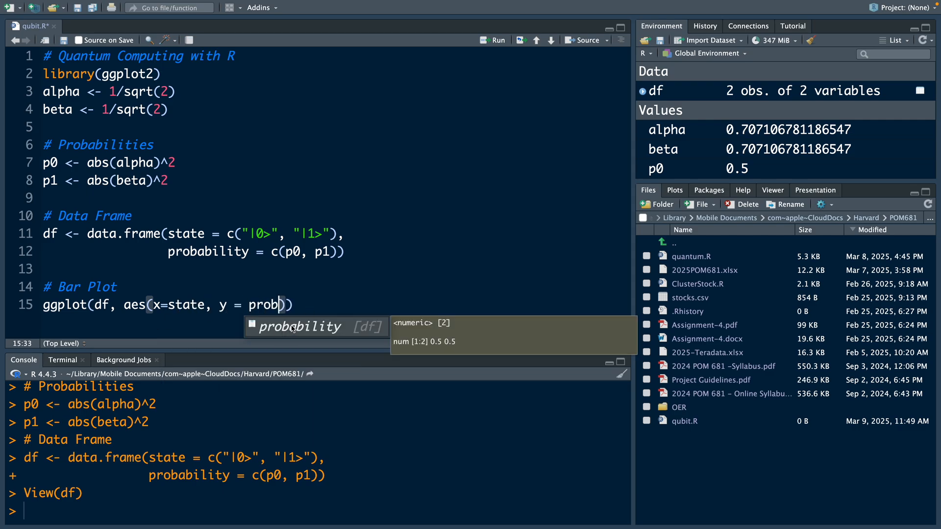
type("ability)) +")
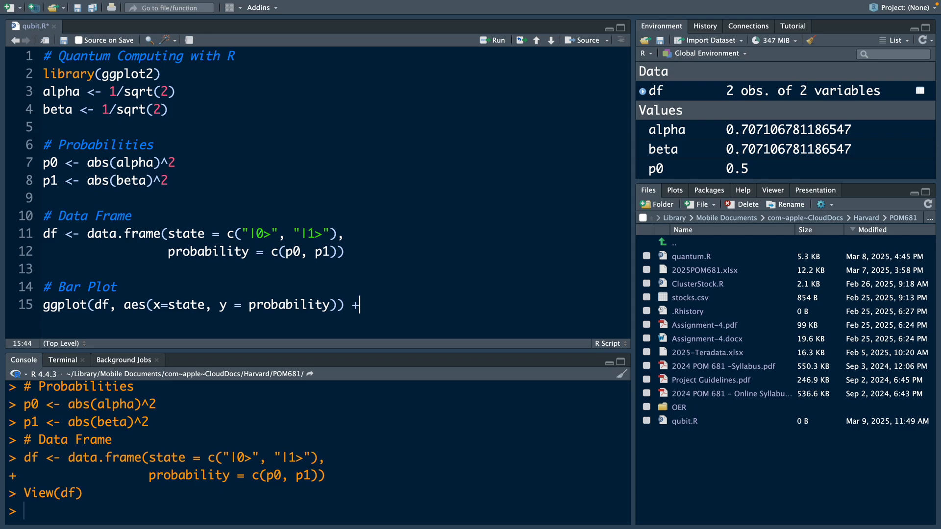
Add geom_bar with stat "identity", blue/red fill and ylim(0, 1)
type("ge")
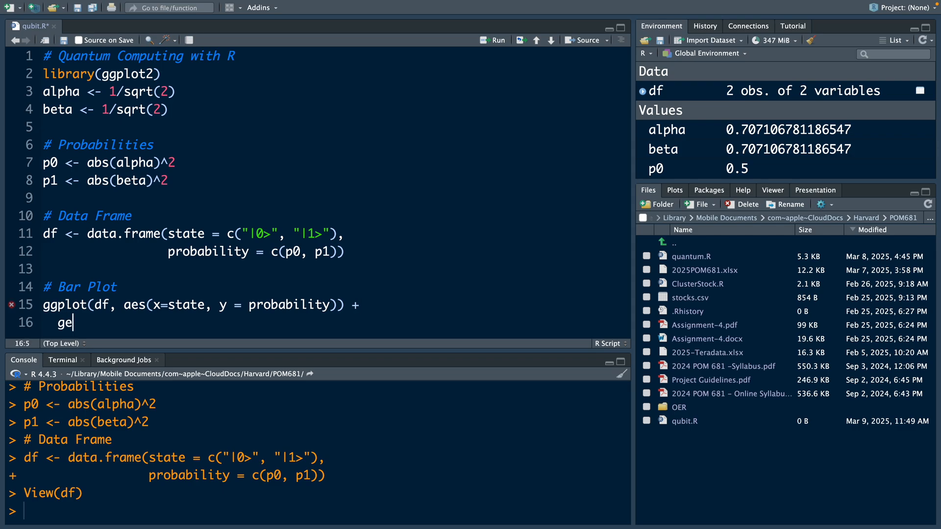
type("om_")
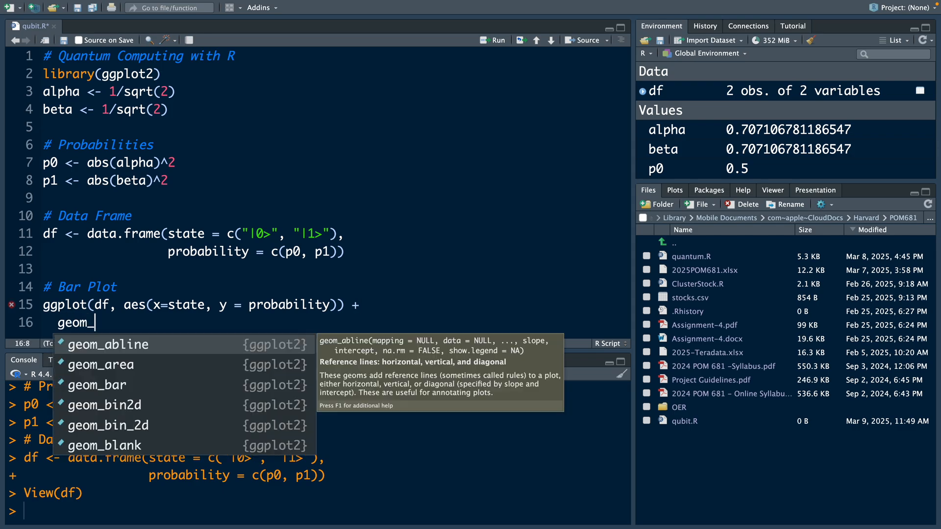
left_click(97, 384)
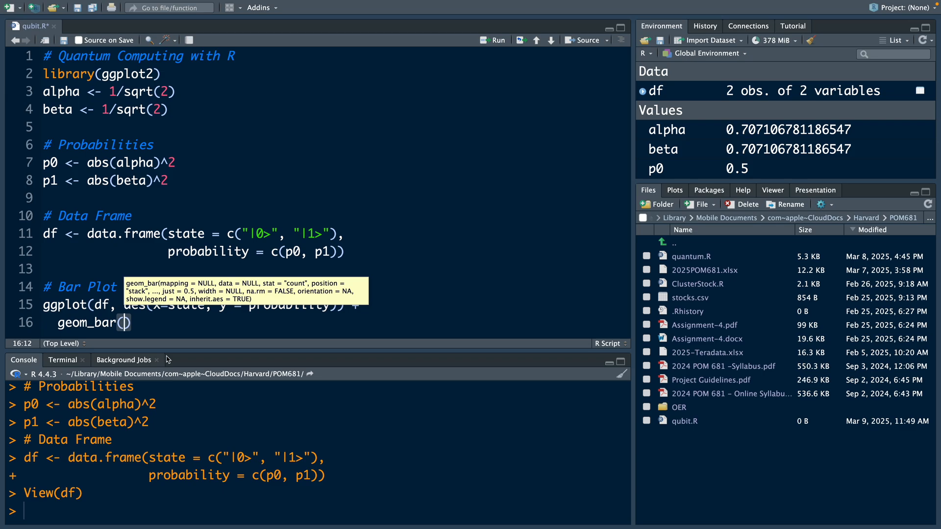
type("stat =")
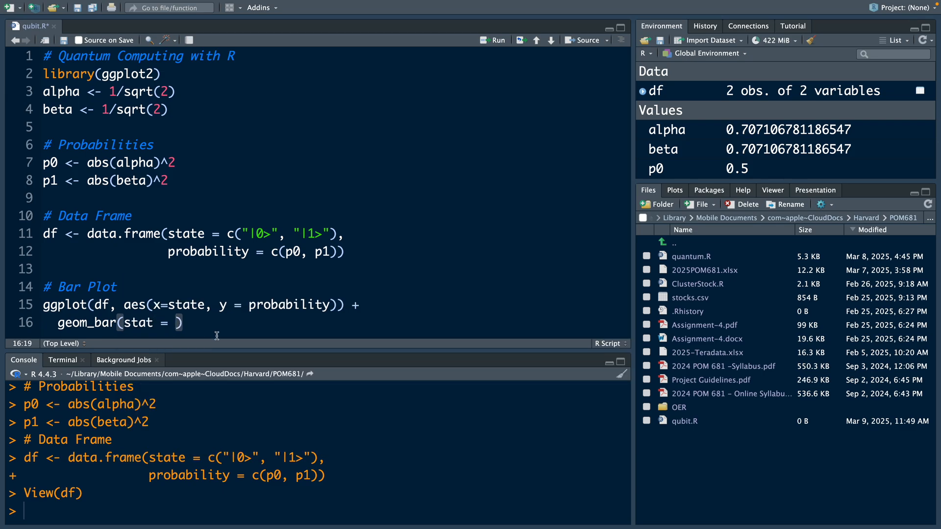
type("\"identity\",")
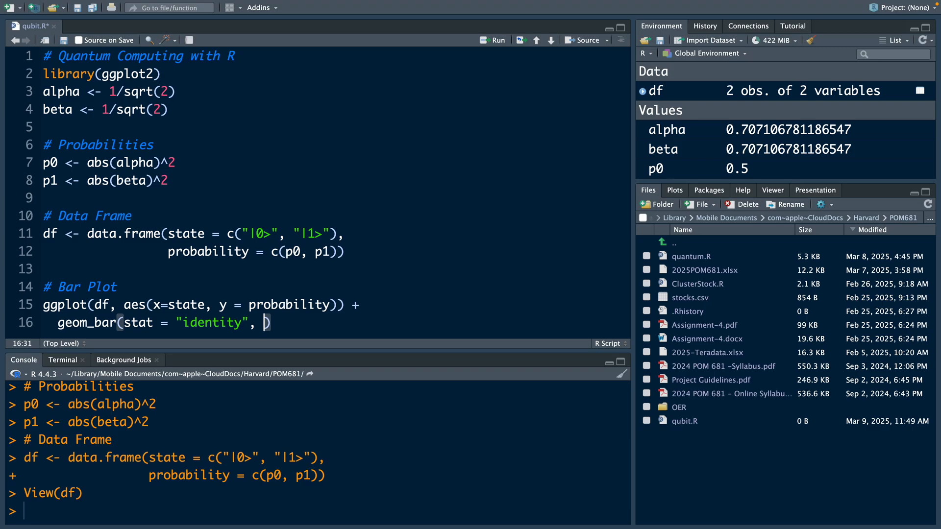
type("fill = c('blue', 'red")
type("ylim(")
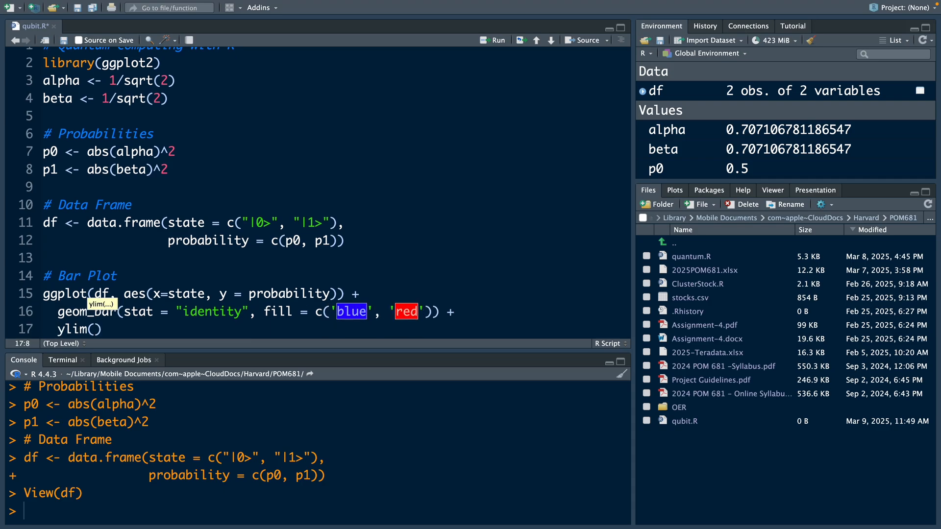
type("0,")
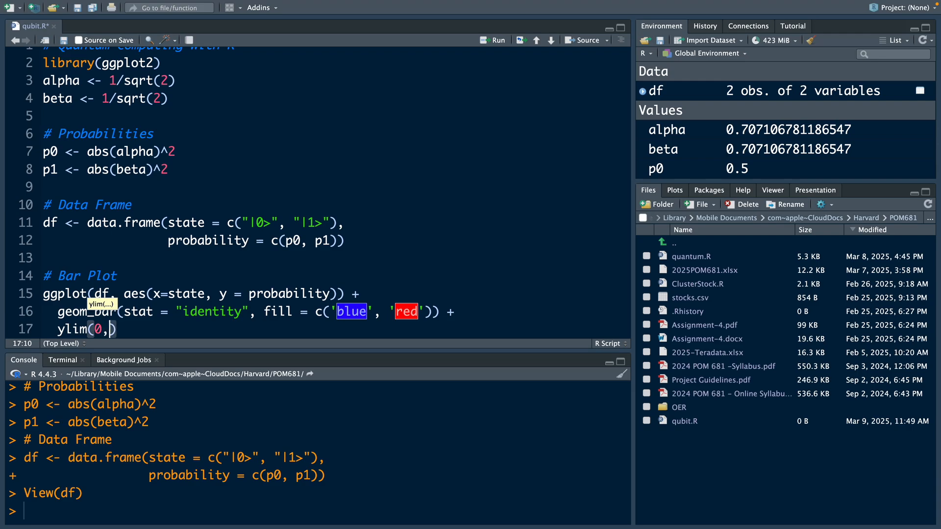
type("1")
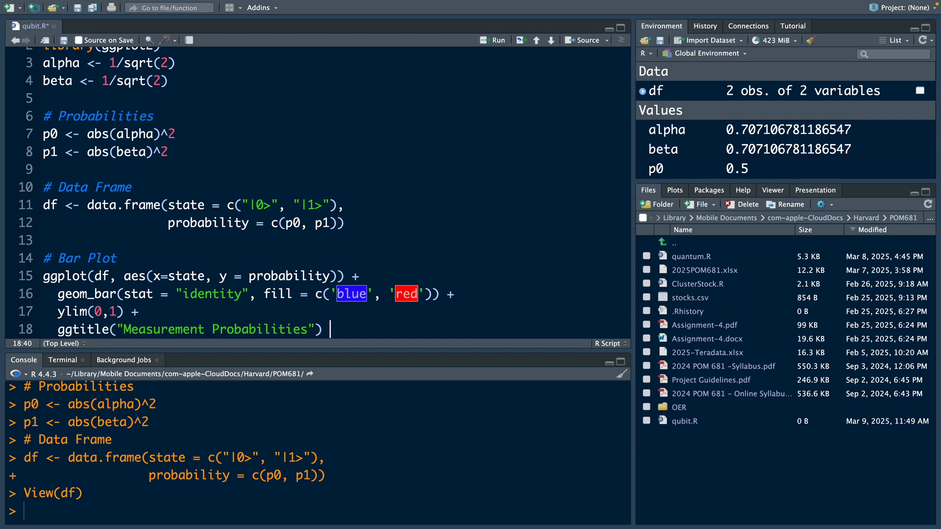
Add the x and y axis labels with xlab and ylab
type("xlab(\"Qubit State\") +")
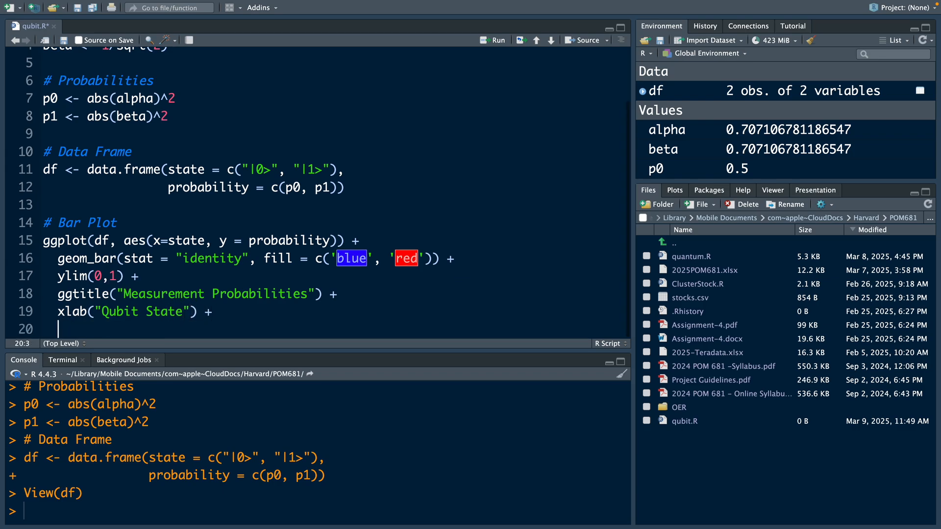
type("ylab(\"Probability")
type("# Bloch Sphere")
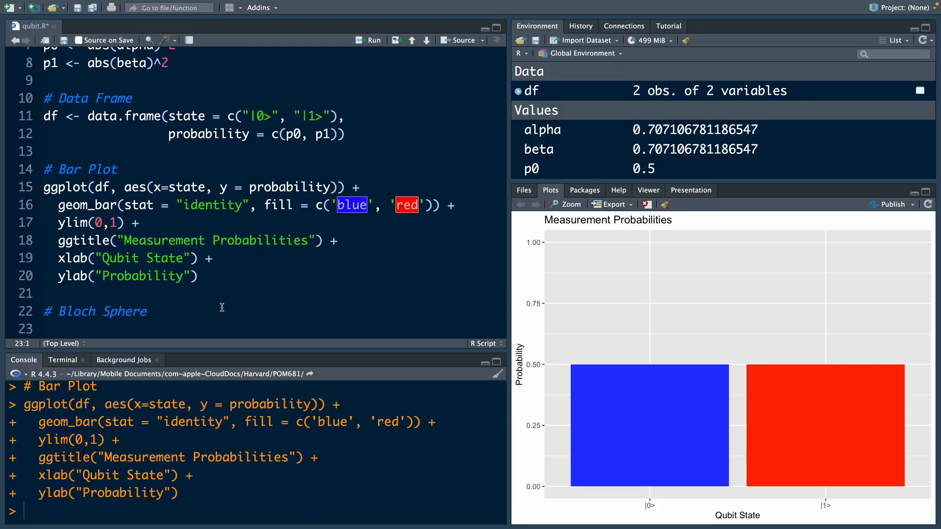
Write library(plotly), install plotly from the Packages dialog, and start theta with seq
type("librar")
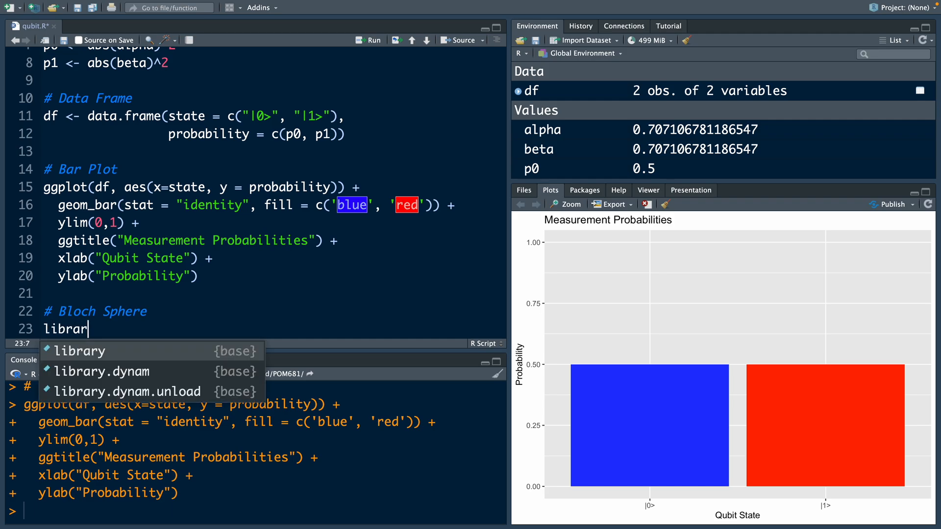
type("y(plotly")
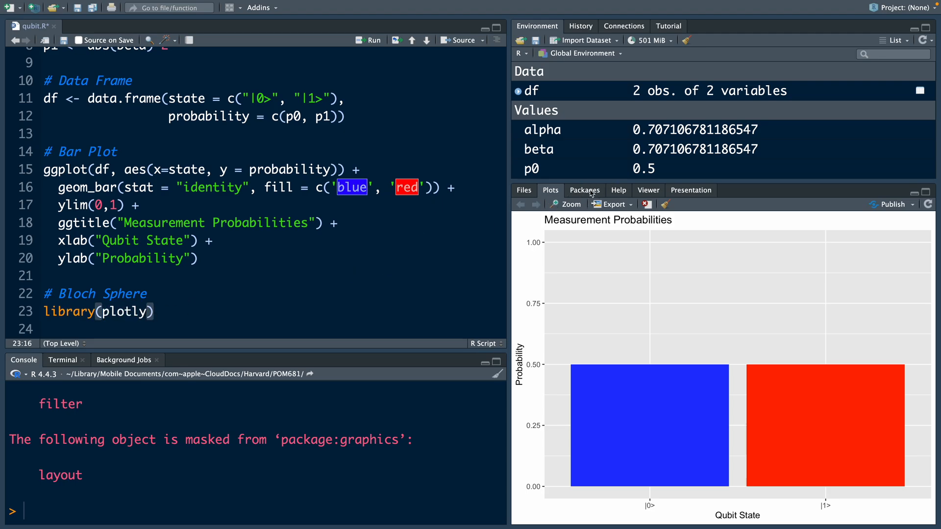
left_click(584, 190)
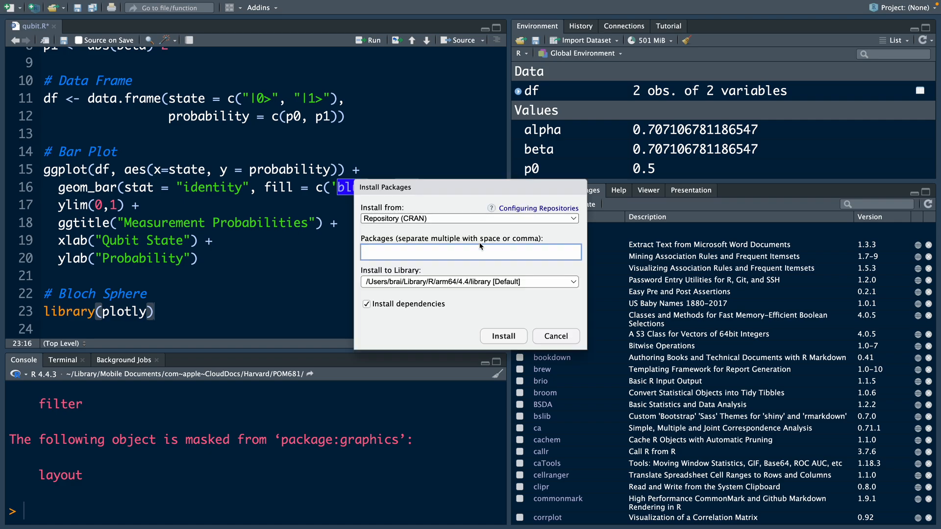
type("plotl")
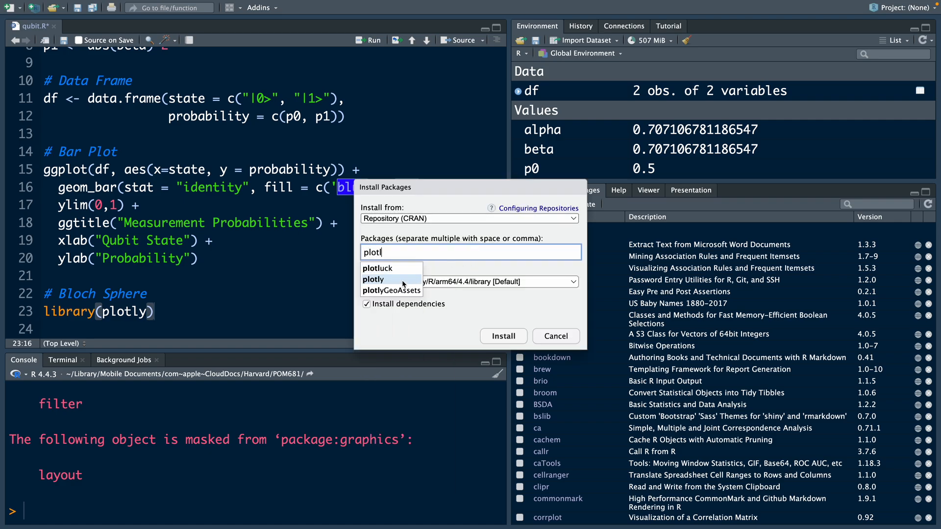
left_click(555, 336)
type("theta <- s")
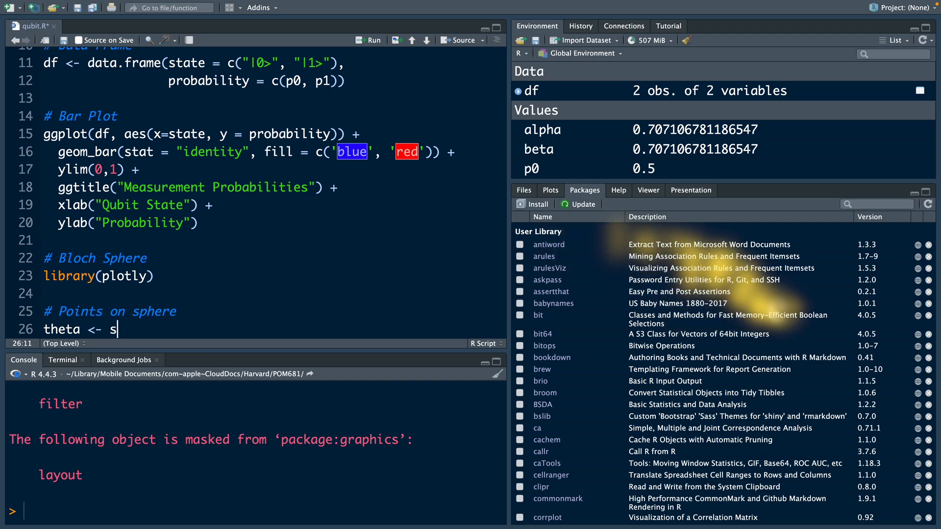
type("eq(0,")
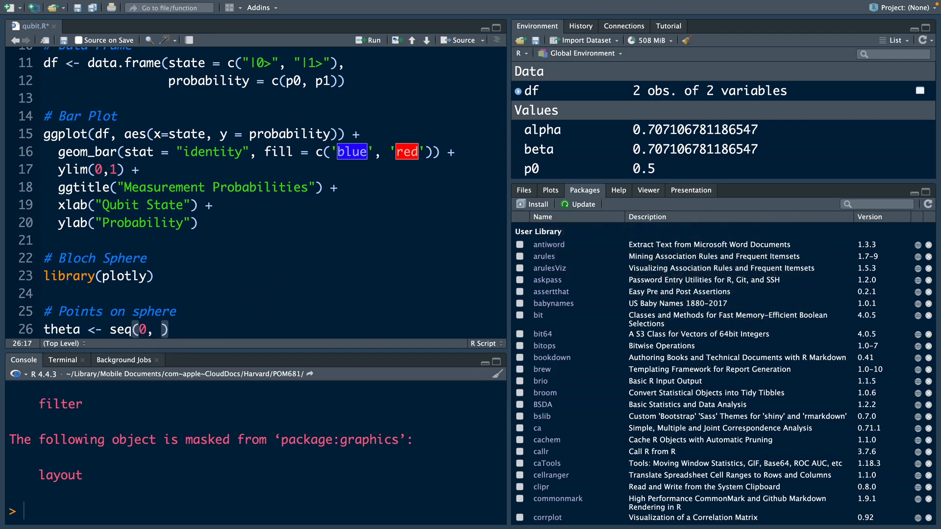
Finish theta <- seq(0, 2*pi, length.out = 100) and check the value of 2*pi
type("2*pi, length.out = 100")
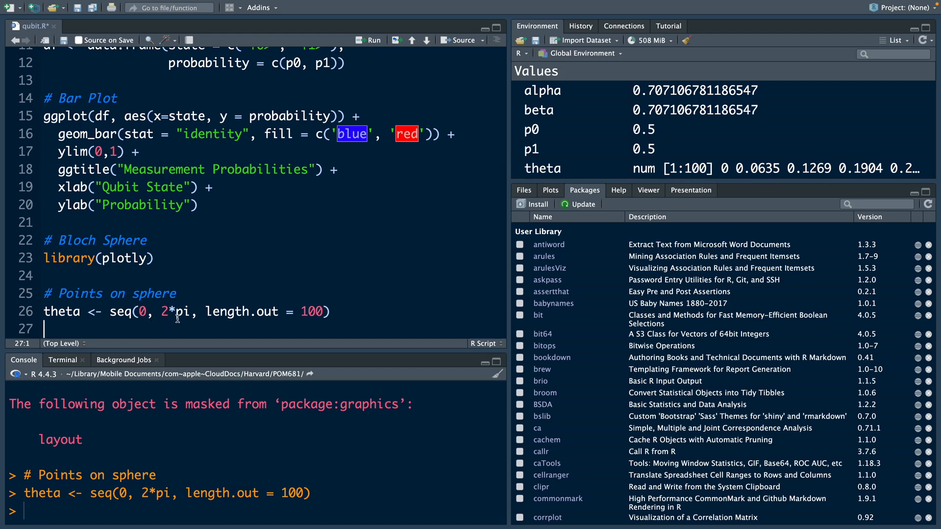
double_click(175, 311)
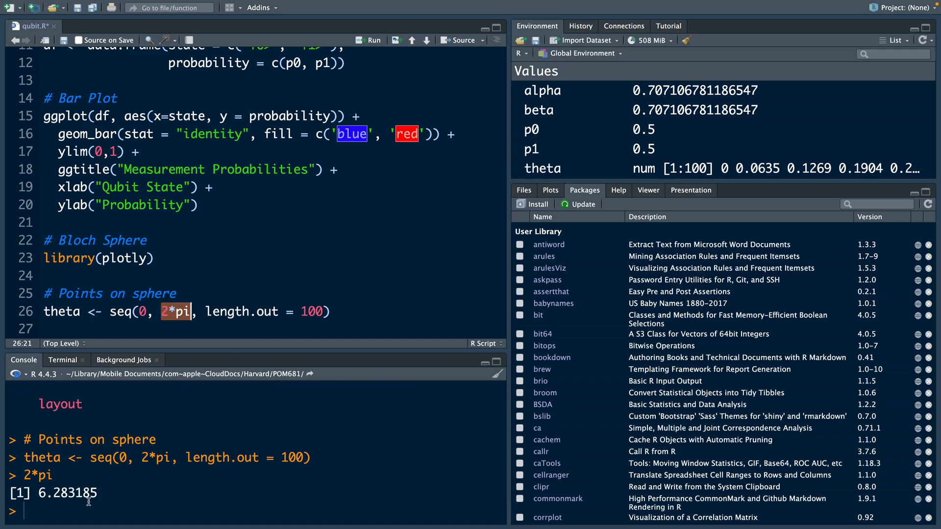
left_click(47, 328)
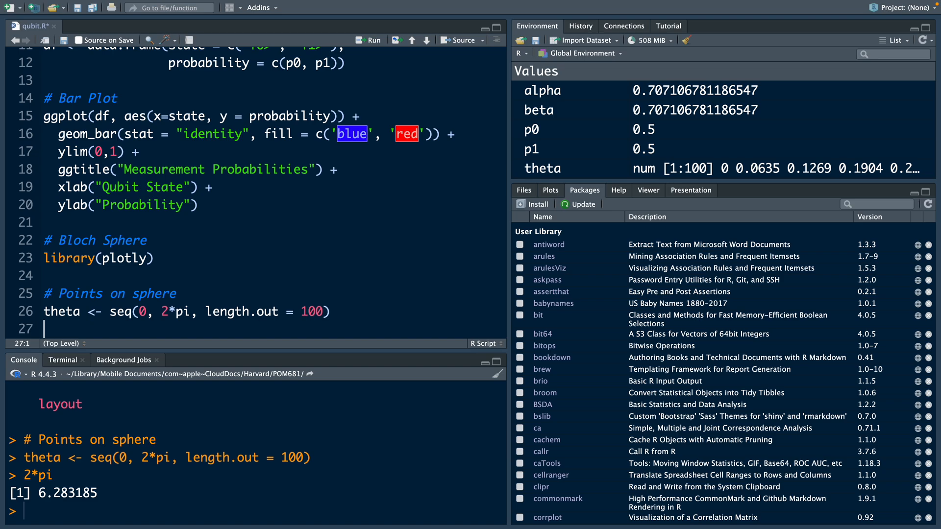
Define phi <- seq(0, pi, length.out = 100) and run it
type("phi <-")
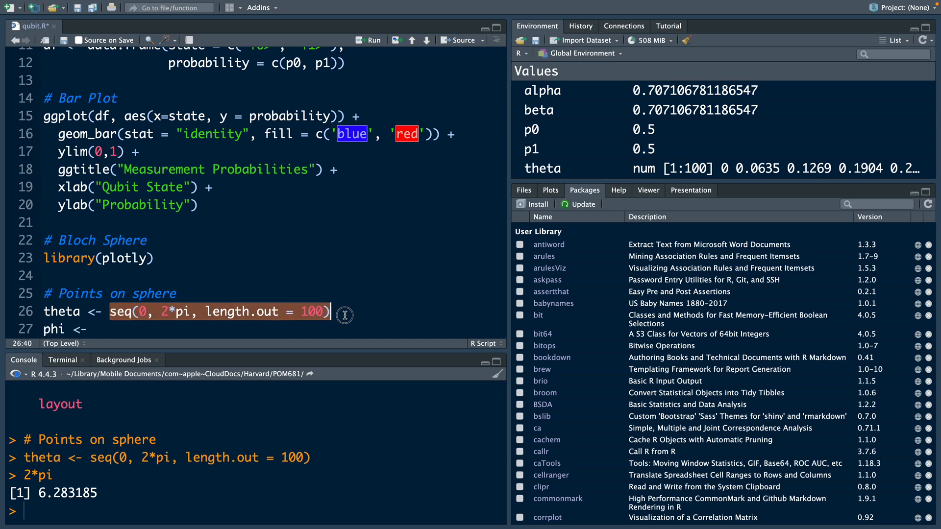
type("seq(0, 2*pi, length.out = 100)")
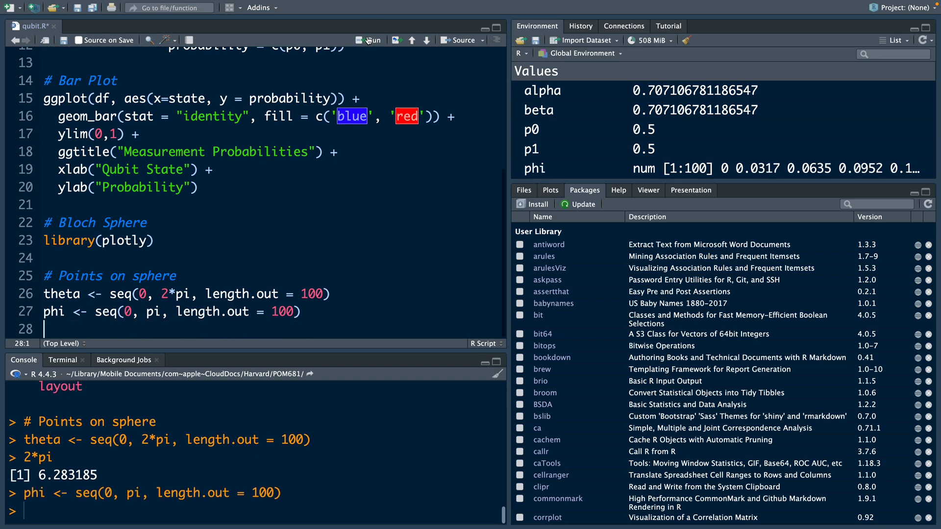
left_click(372, 39)
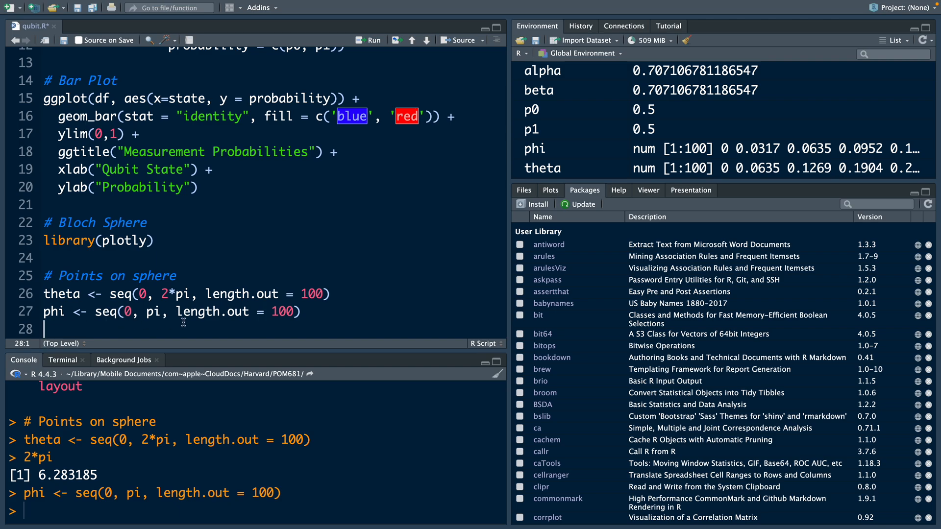
type("grid")
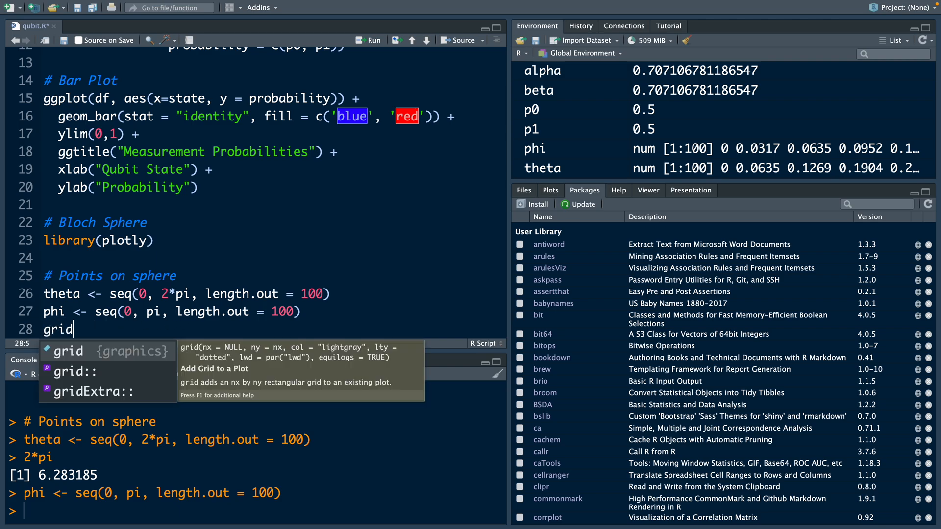
Build grid <- expand.grid(theta = theta, phi = phi) and inspect the 10000-row frame
type("<- expand.grid(theta = theta,")
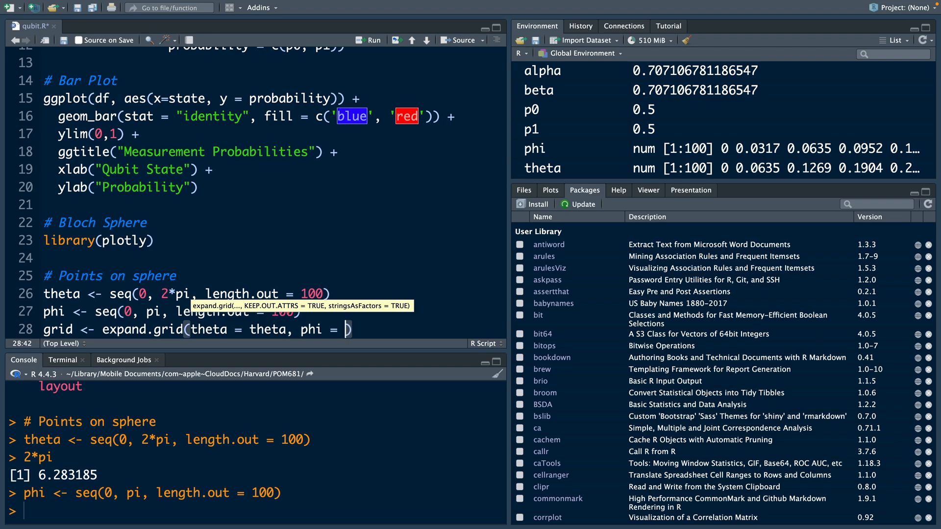
type("phi")
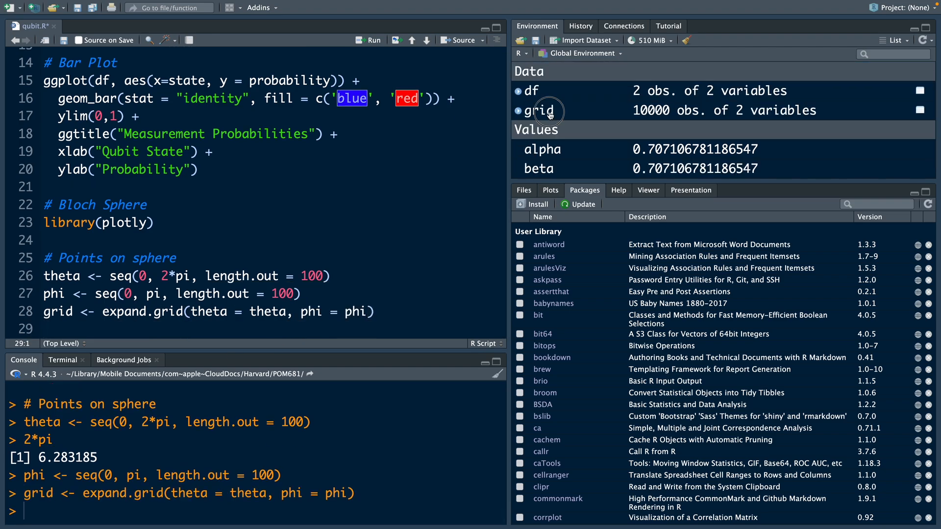
left_click(547, 110)
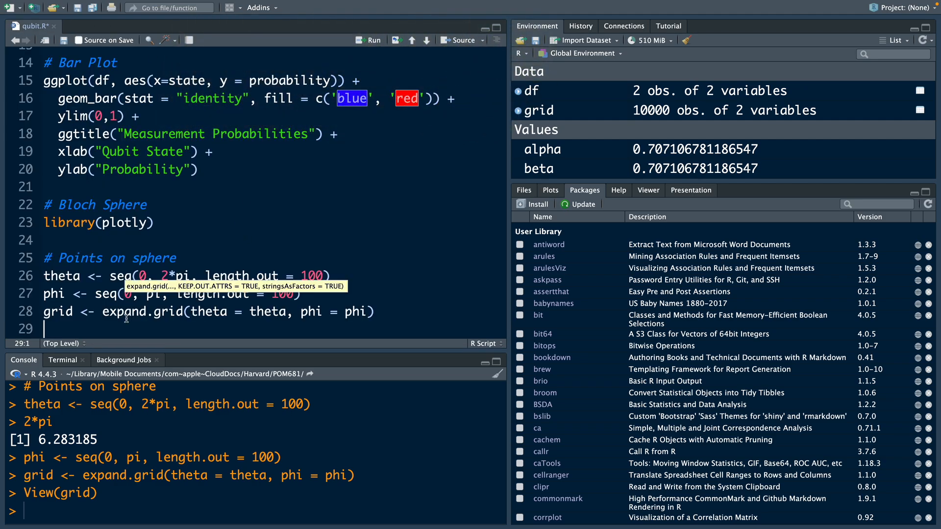
Compute x <- sin(grid$phi) * cos(grid$theta)
type("x <-")
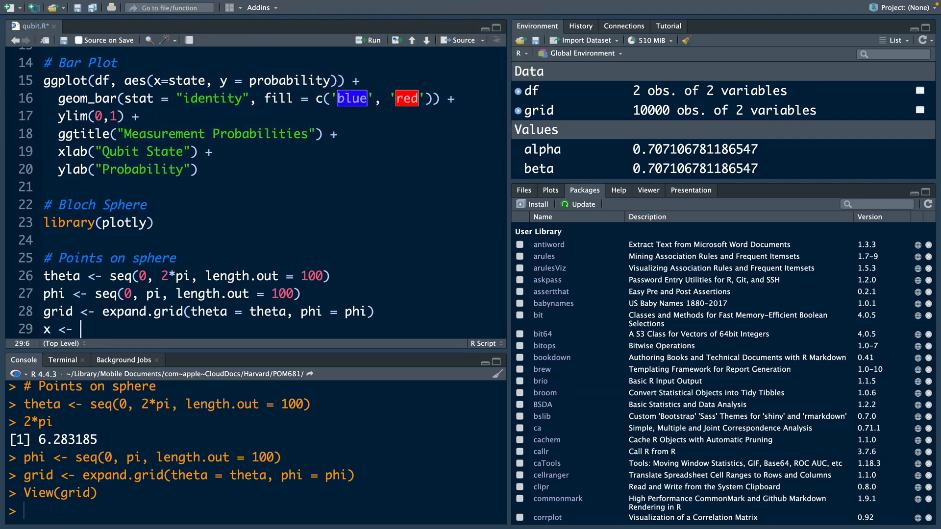
type("sin(grid")
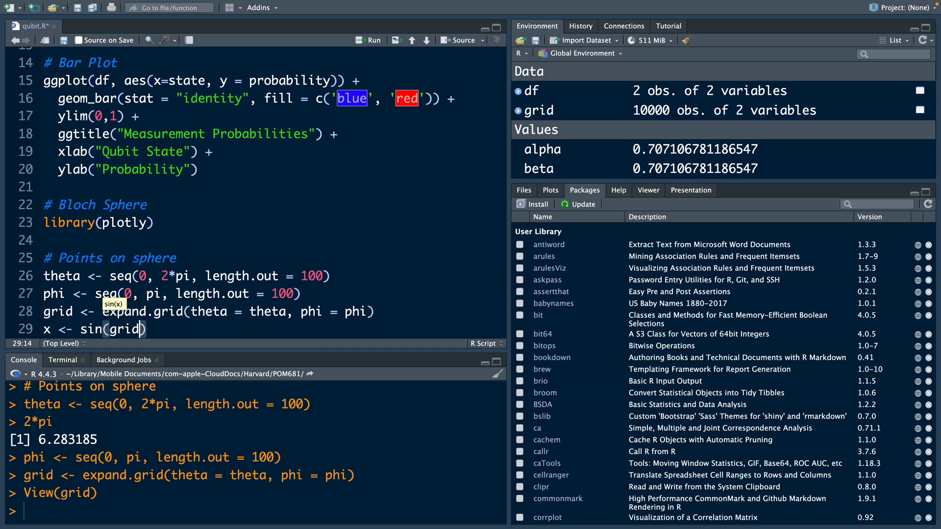
type("$phi")
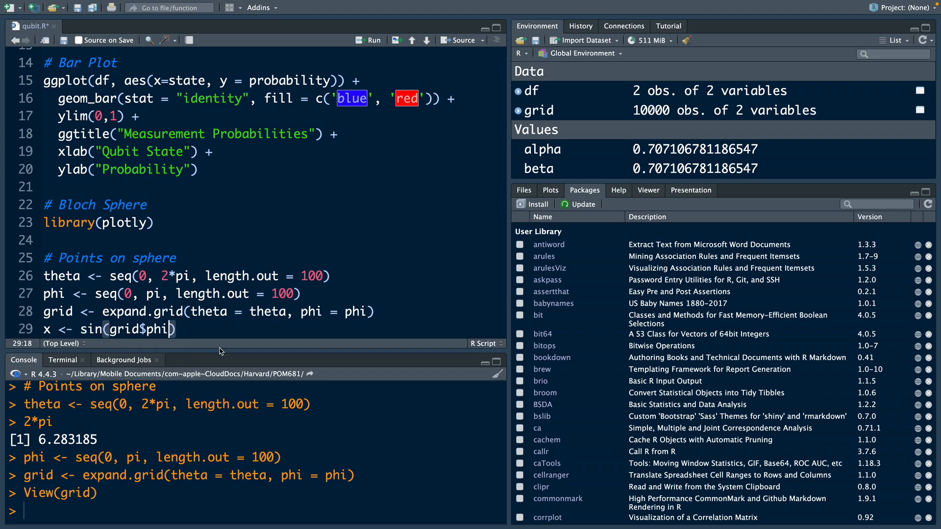
type("* cos(")
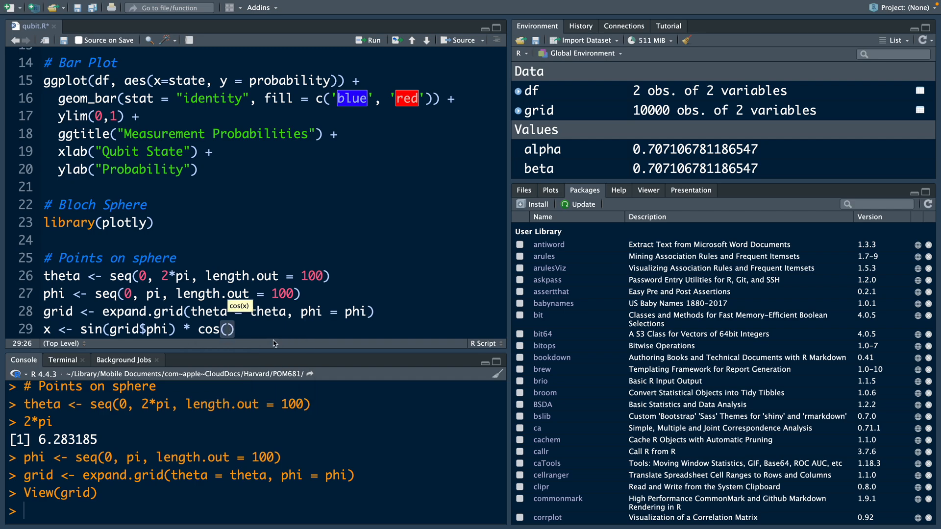
type("grid$theta")
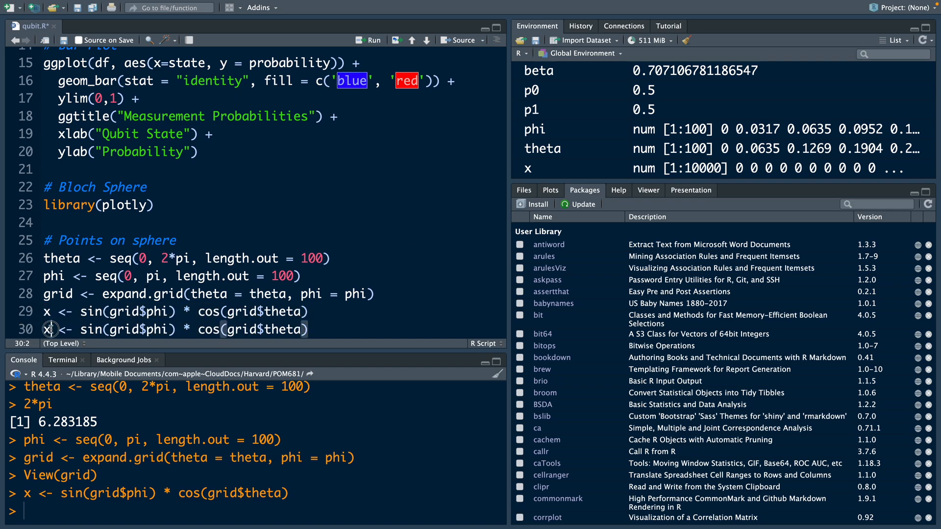
Compute y <- sin(grid$phi) * sin(grid$theta) and z <- cos(grid$phi), running each
type("y")
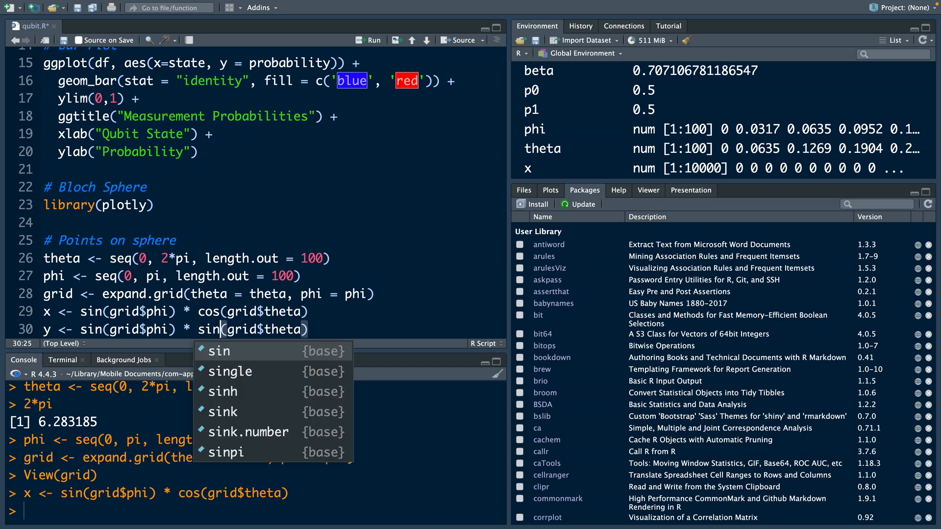
key("Return")
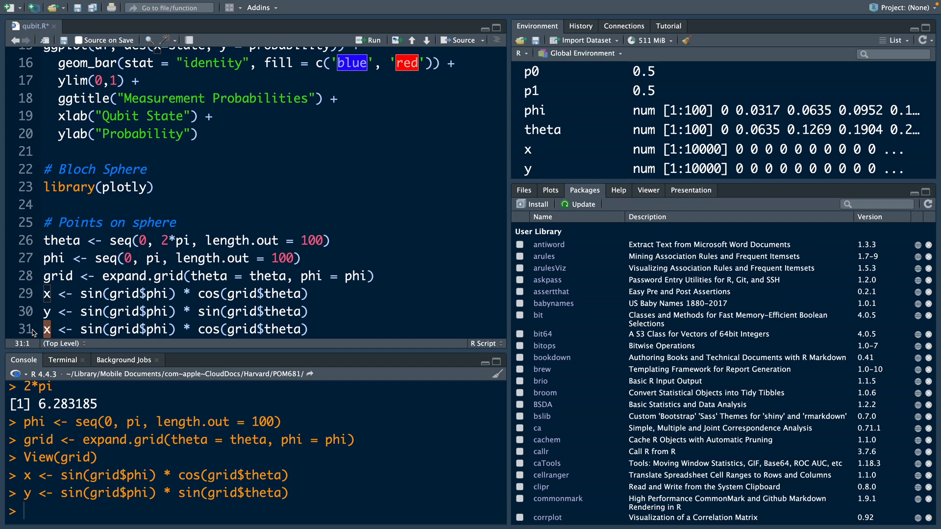
type("z <- cos(grid$phi)")
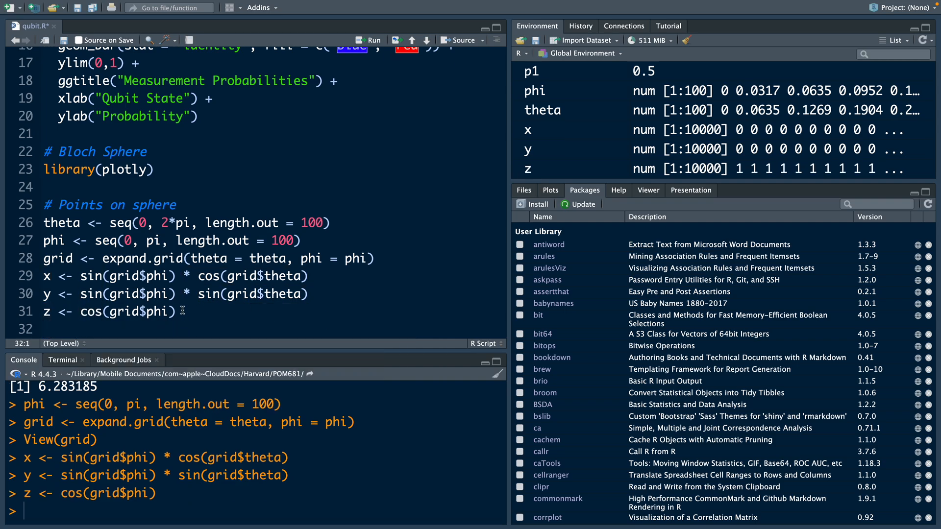
type("#")
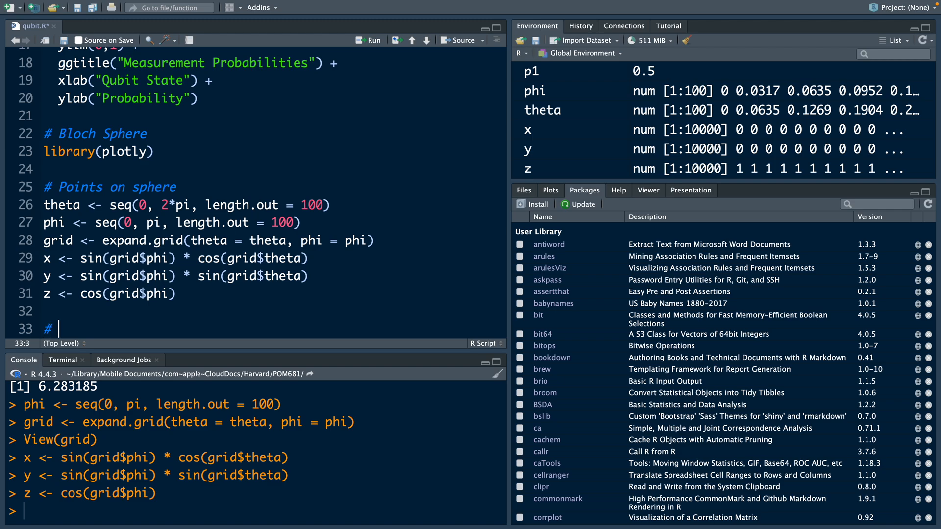
Under an Initialize comment assign fig <- plot_ly() followed by a %>% pipe
type("Initialize")
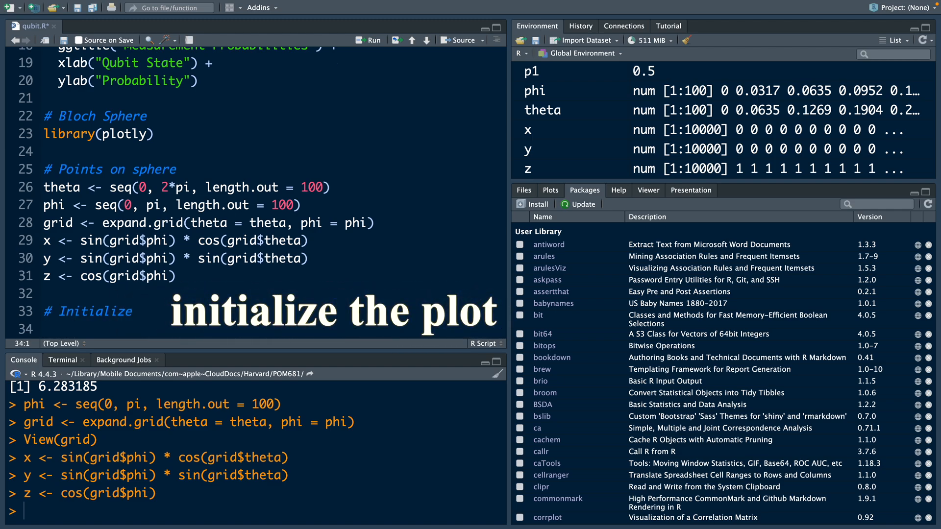
type("fig")
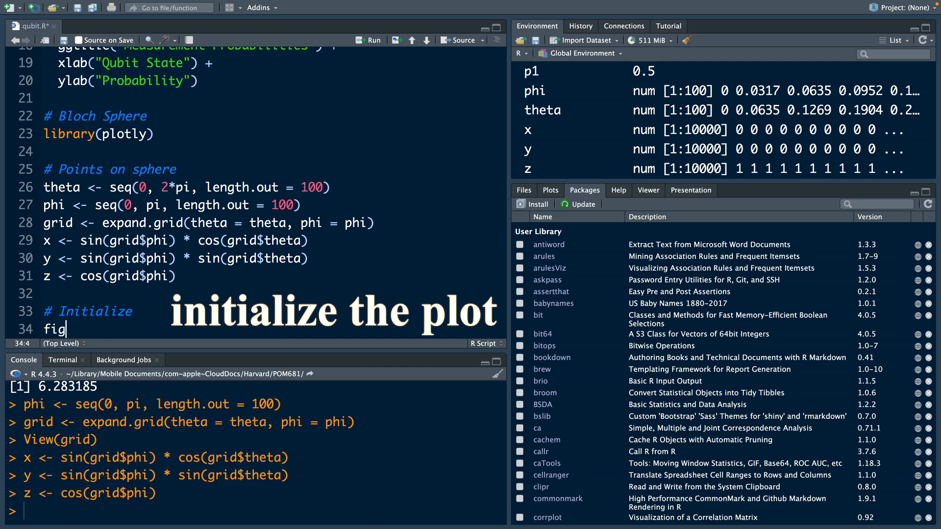
type("<- plo")
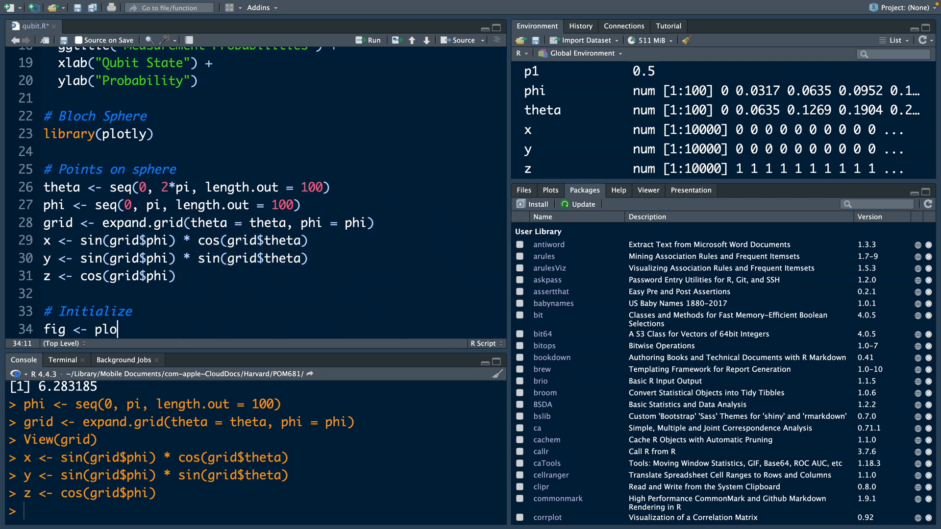
type("t_ly()")
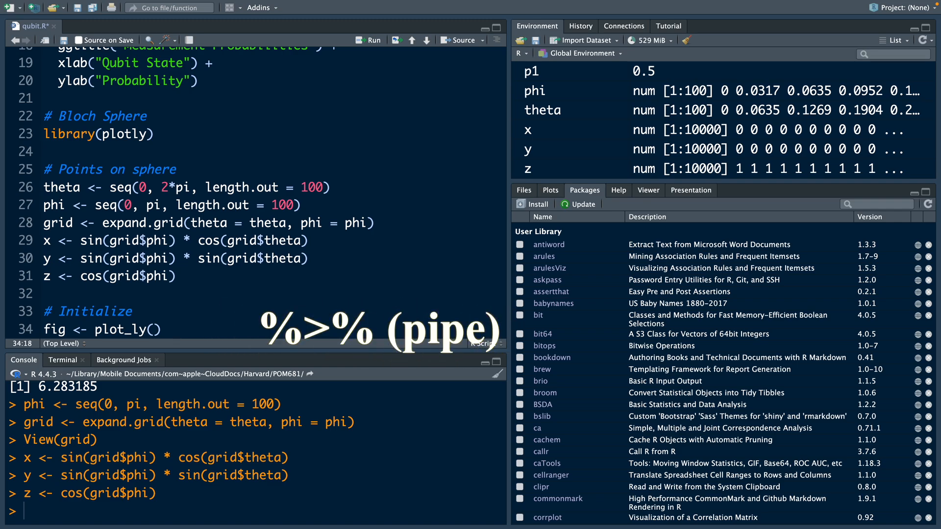
left_click(170, 329)
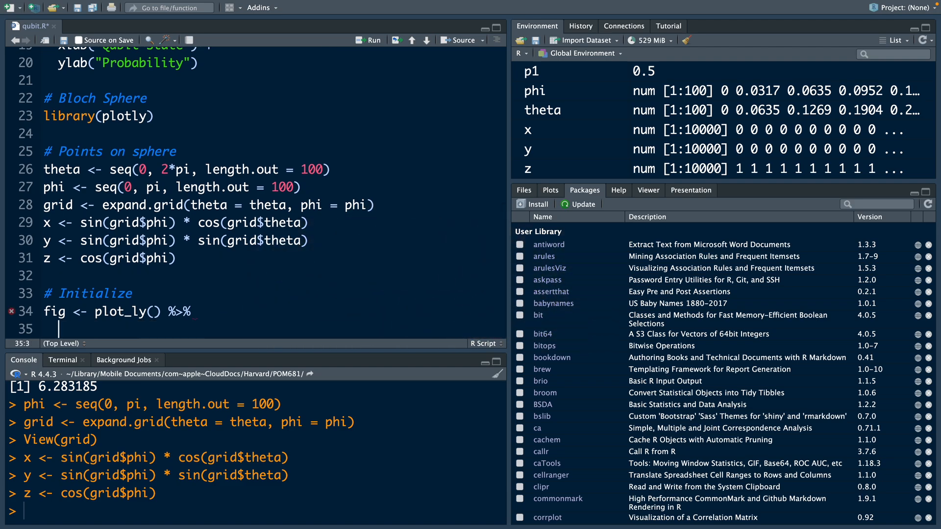
Add a scatter3d trace of x, y, z in markers mode
type("add_trace(x=x,")
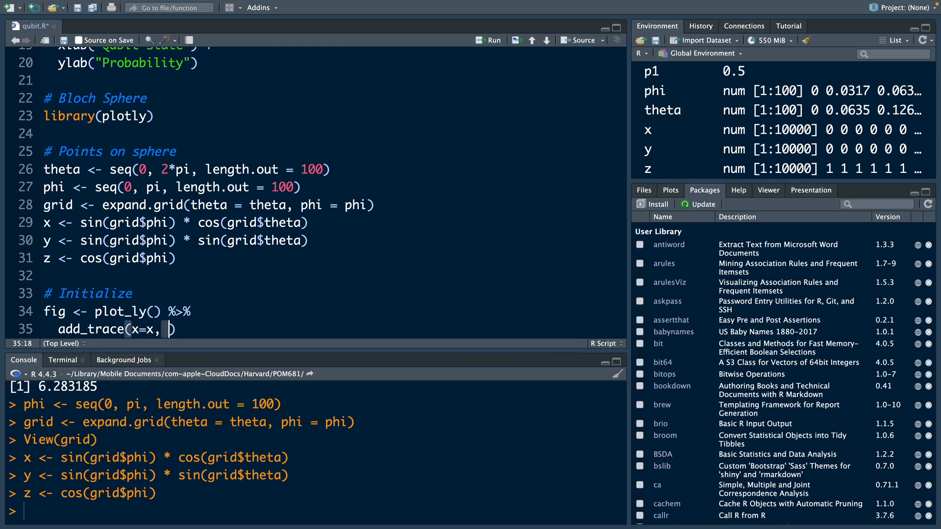
type("y=y, z")
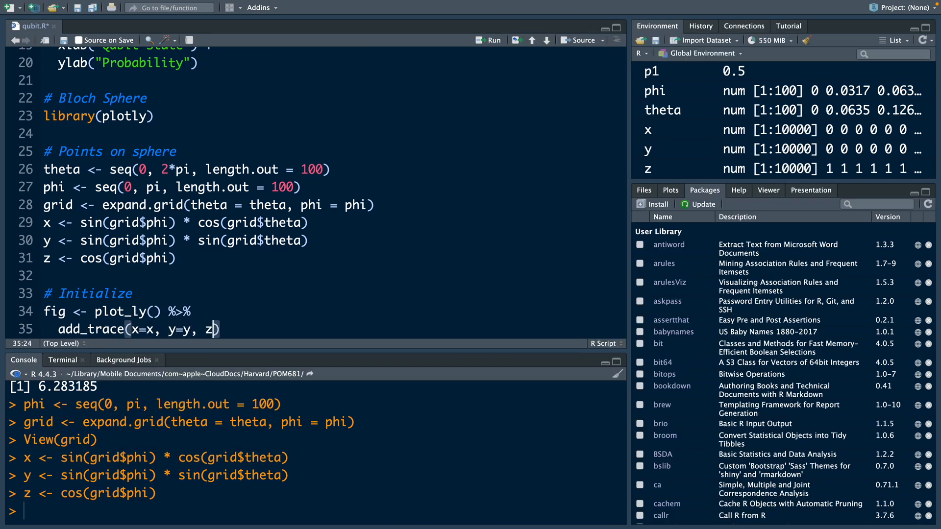
type("=z, type = \"")
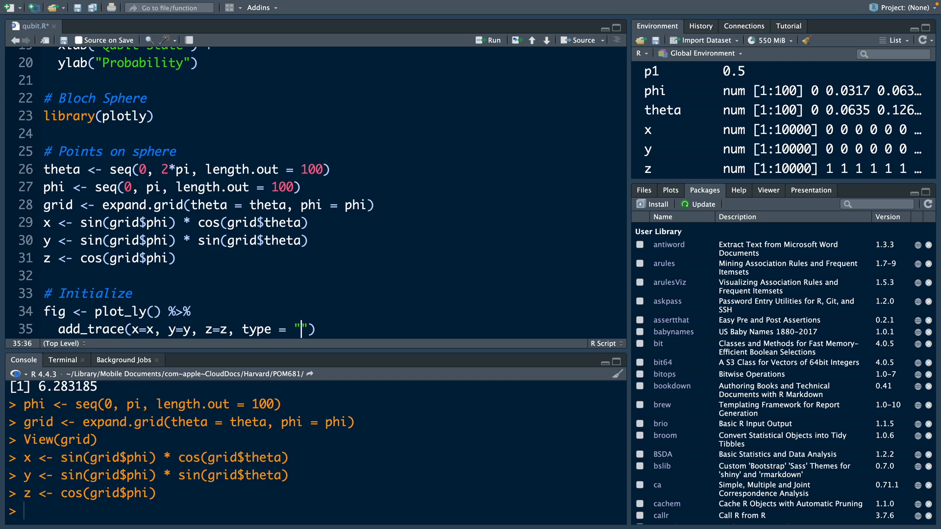
type("scatter3d\", mode =")
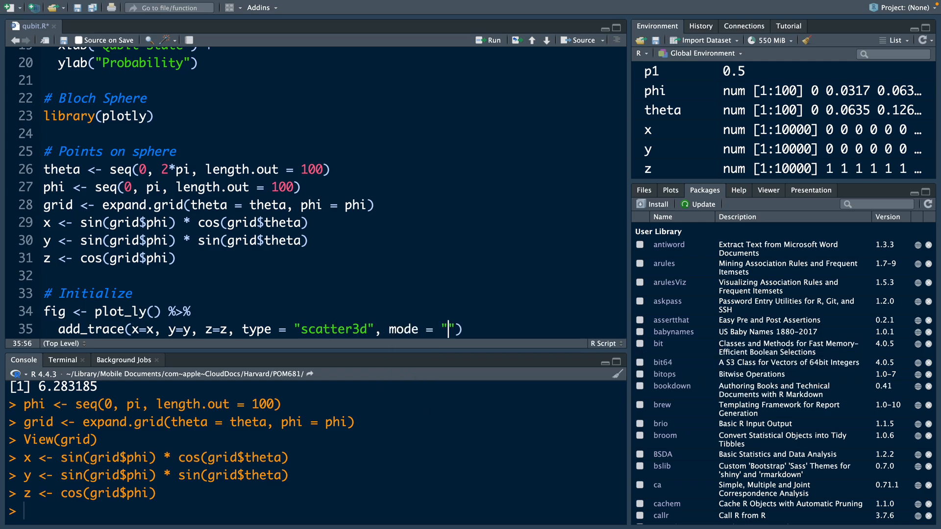
type("markers")
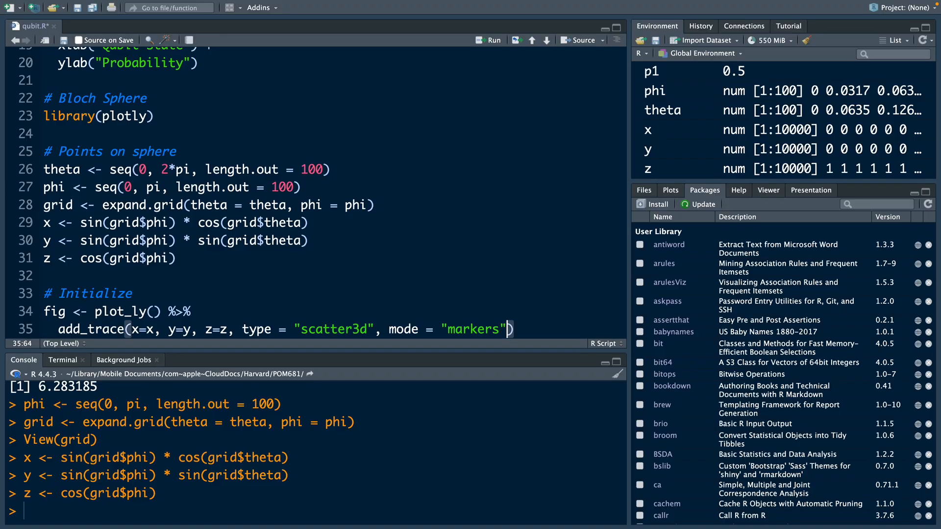
type(",")
type("marker = list)")
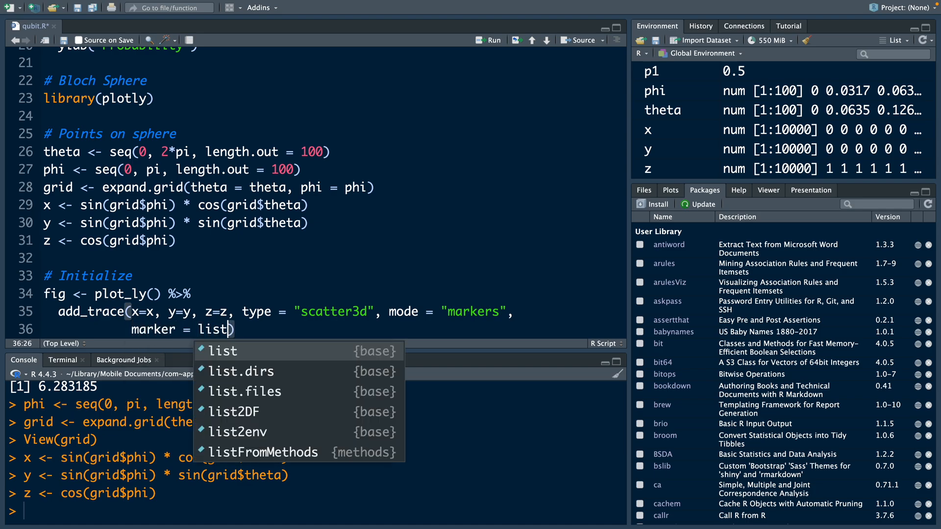
Style the markers as size 1, gray, opacity 0.1 and pipe on to the next trace
type("(size =")
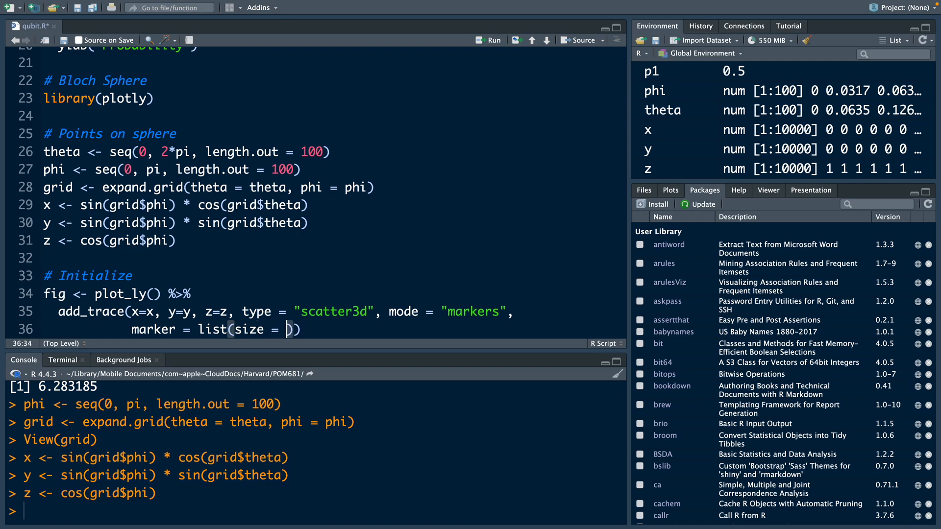
type("1, color = 'gray'))")
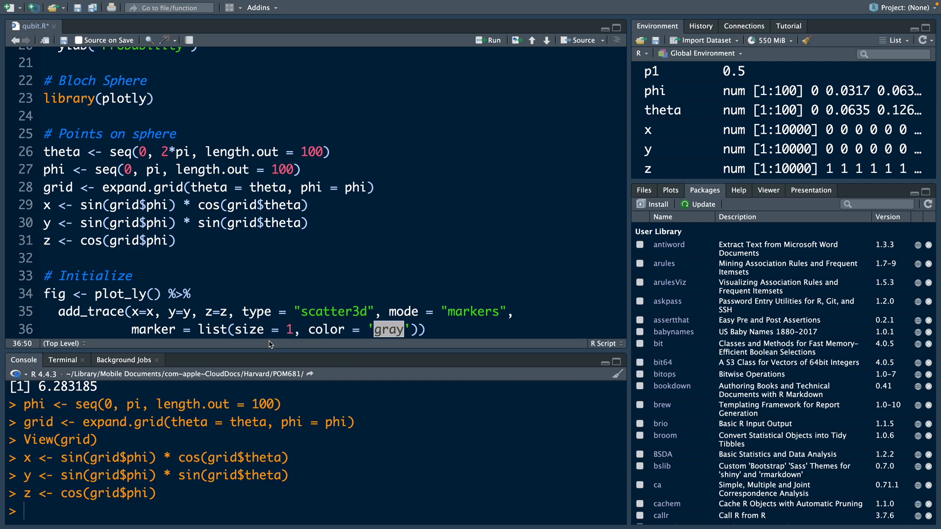
type(", opacity =")
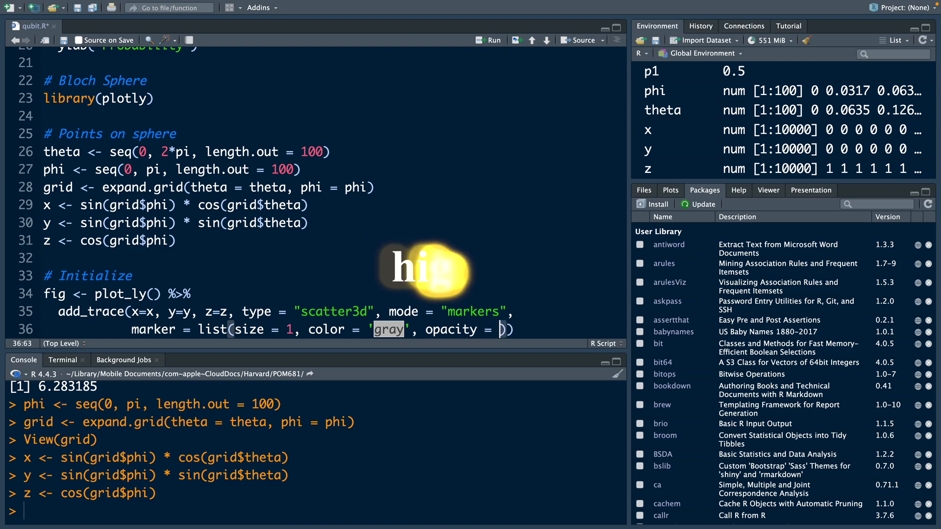
type("0")
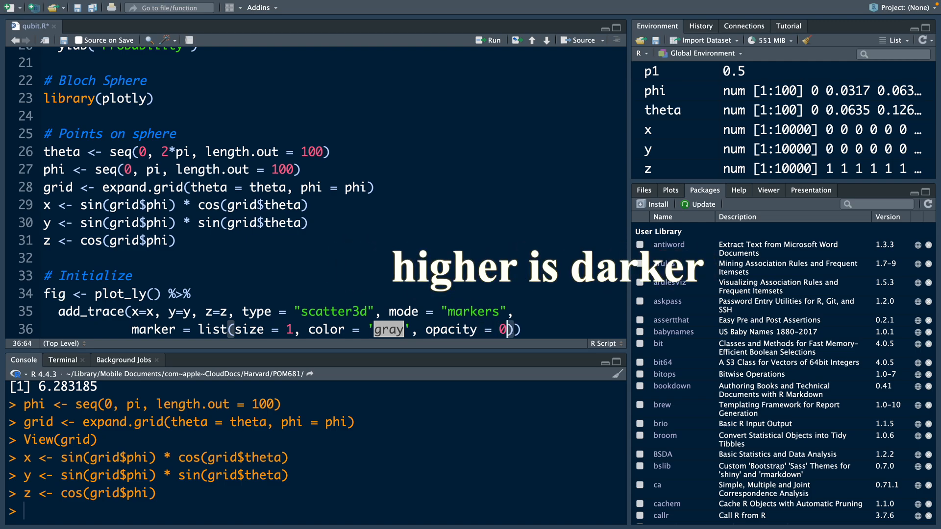
type("1")
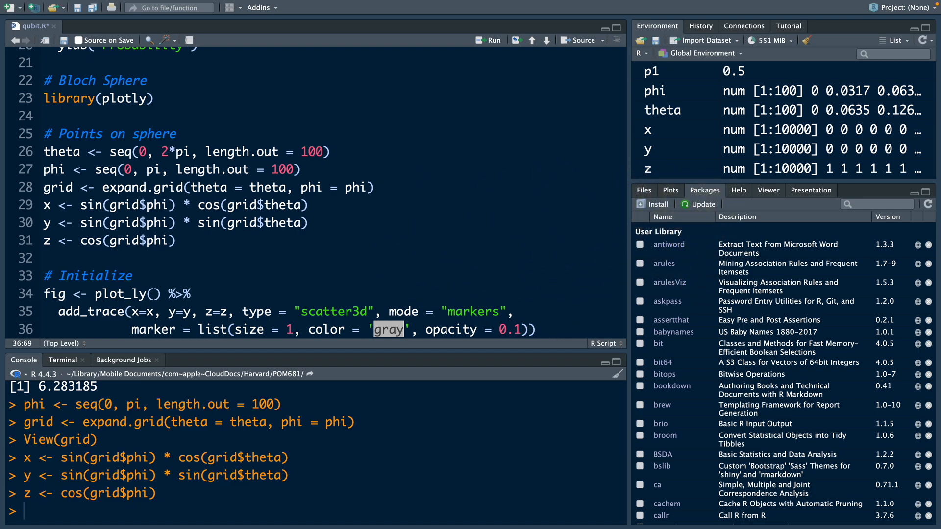
type("%>%")
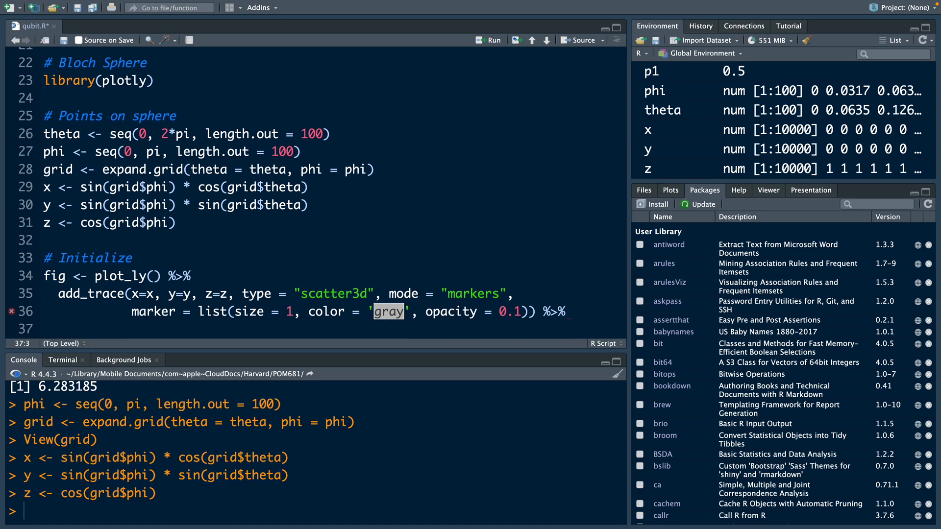
type("add_")
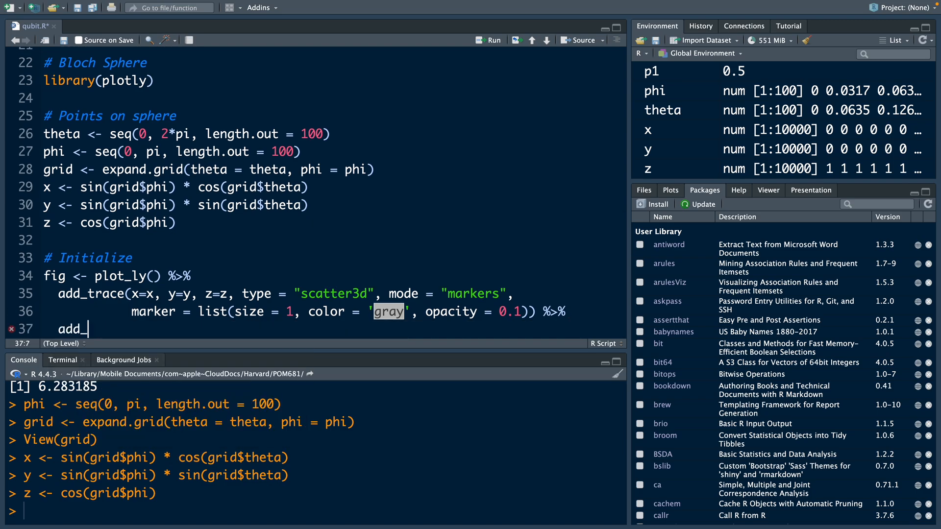
Add the red x-axis line trace from (0,0,0) to (1,0,0) in lines mode
type("trace(x = c(0,1), y = c(0,0), z)")
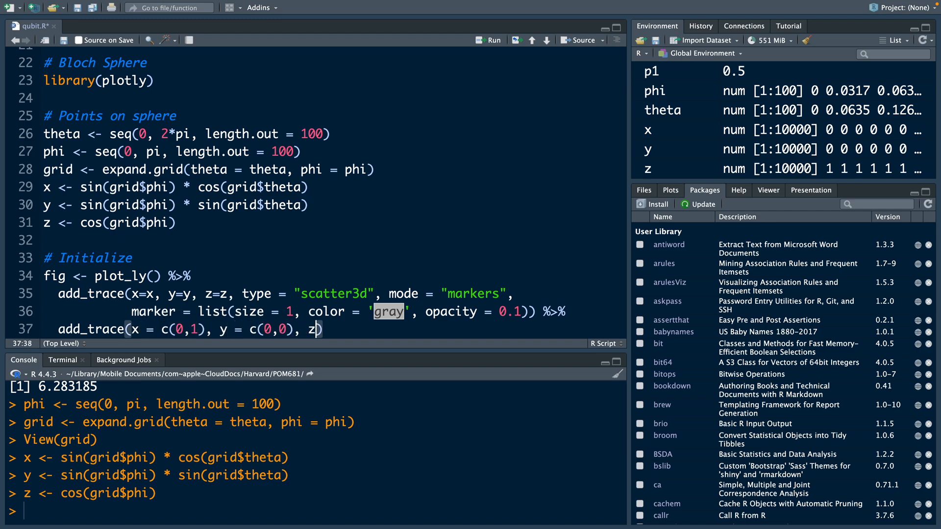
type("= c(0,0), type = \"scatter3d\", mode )")
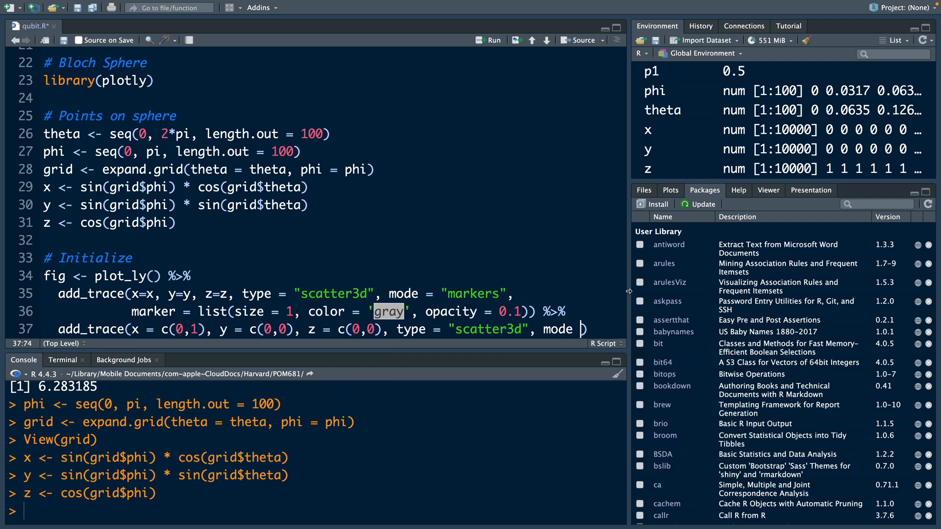
type("'lines'")
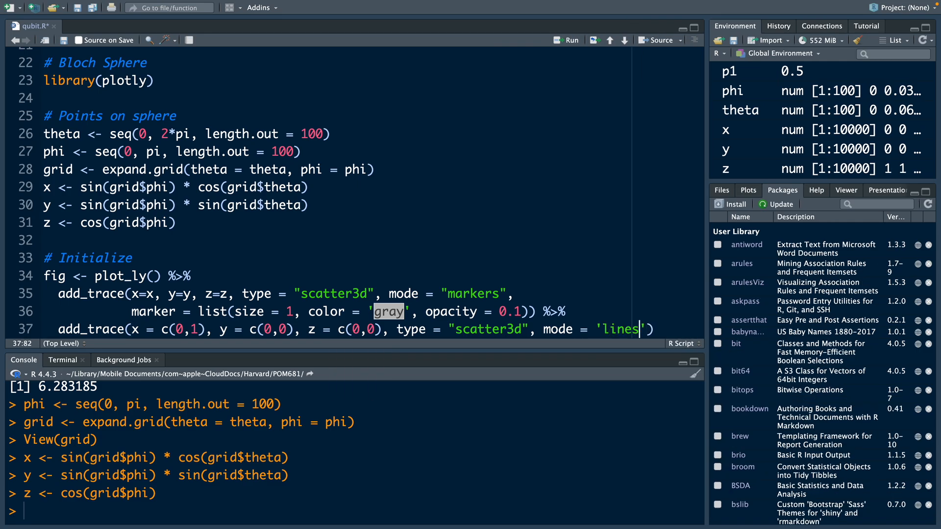
key("Return")
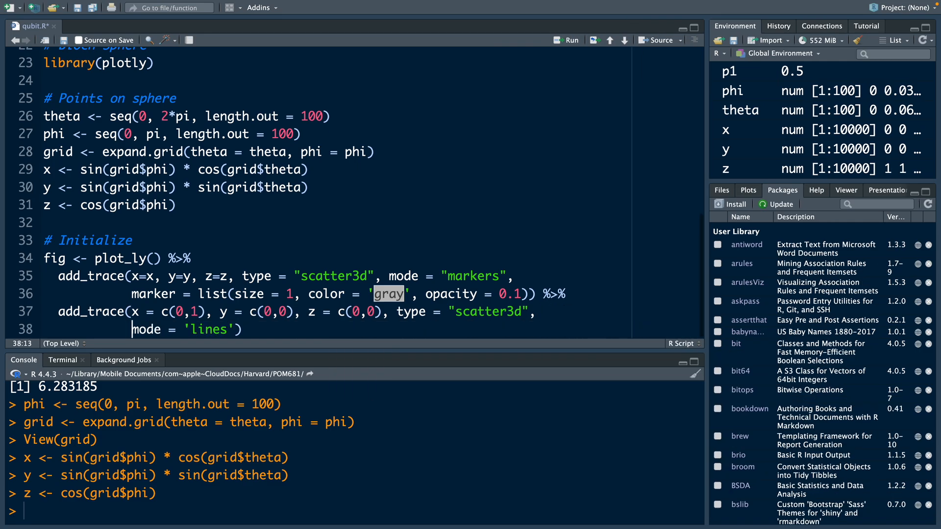
type(", line = list(color = \"red\", width = 4")
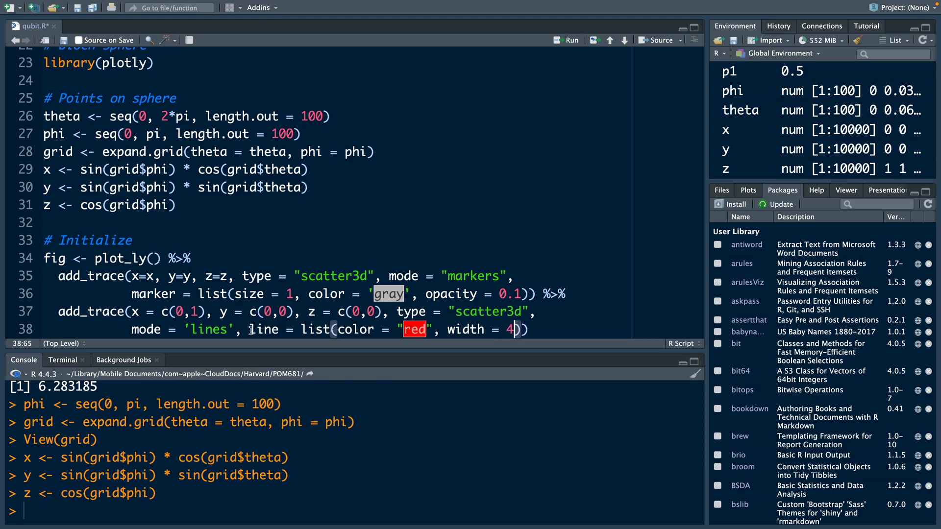
mouse_move(581, 329)
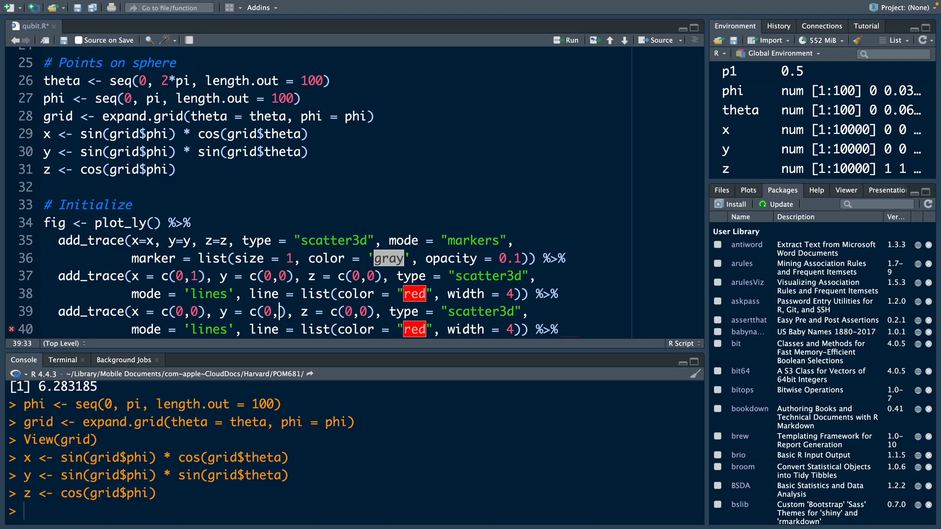
Finish the green and blue axis traces, drop the trailing pipe, and run the figure code
type("1")
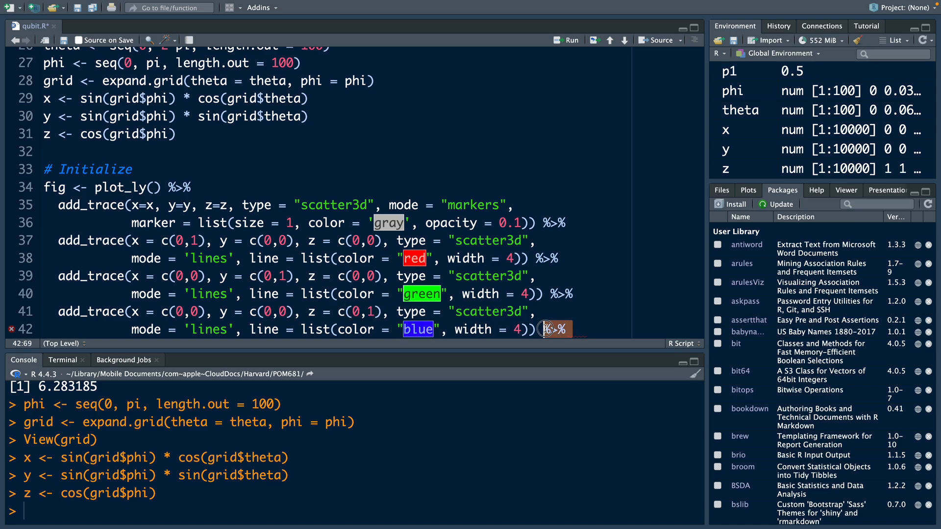
key("Backspace")
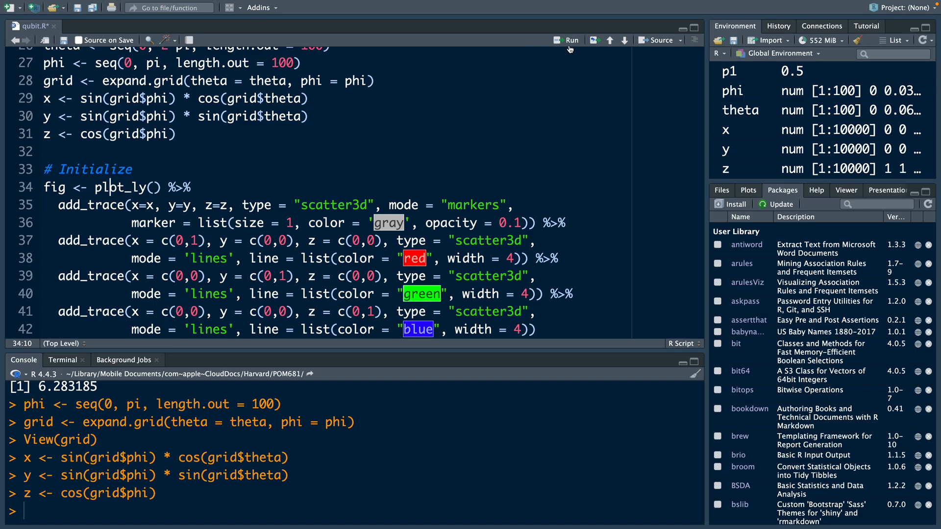
left_click(567, 39)
type("states")
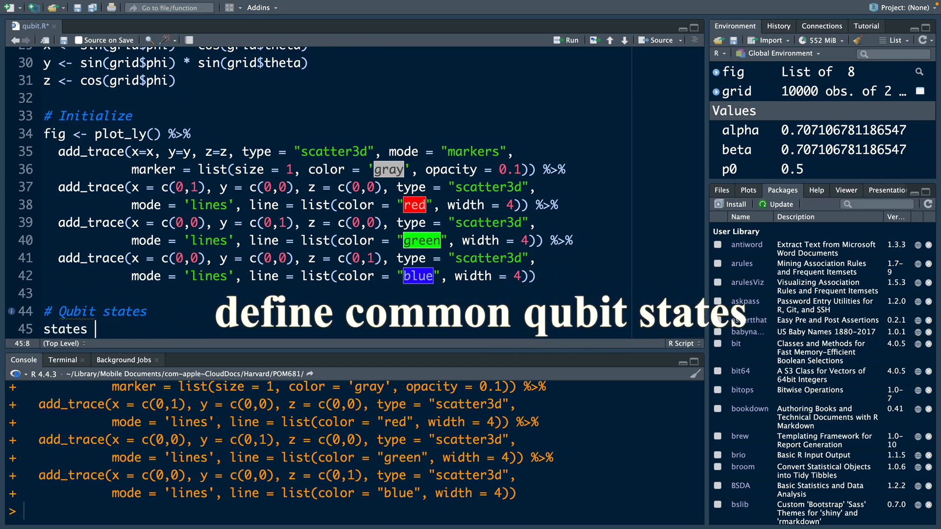
Begin assigning states to a list under the Qubit states comment
type("<- l")
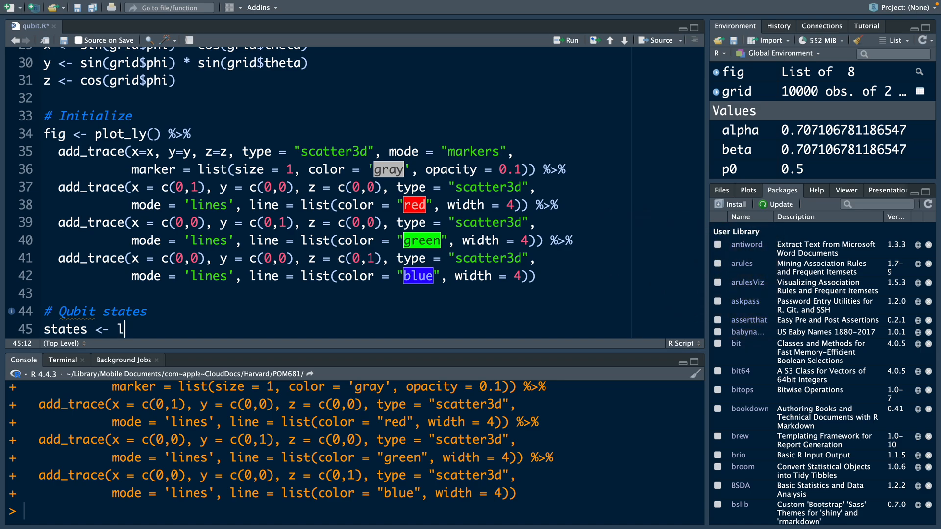
Write the first list entry for state "|0>" with theta 0 and phi 0
type("ist()")
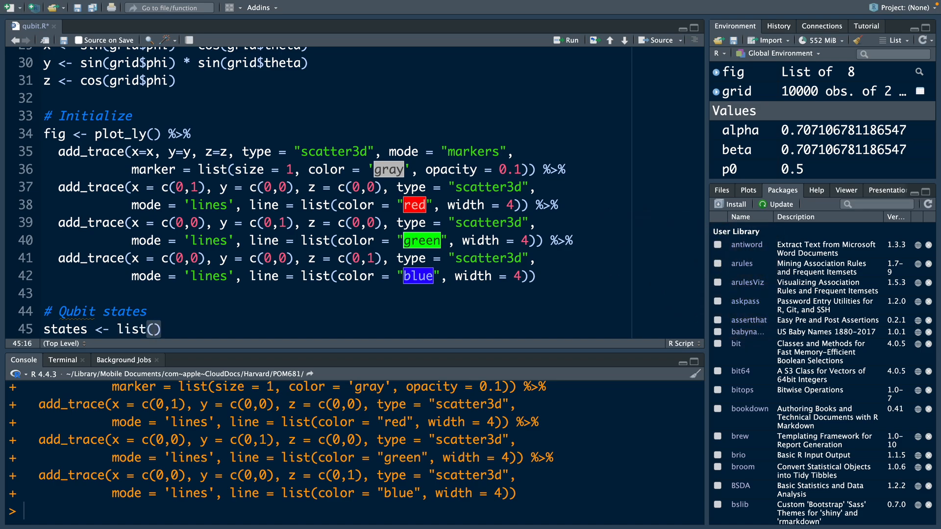
key("Return")
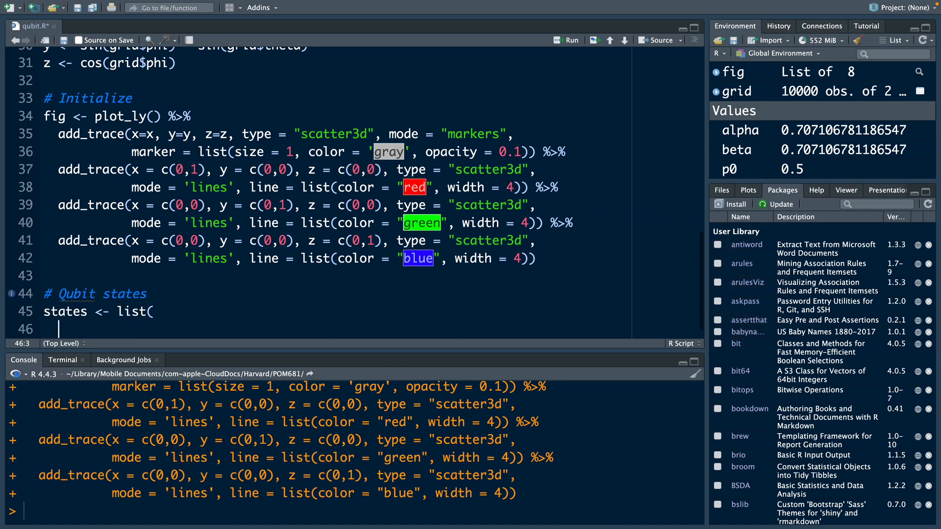
type("list(name =")
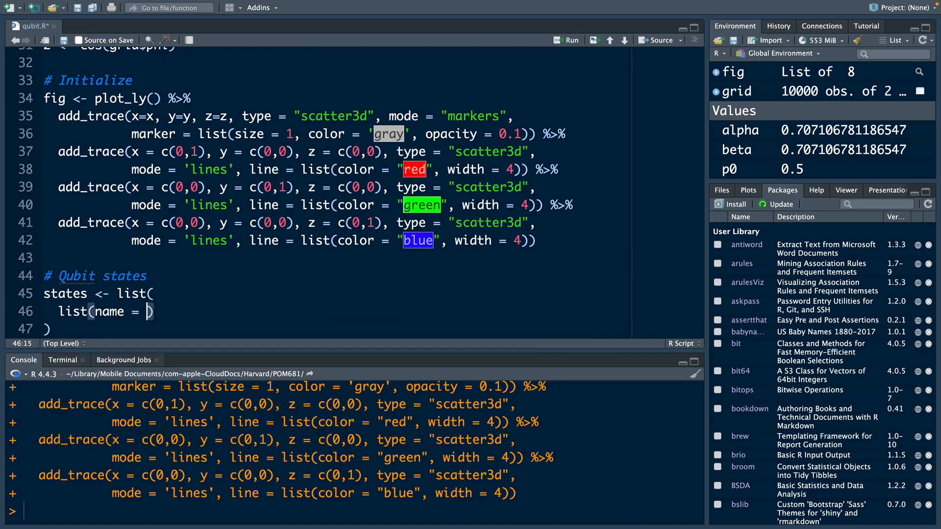
type("\"|\"")
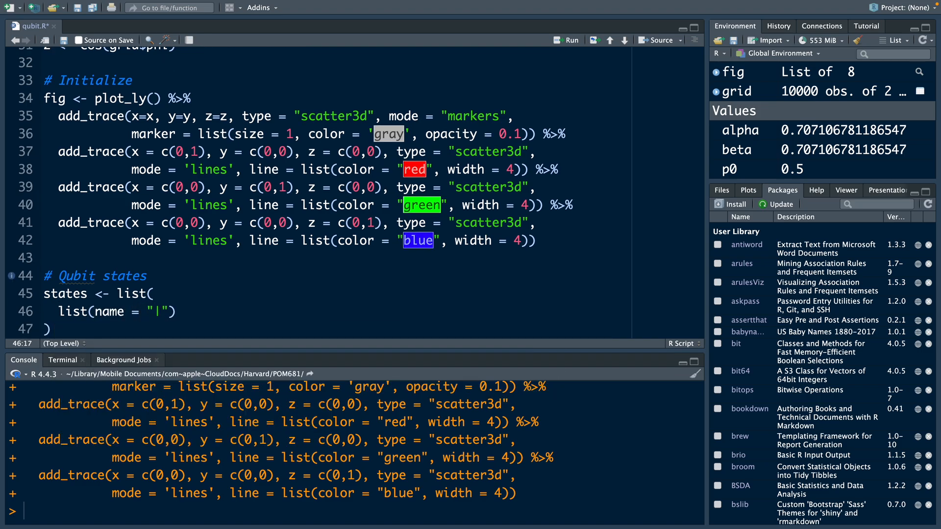
type("0>\", theta =")
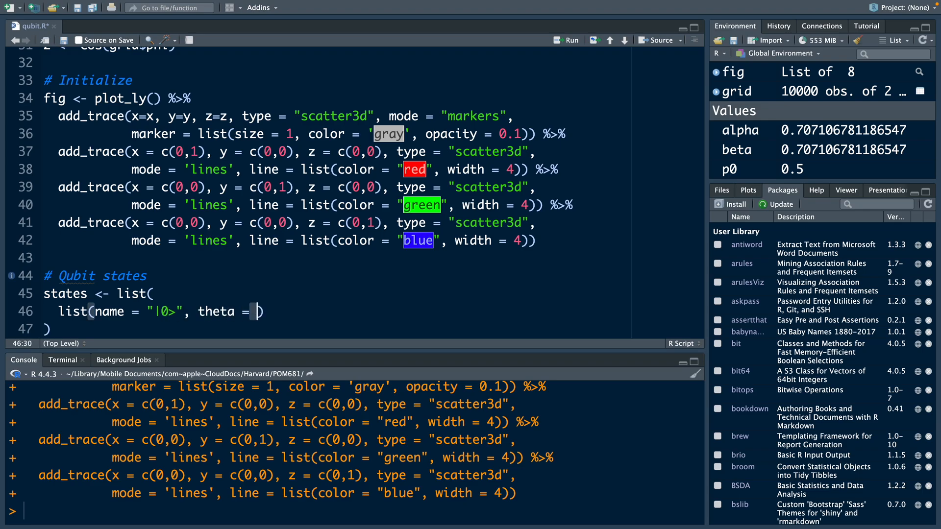
type("0, phi =")
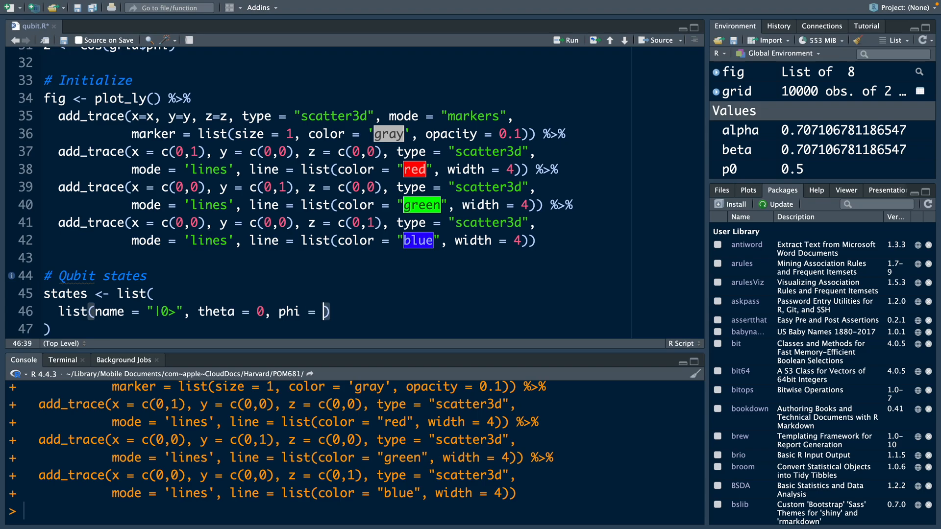
type("0")
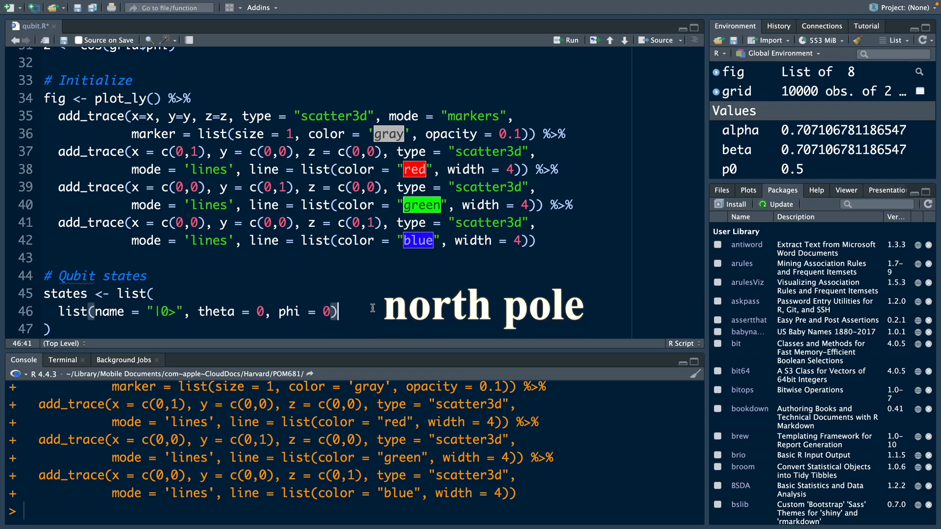
type(",")
type("list(")
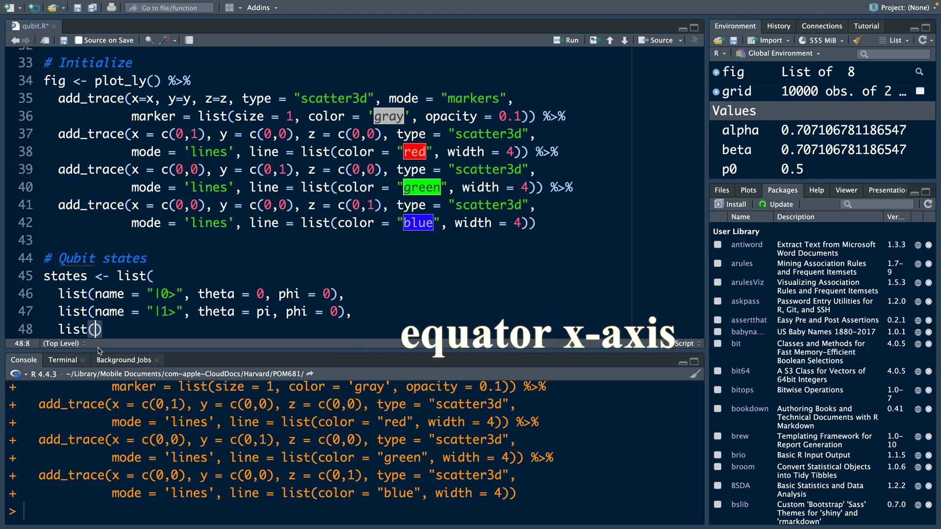
Add entries for "|+>" and "|->" with theta pi/2 and their phi angles
type("name = \"|+>\", theta = pi/2,")
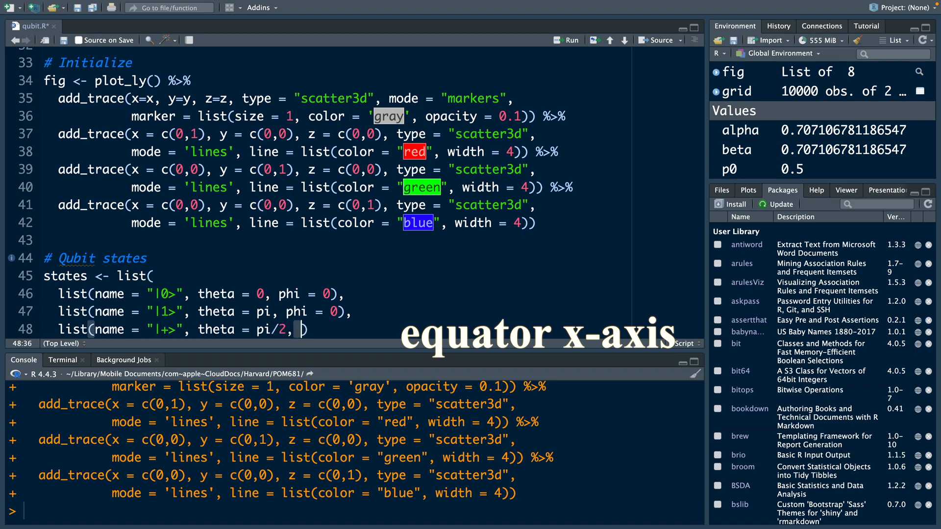
type("phi =")
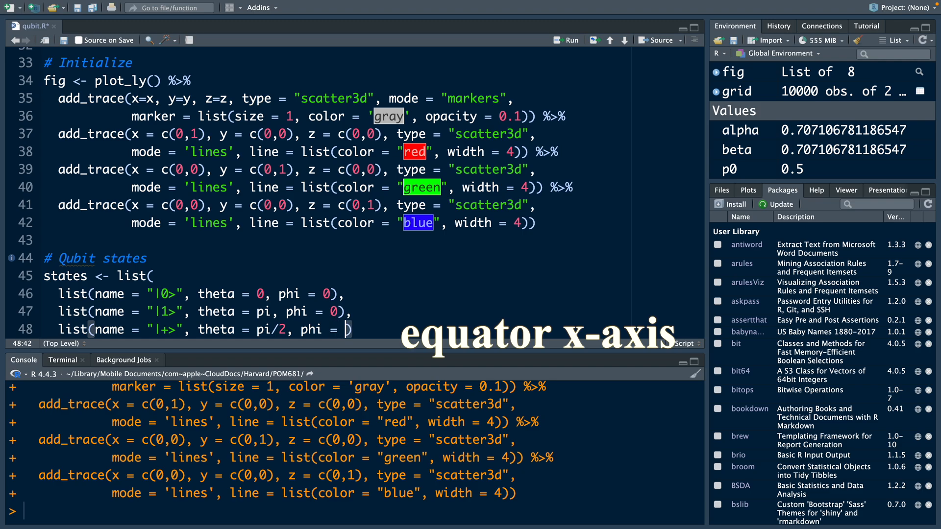
key("Return")
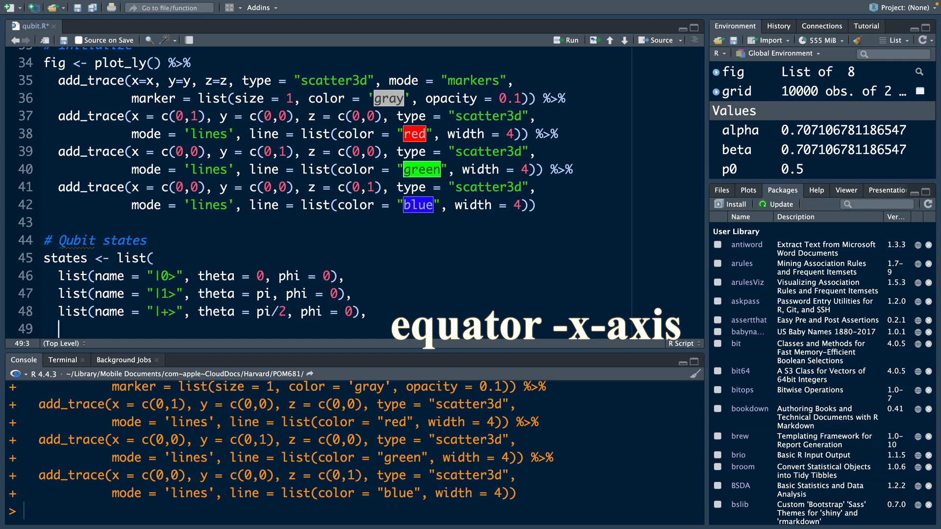
type("list(name = \"|->\"")
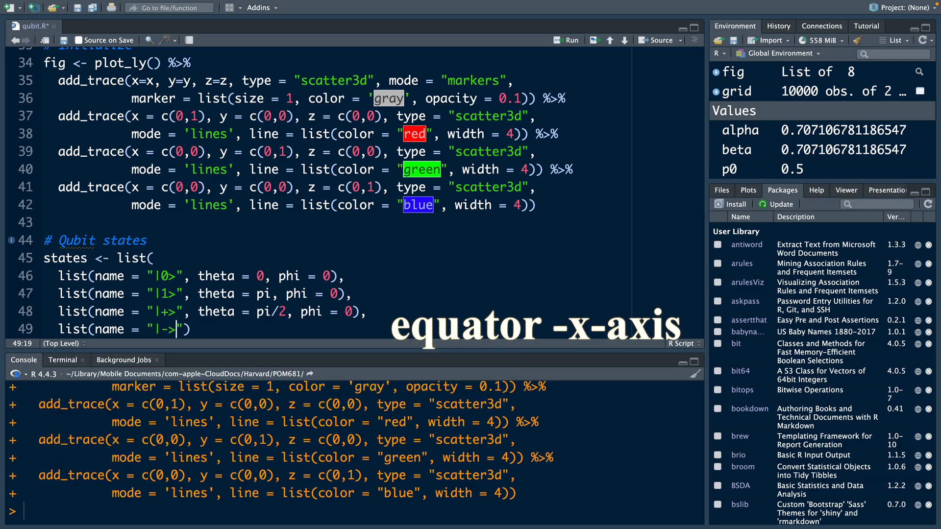
type(", theta = pi/2")
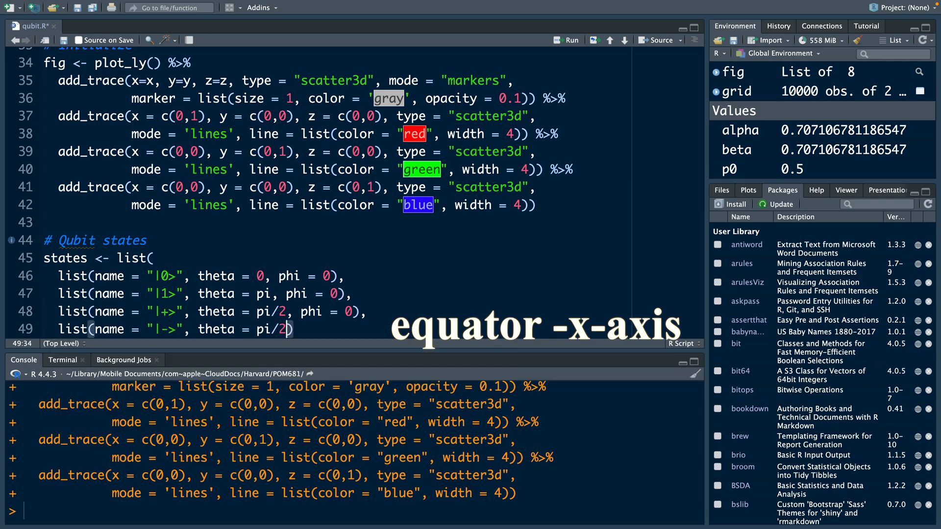
type(", phi = pi")
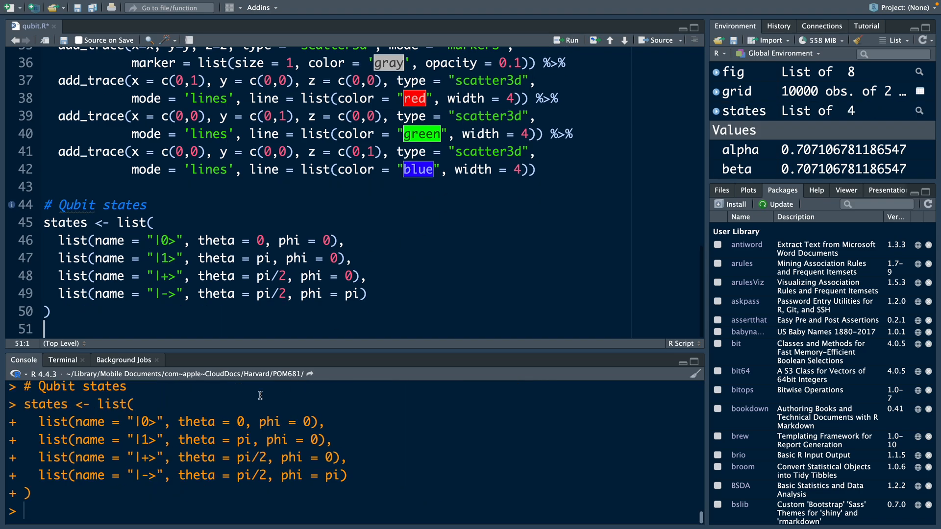
mouse_move(237, 310)
type("# State vectors and labels")
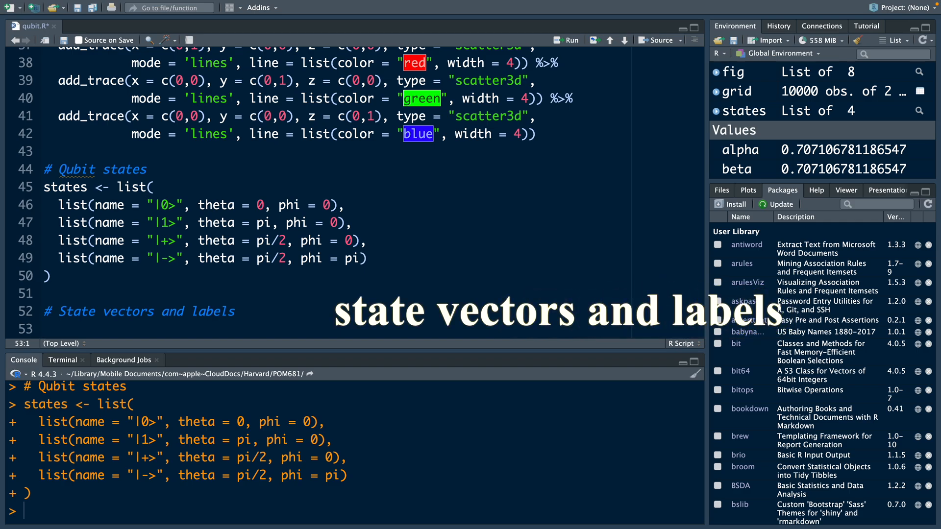
Loop over states, extracting theta and computing x from sin(theta) * cos(phi)
type("for (")
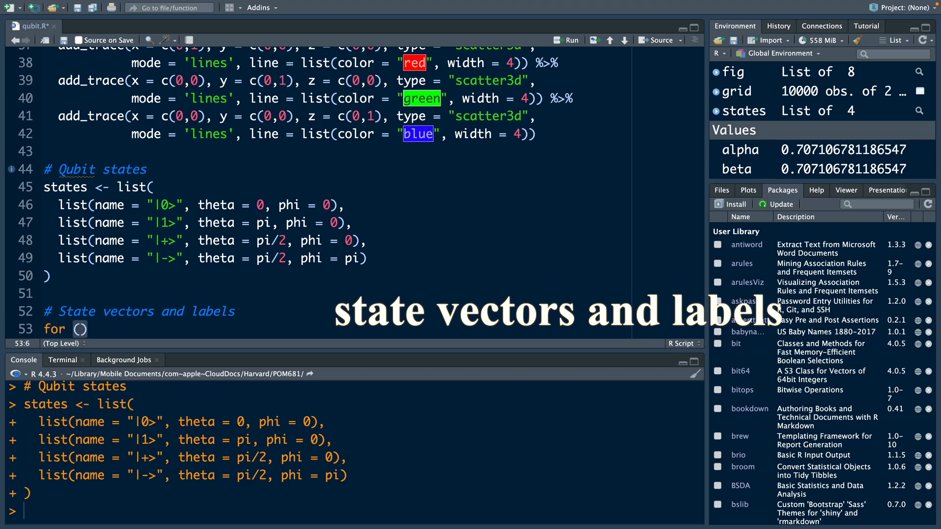
type("state in states")
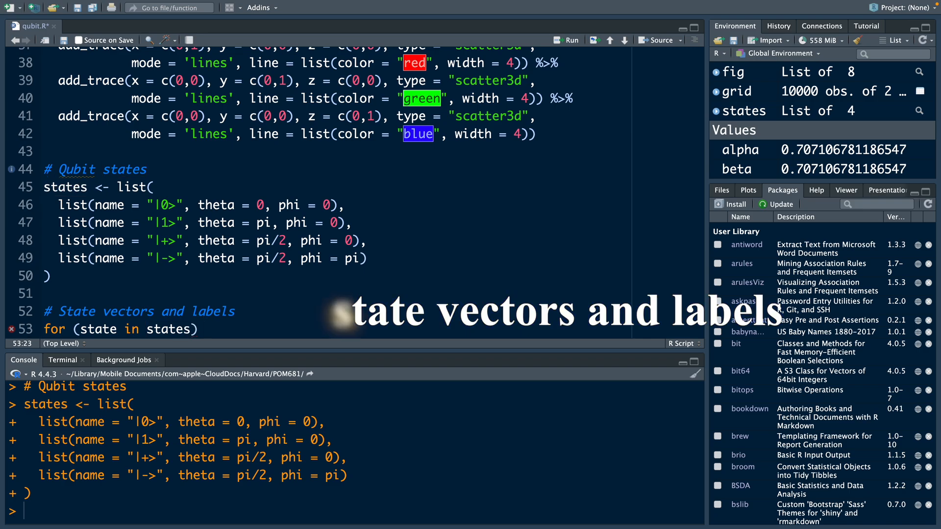
type("{")
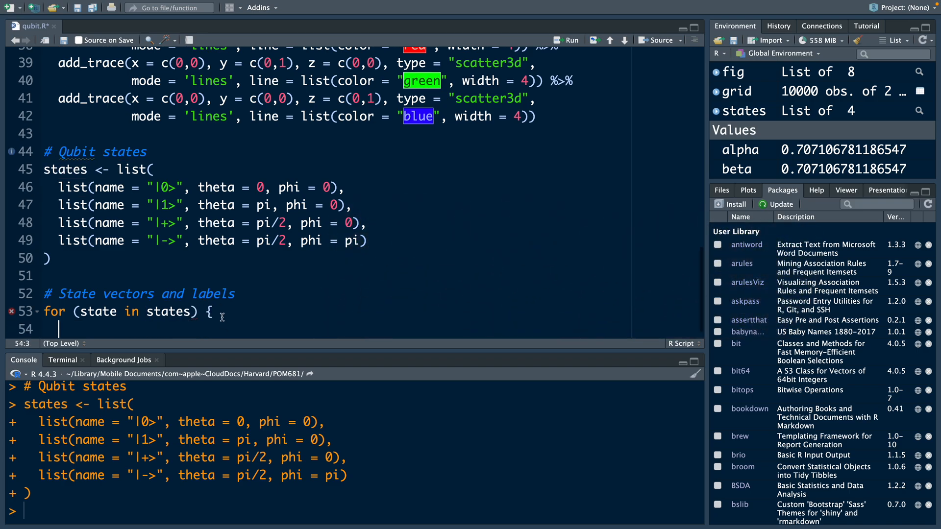
type("theta")
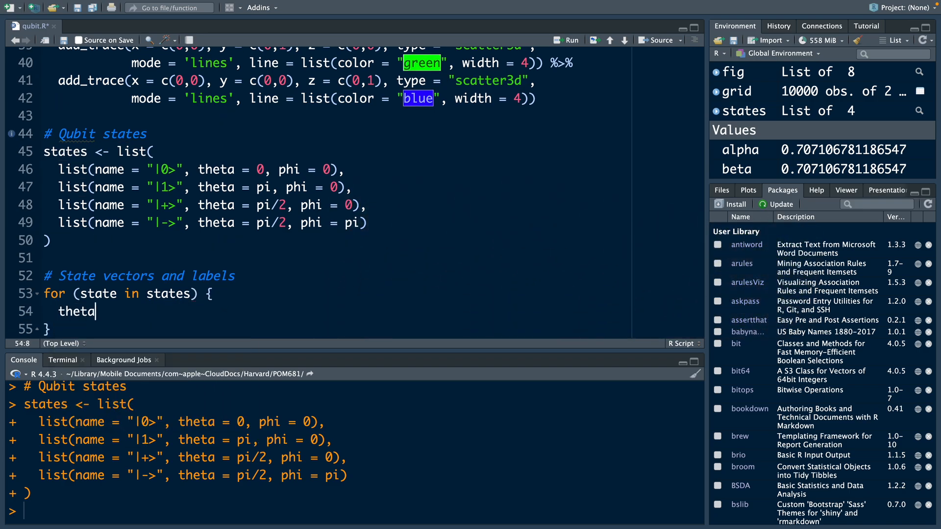
type("<- state$theta")
type("phi <- state$phi")
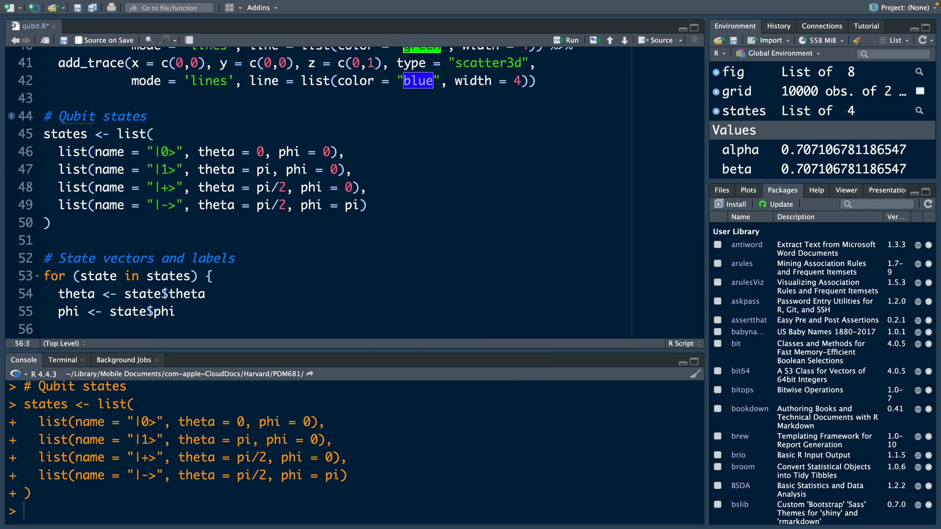
left_click(58, 329)
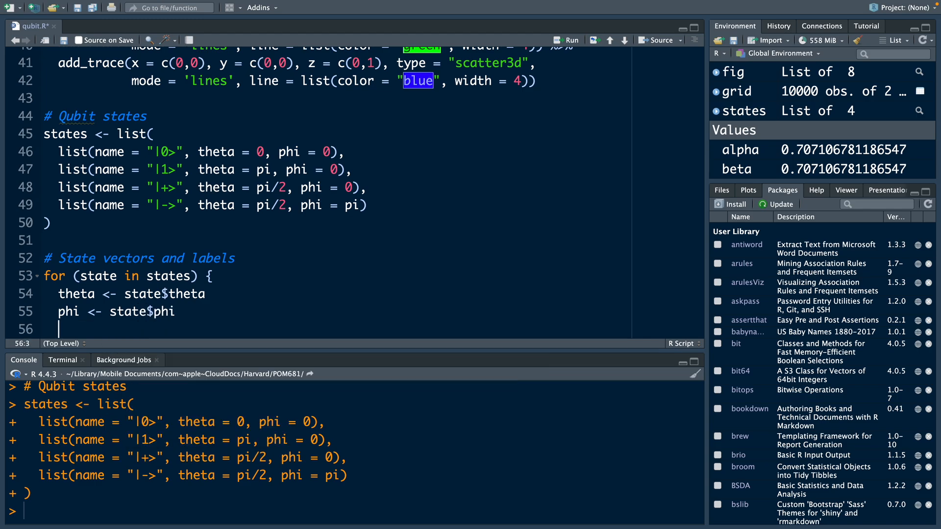
type("x <-")
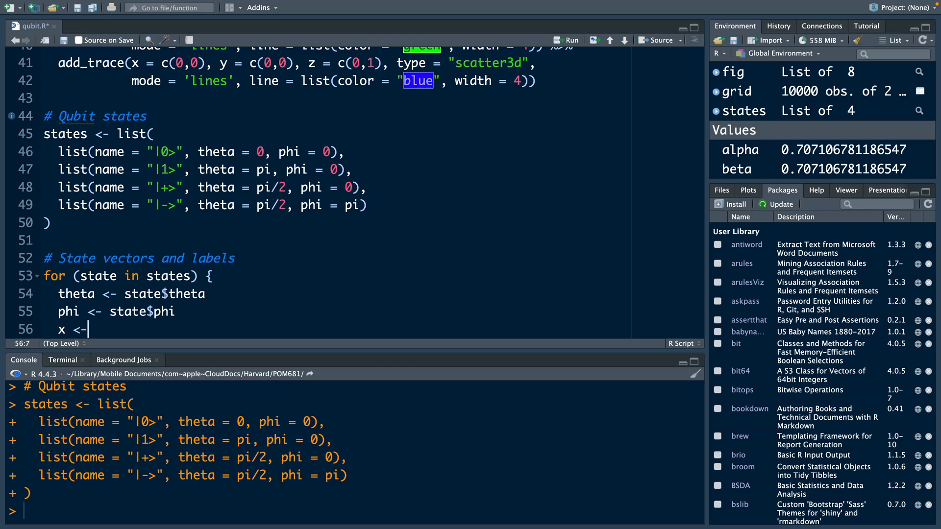
type("sine")
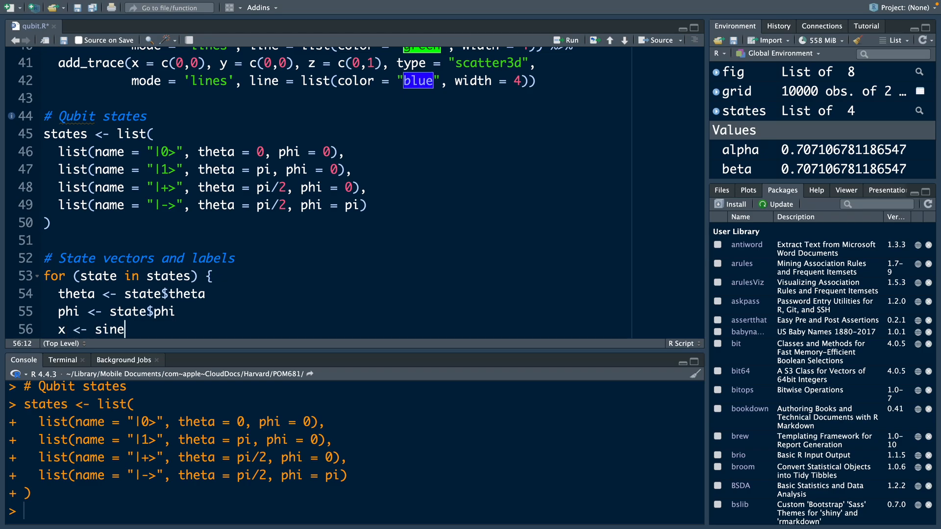
type("(theta) * cos(phi")
type("z <- cos(theta")
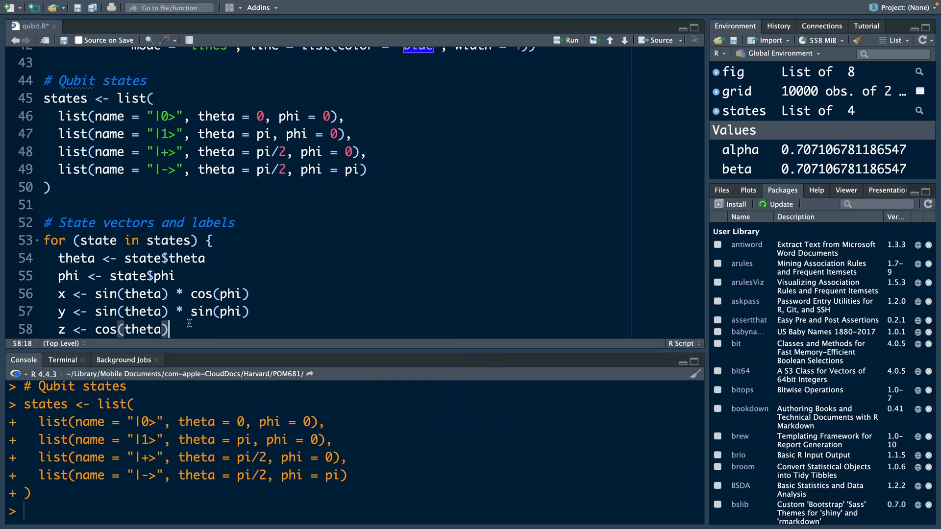
Add a scatter3d lines trace from the origin to (x, y, z) in black with width 4
type("f")
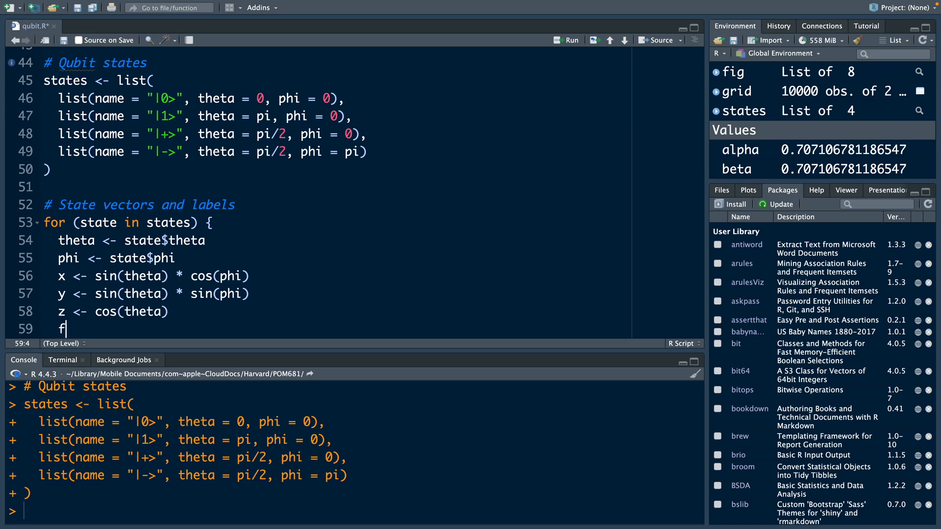
type("ig <-")
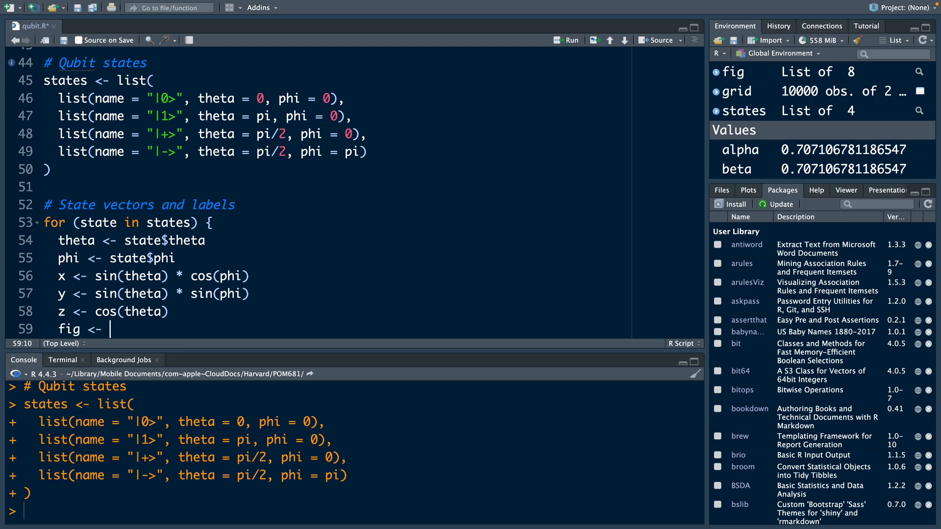
type("fig")
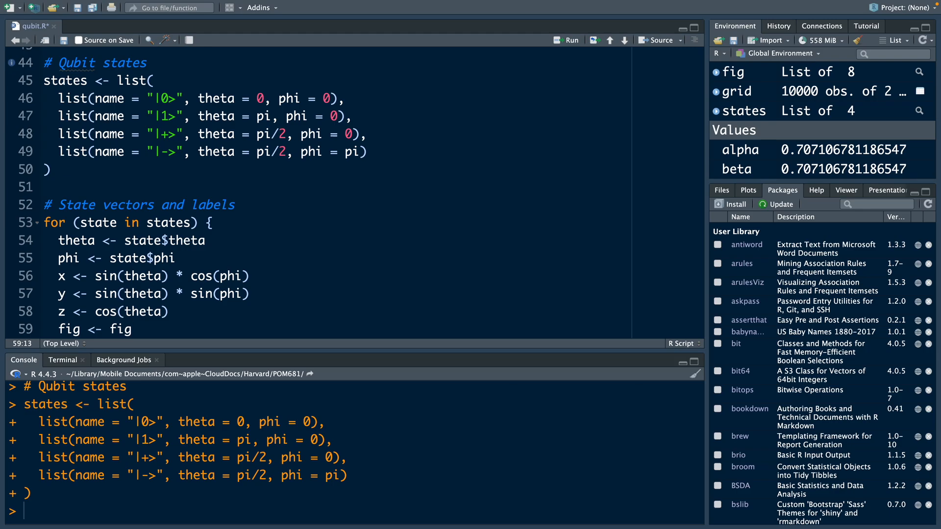
type("%>%")
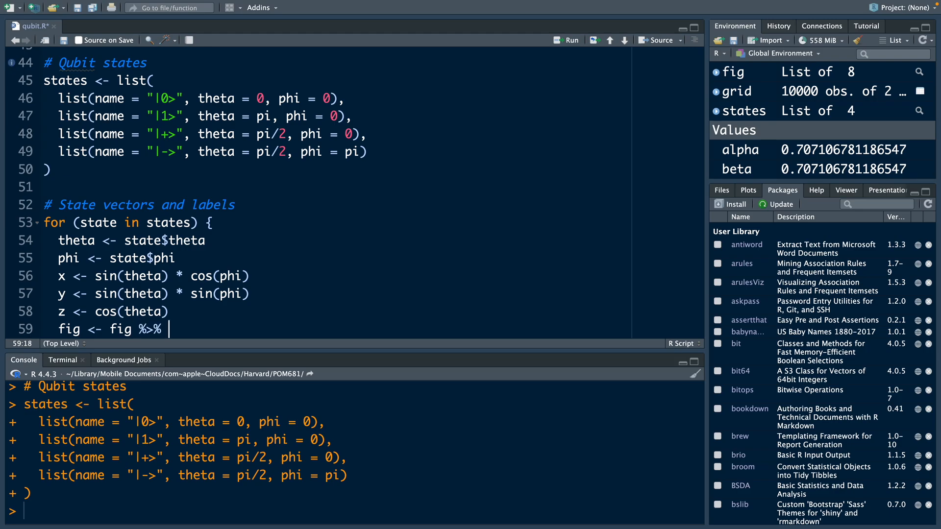
type("a")
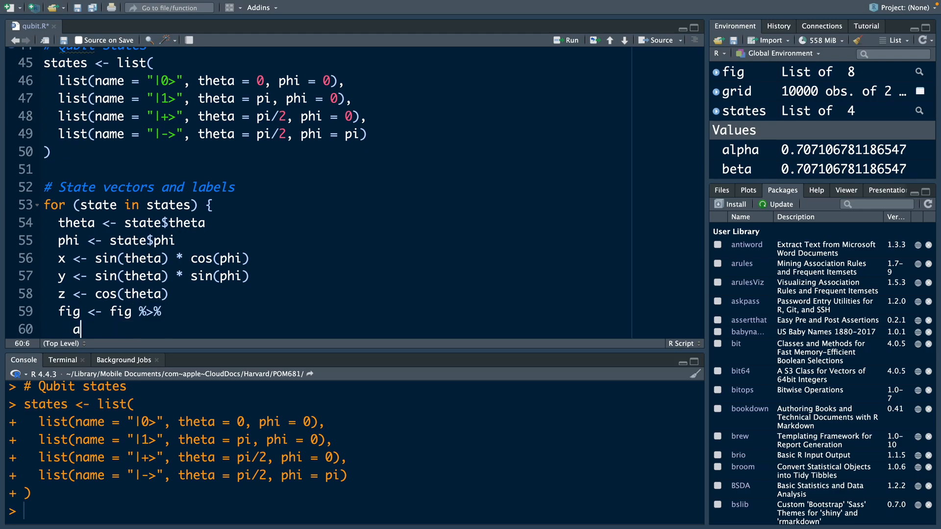
type("dd_trace(x = c(0,x), y = c(0,y), z =")
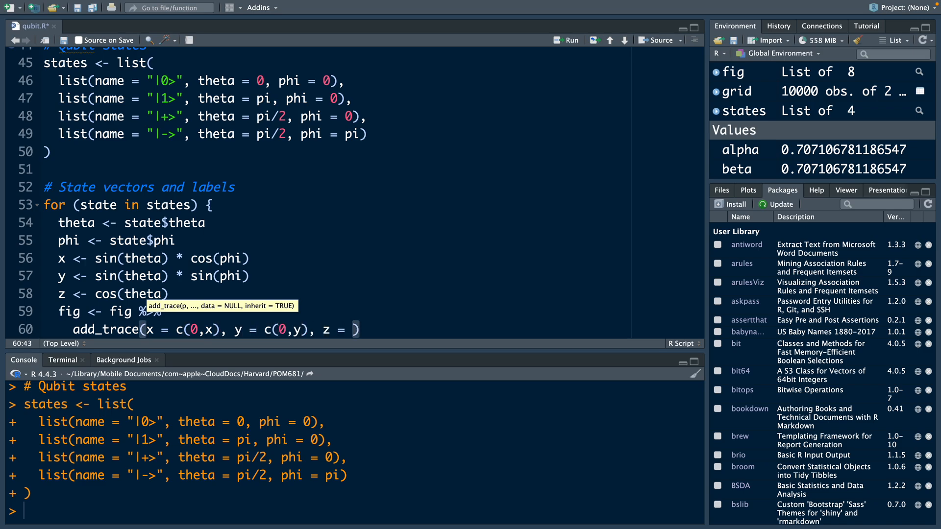
type("c(0,z")
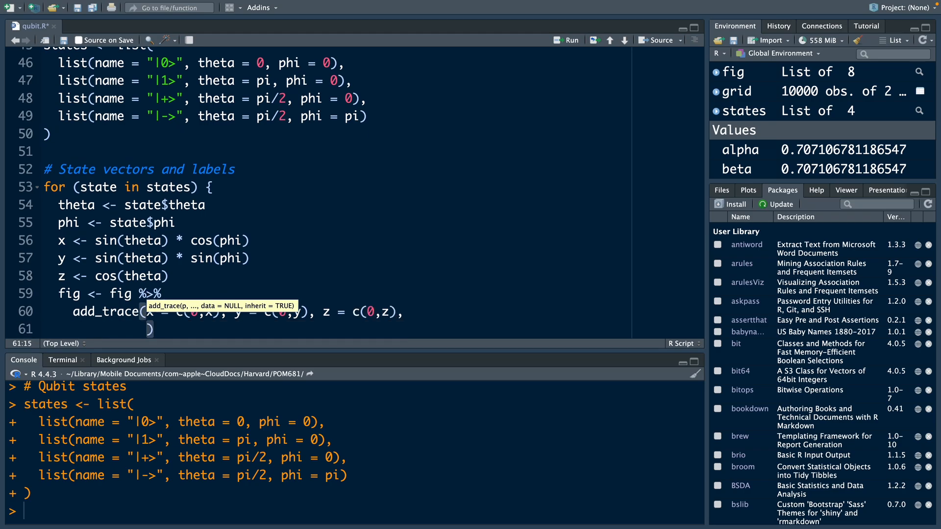
type("type")
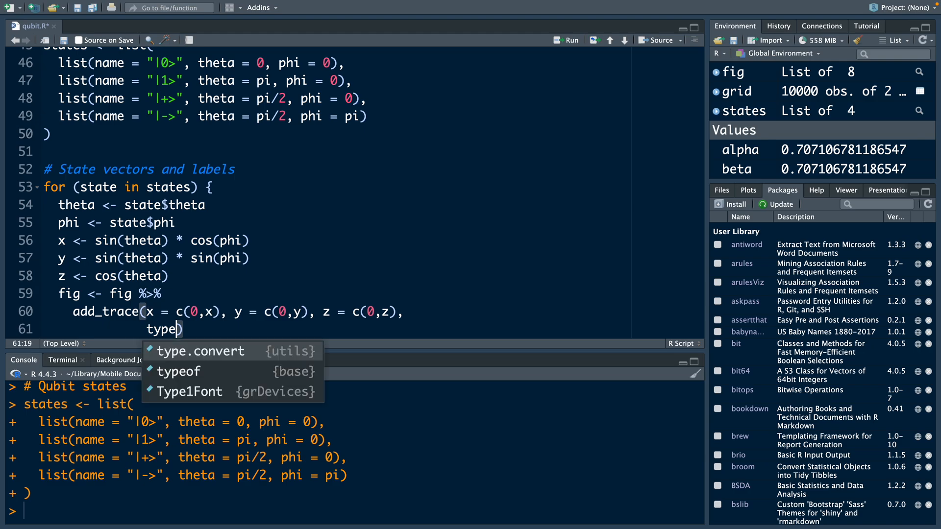
type("= \"\"")
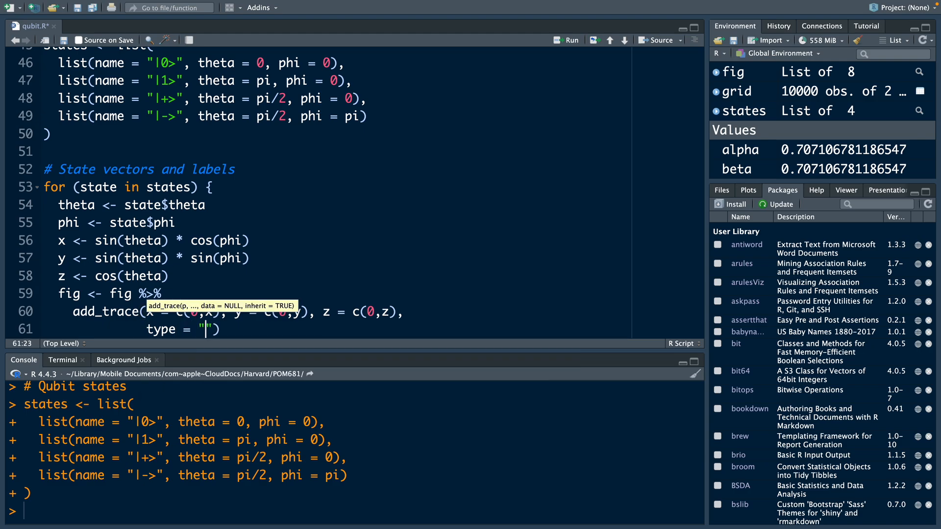
type("scatter3d")
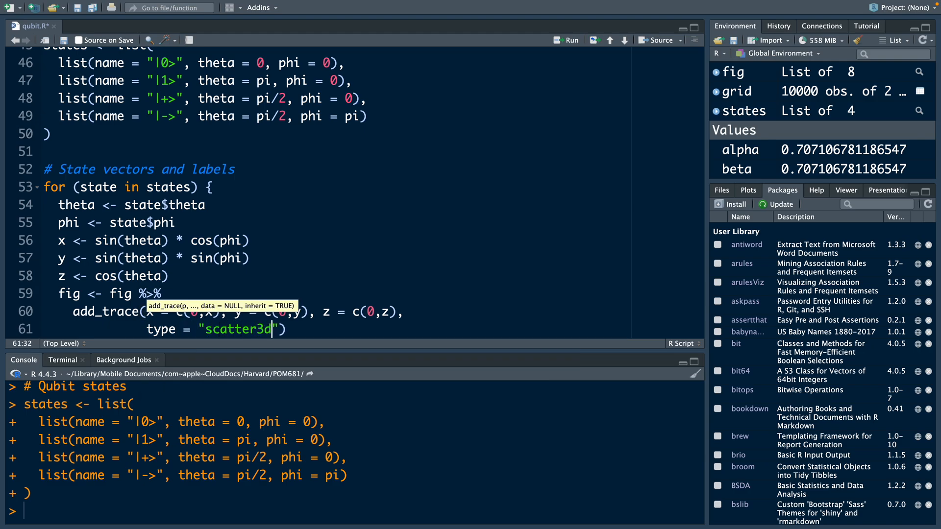
type(", mode = 'l'")
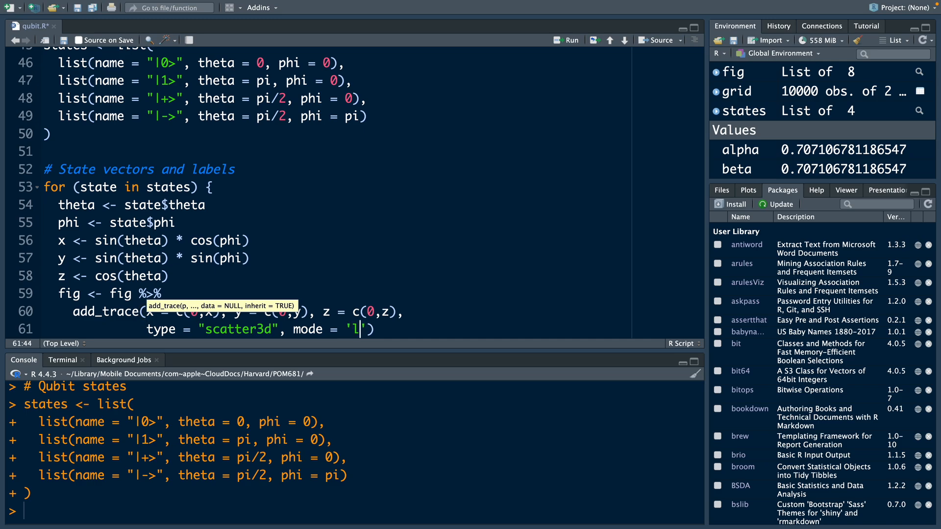
type("ines")
type("line)")
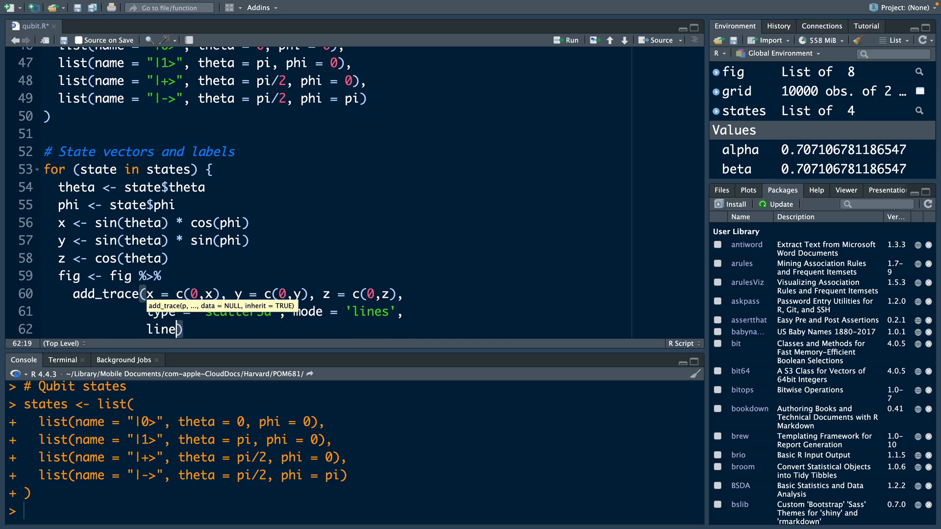
type("= list(")
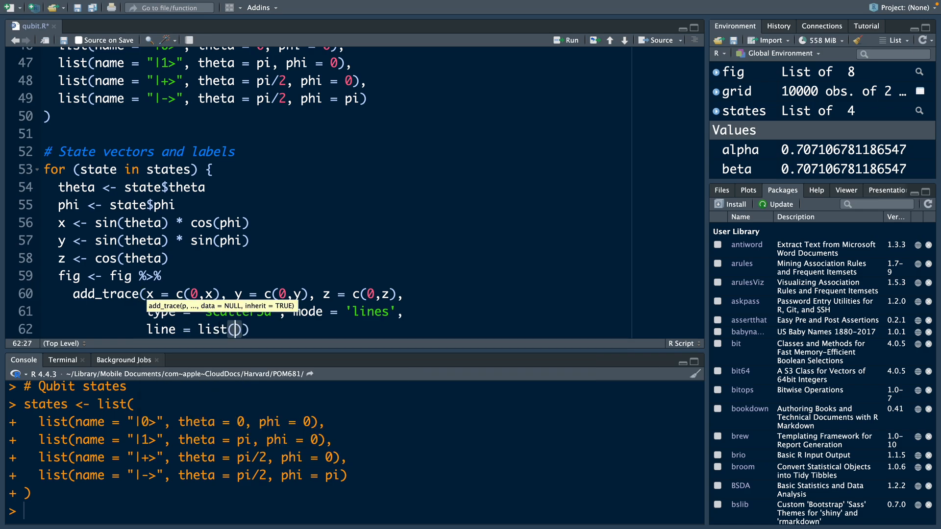
type("color = \"blac")
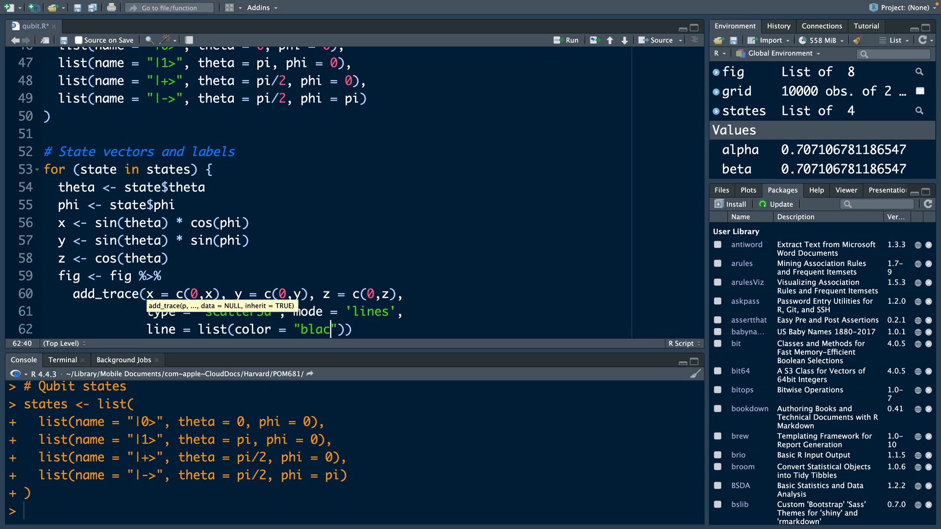
type("k\", width =")
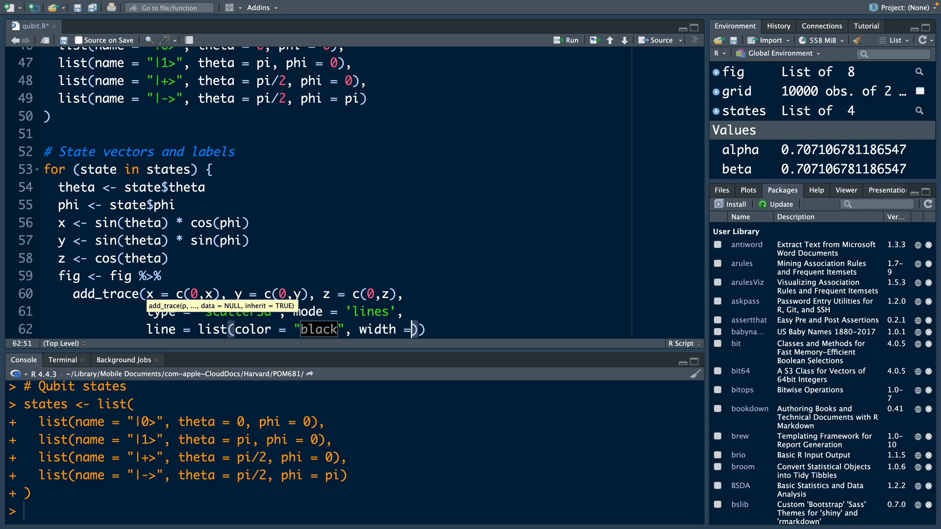
type("4")
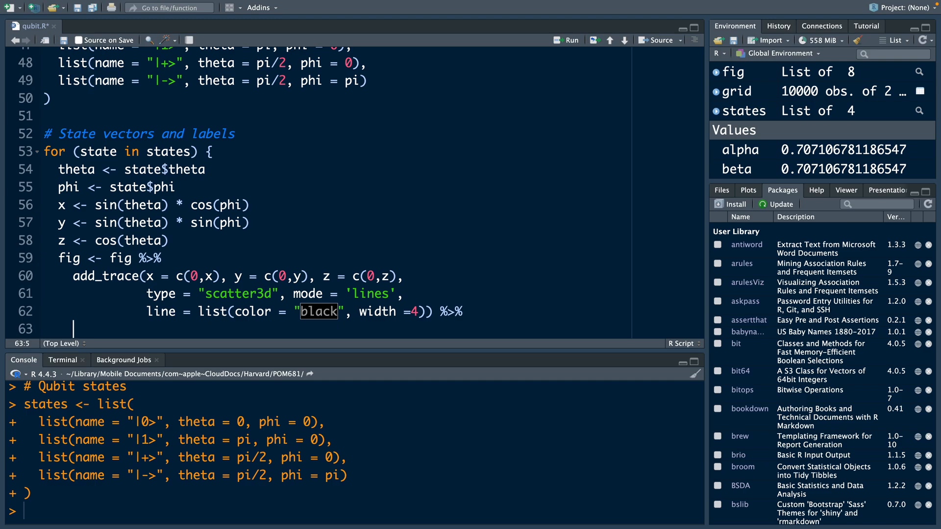
Add a scatter3d text trace at the tip with textposition "top center"
type("add_trace(x=x,")
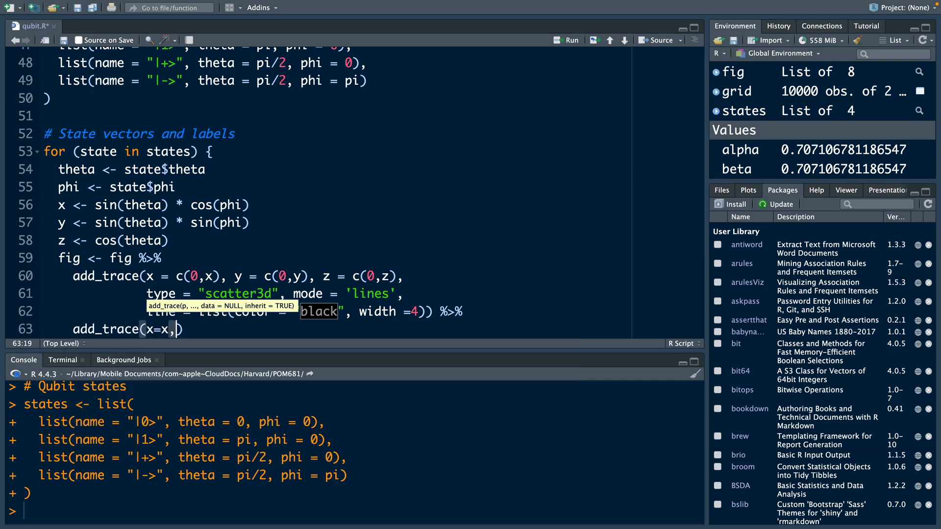
type("y=y, z=z, type = \"scatter3d\", mode = 'text")
type("text = state$name)")
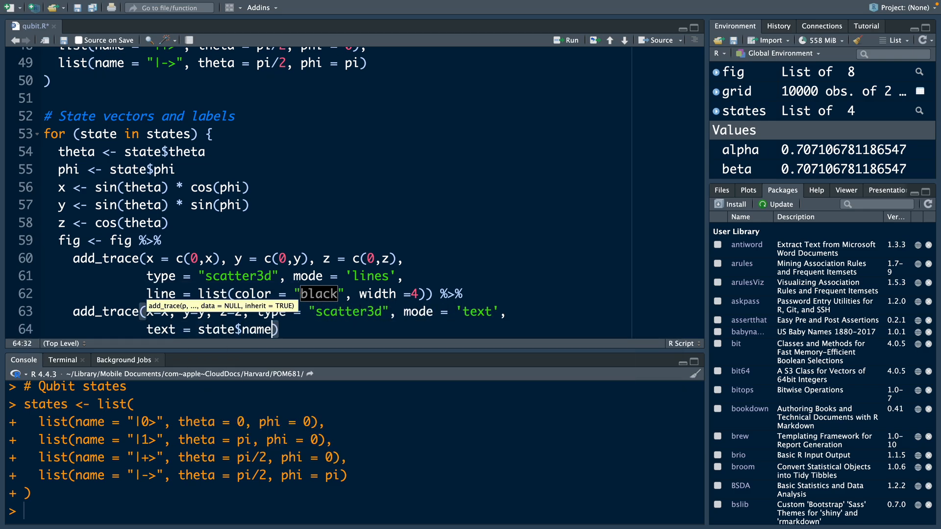
type(", textposition = \"top center\")")
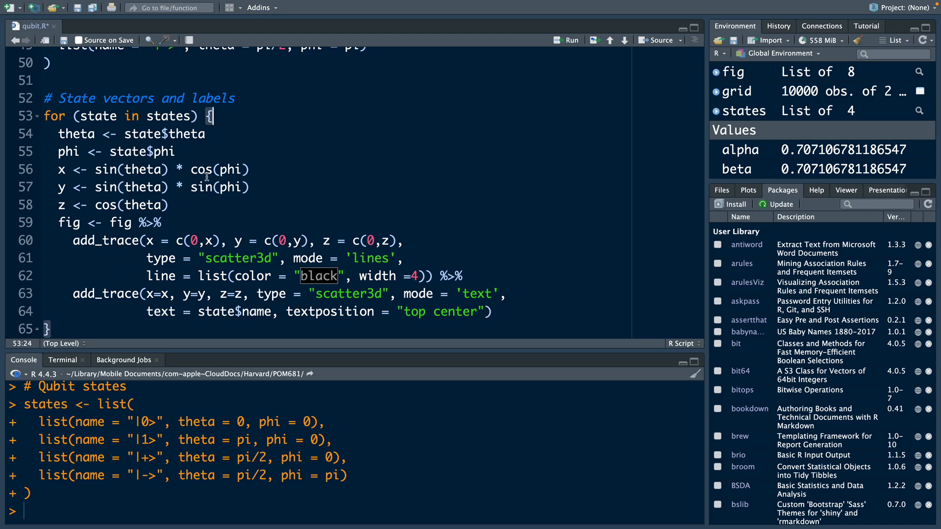
mouse_move(544, 53)
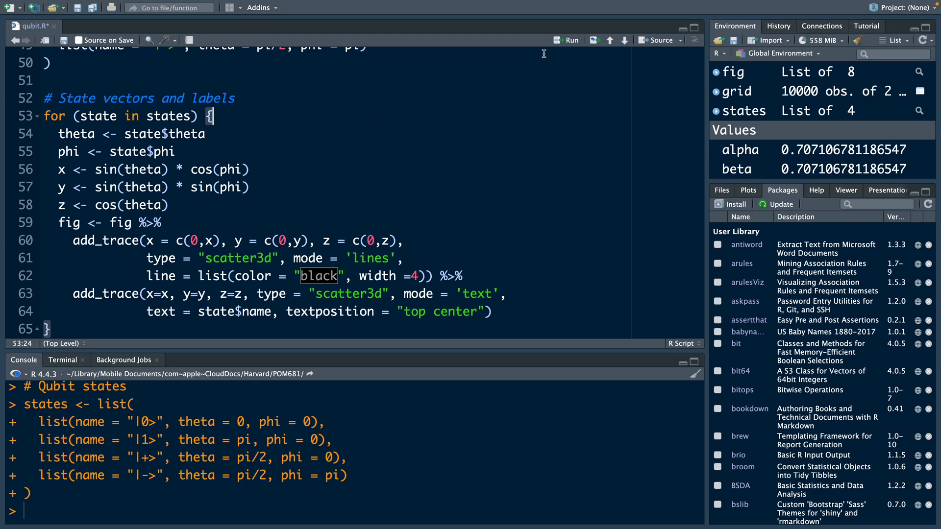
Run the loop, then start fig <- fig %>% layout(scene = list(aspectmode = "cube"))
left_click(565, 40)
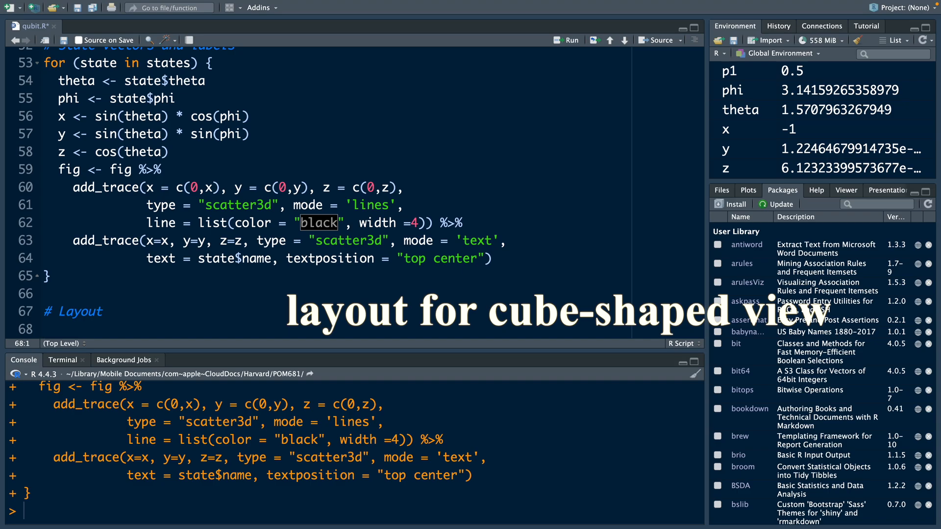
left_click(46, 329)
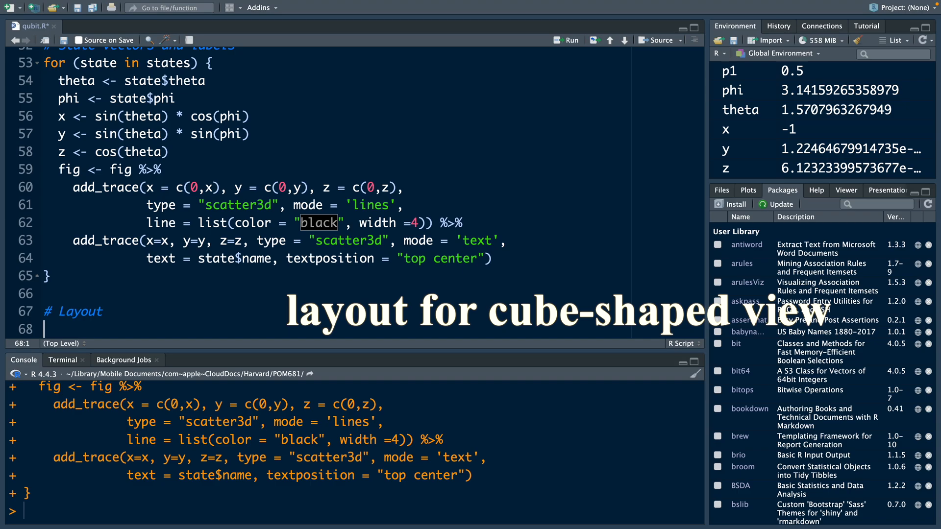
type("fi")
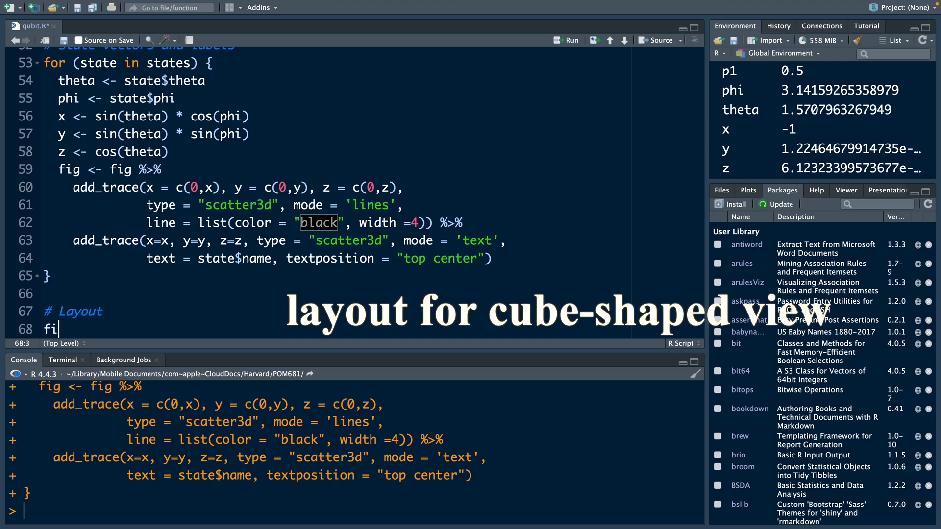
type("g <-")
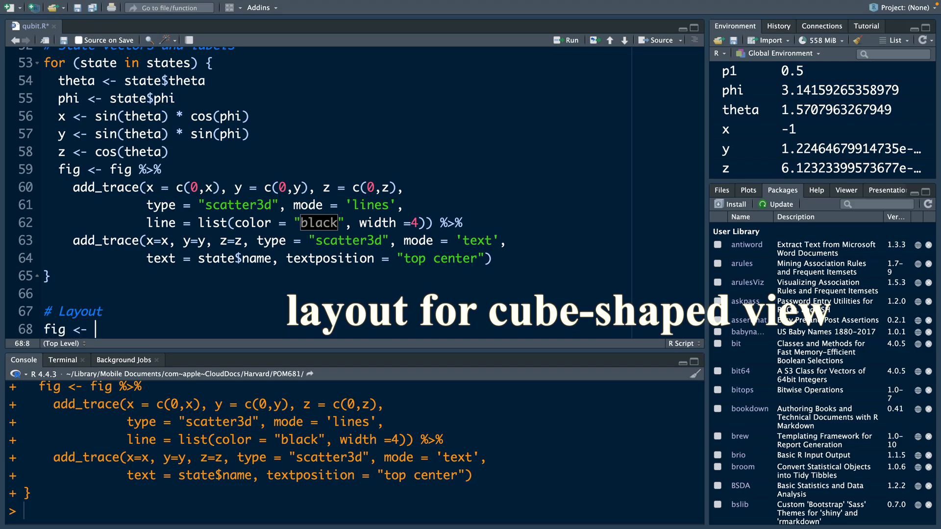
type("lay")
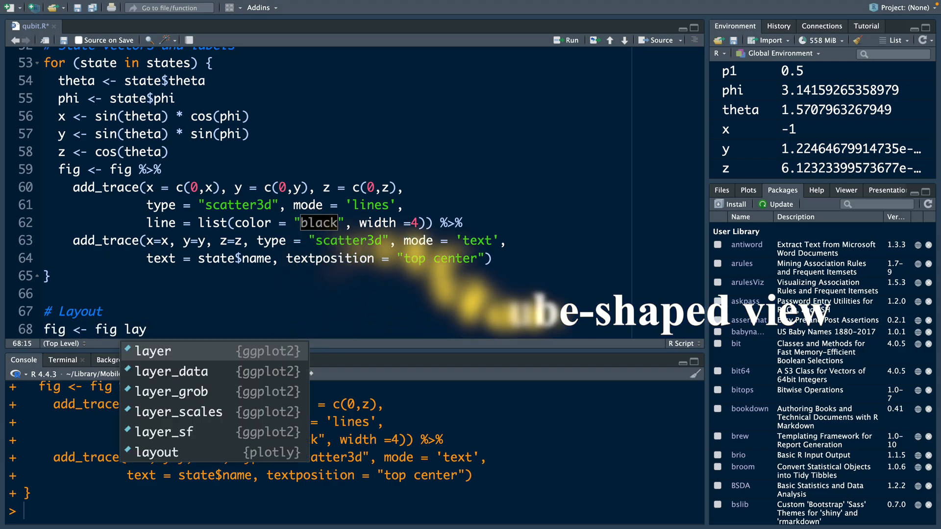
left_click(160, 452)
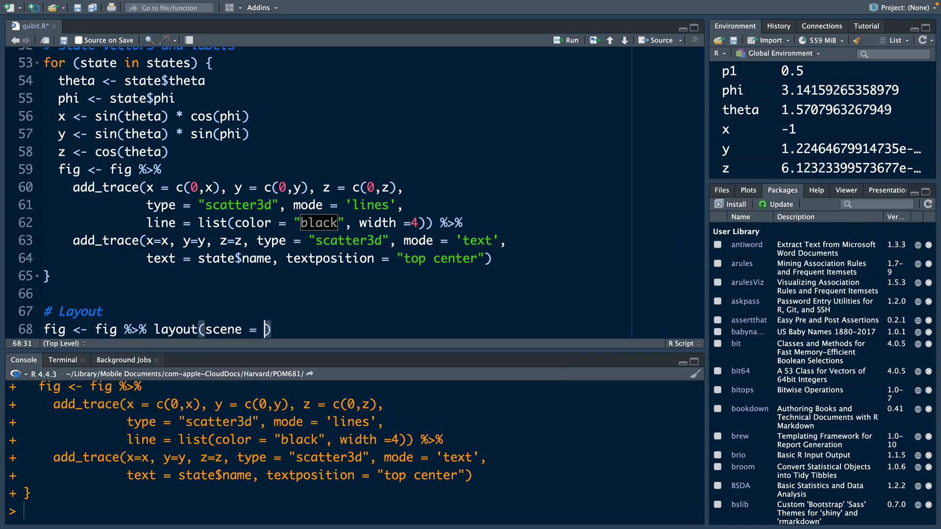
type("list")
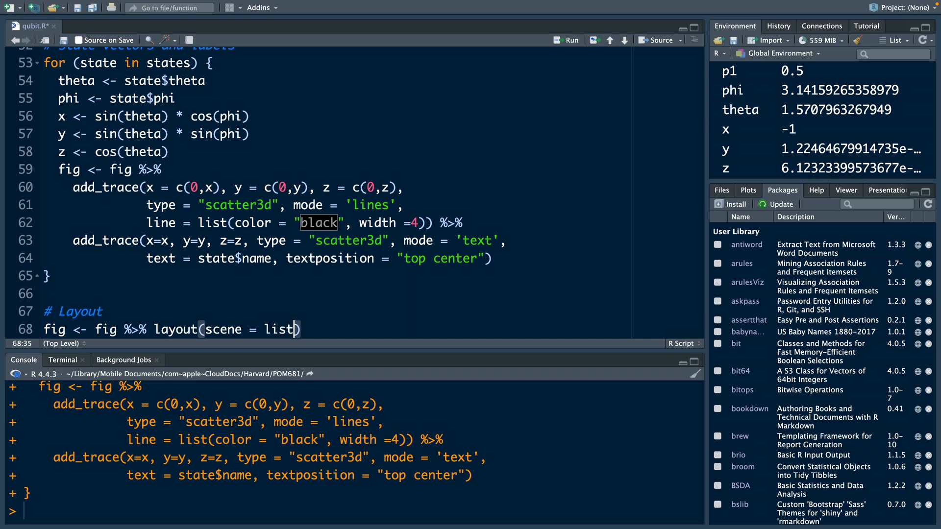
type("()")
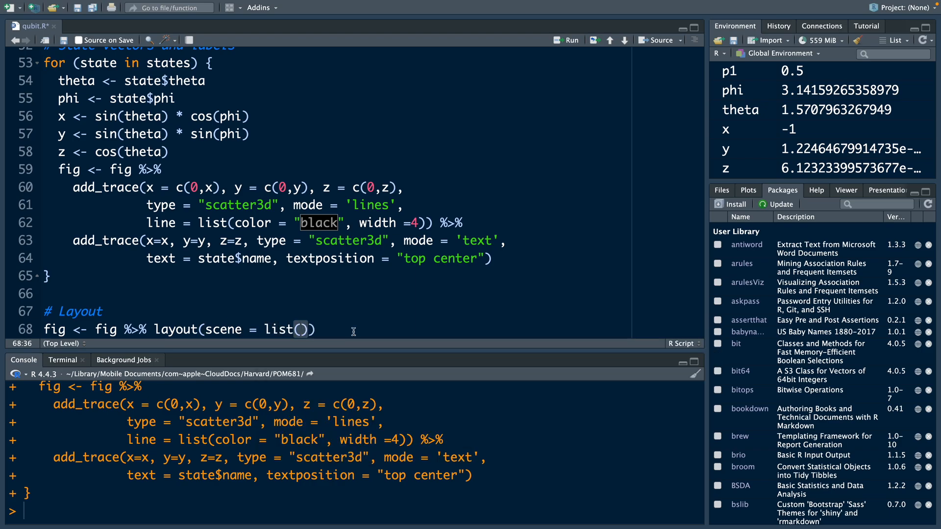
type("aspectmode =")
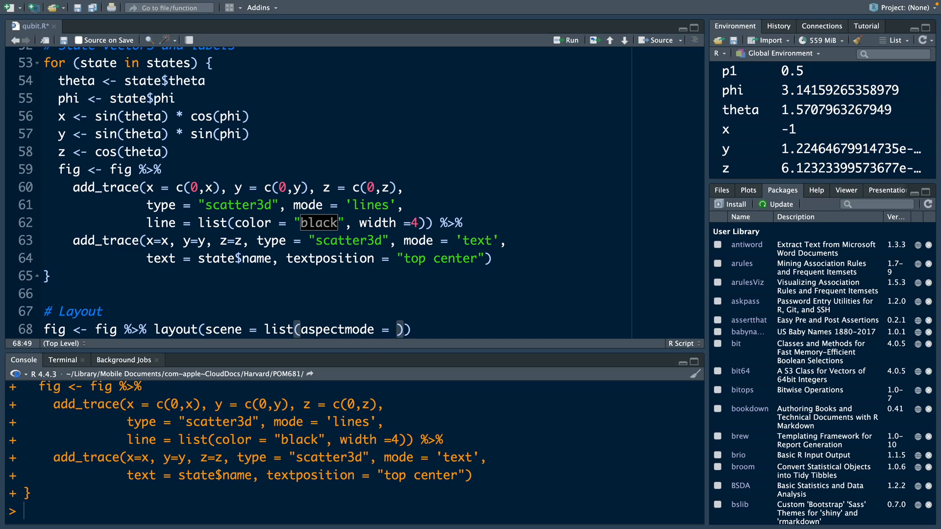
type("\"cube\",")
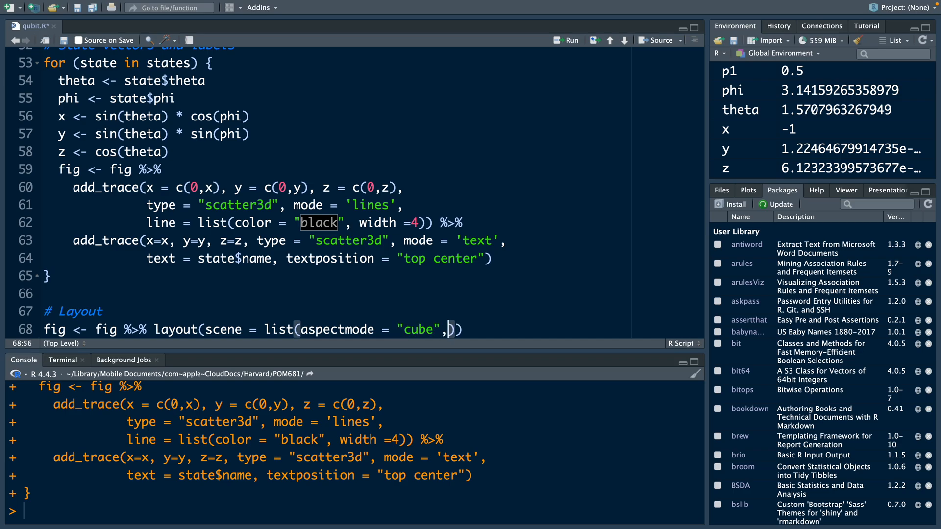
Set xaxis, yaxis and zaxis ranges to c(-1, 1) and run the layout
key("Return")
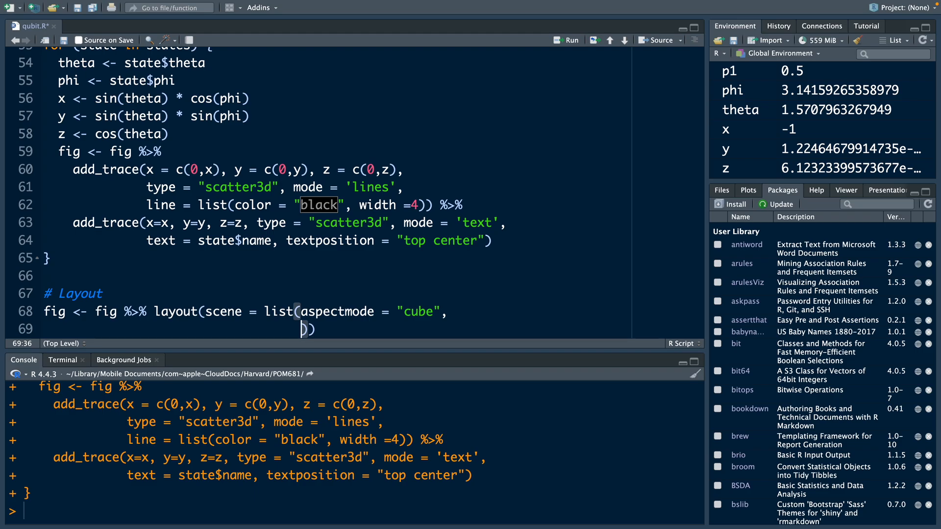
type("xaxis = list(range = c(-1,1")
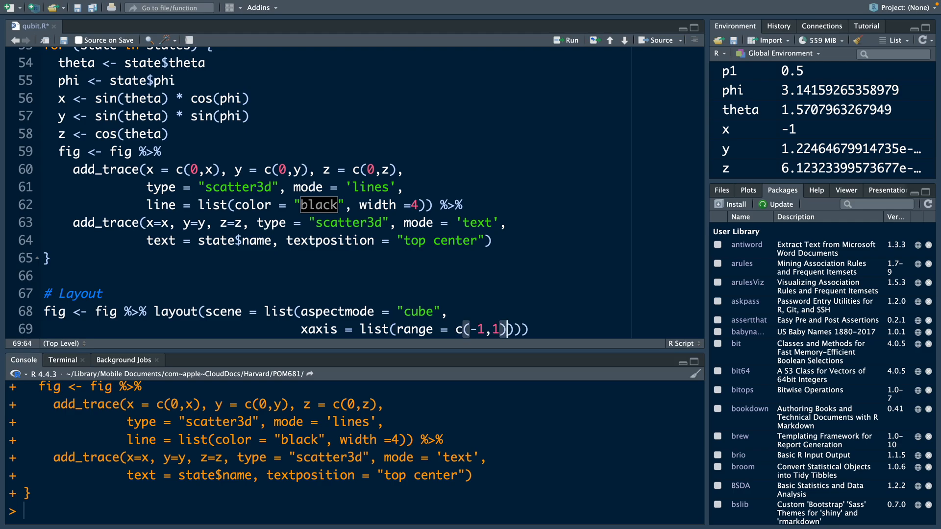
type("yaxis = list(range = c(-1,1)),")
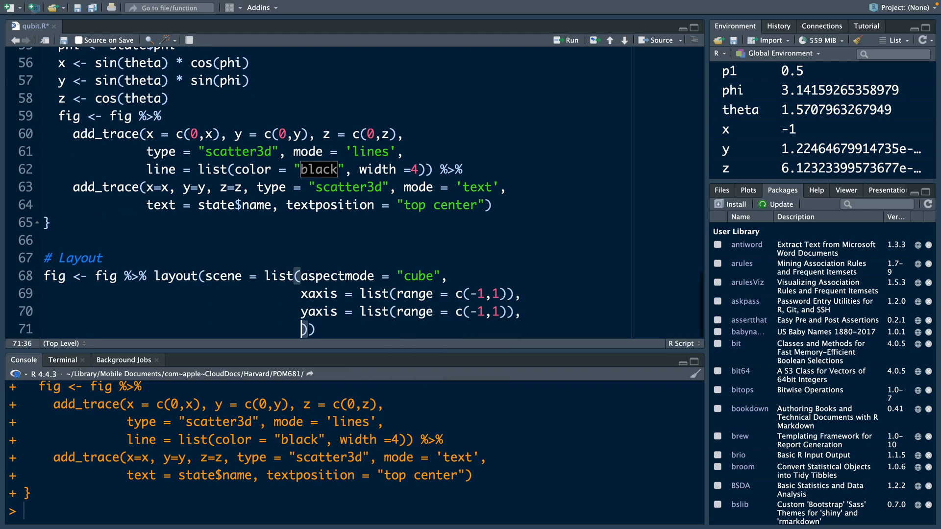
type("zaxis = list(range = c(-1,1")
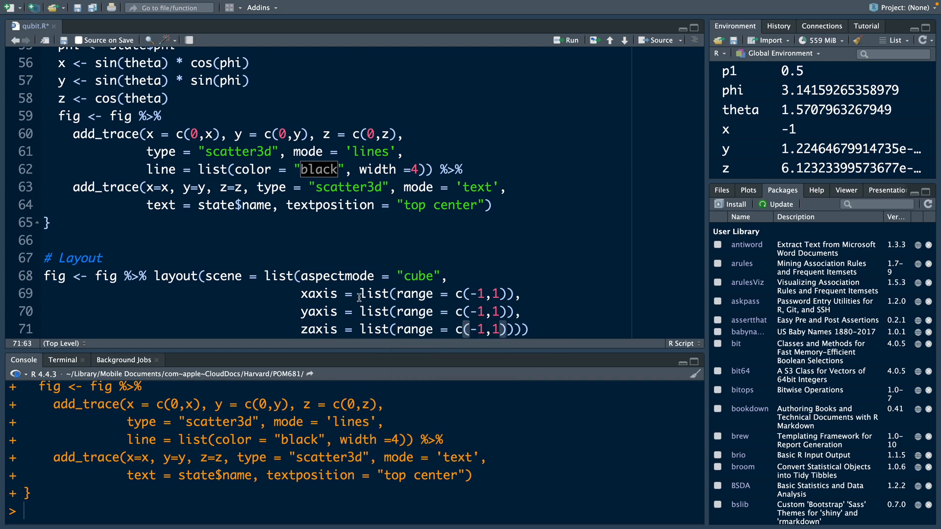
left_click(564, 39)
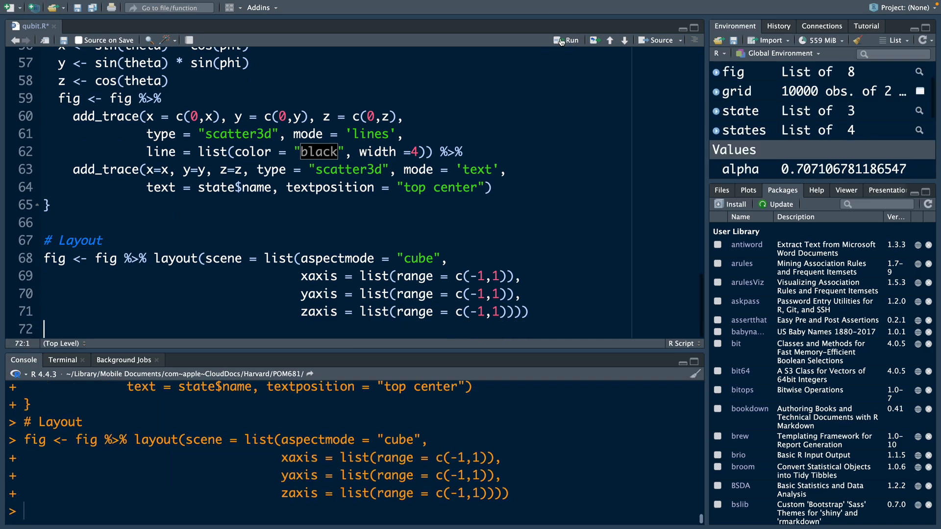
mouse_move(96, 343)
type("# Plot")
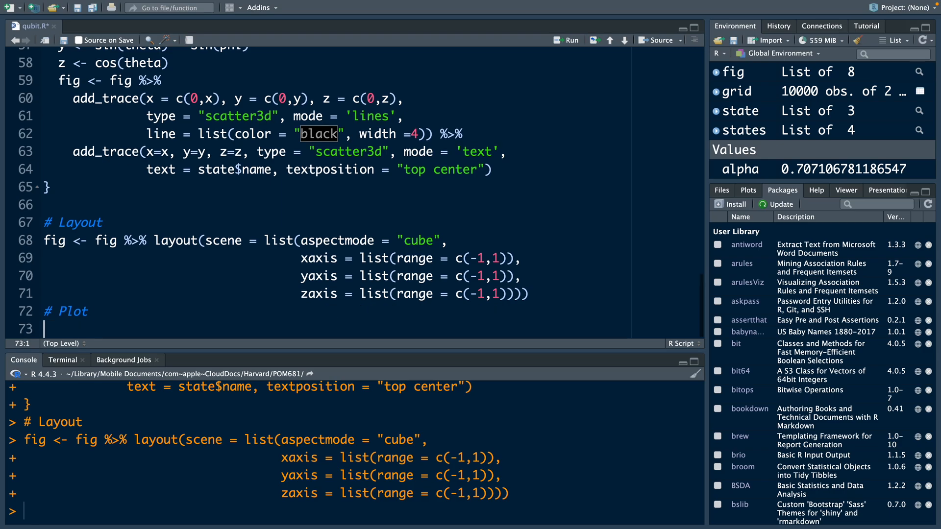
Call fig under # Plot and run it to display the Bloch sphere
type("fig")
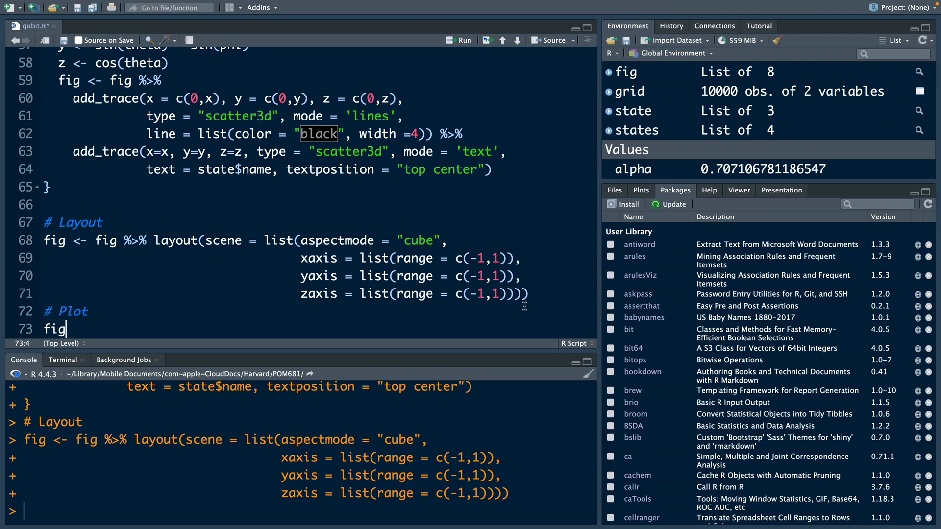
left_click(458, 39)
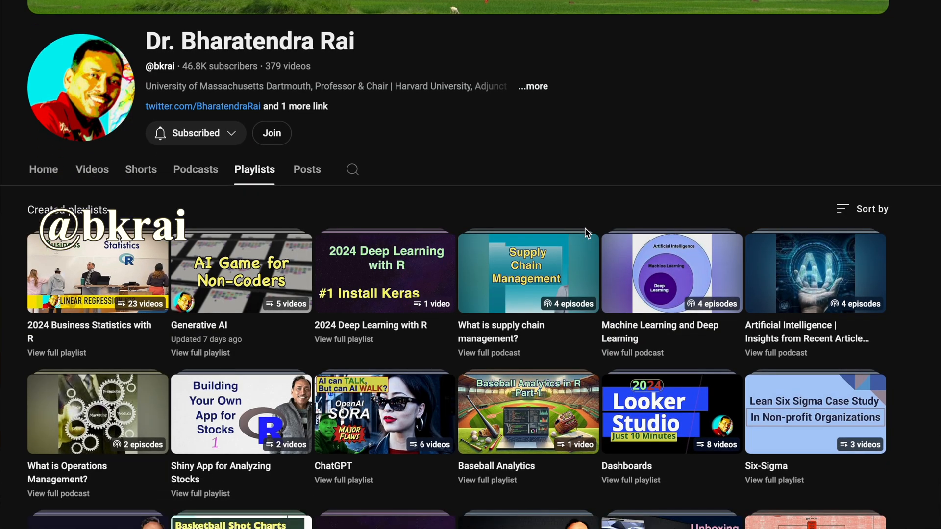
Scroll down the channel's playlists page to see more playlists
scroll("down", 3)
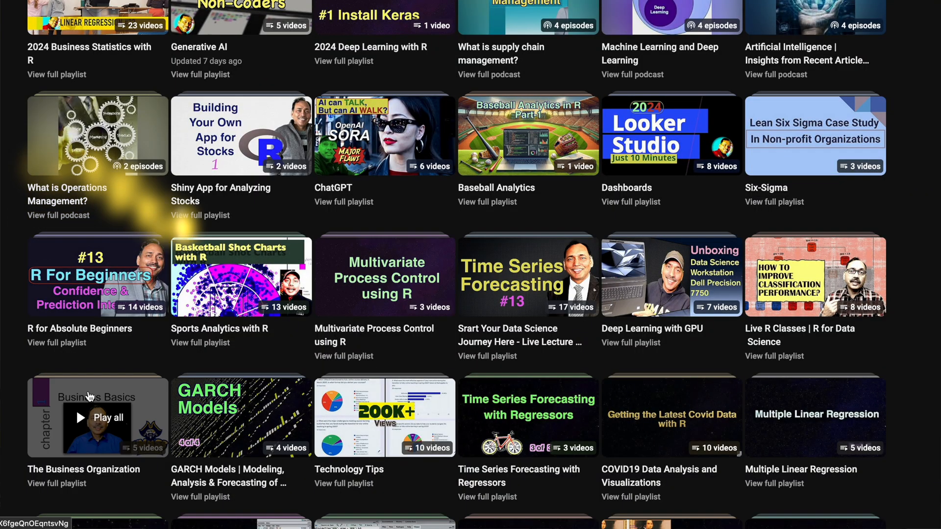